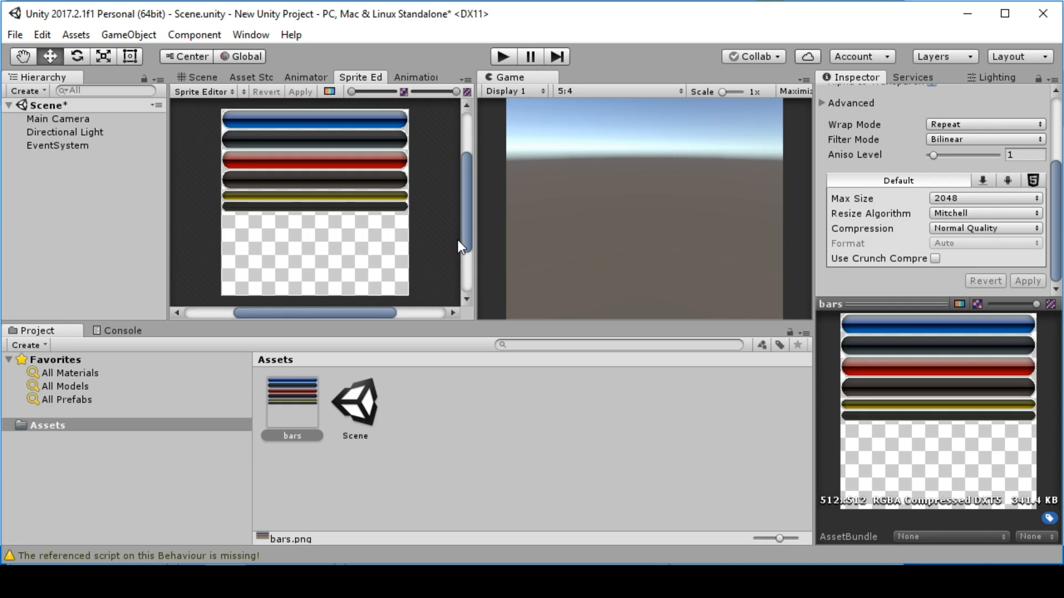
pyautogui.moveTo(445, 507)
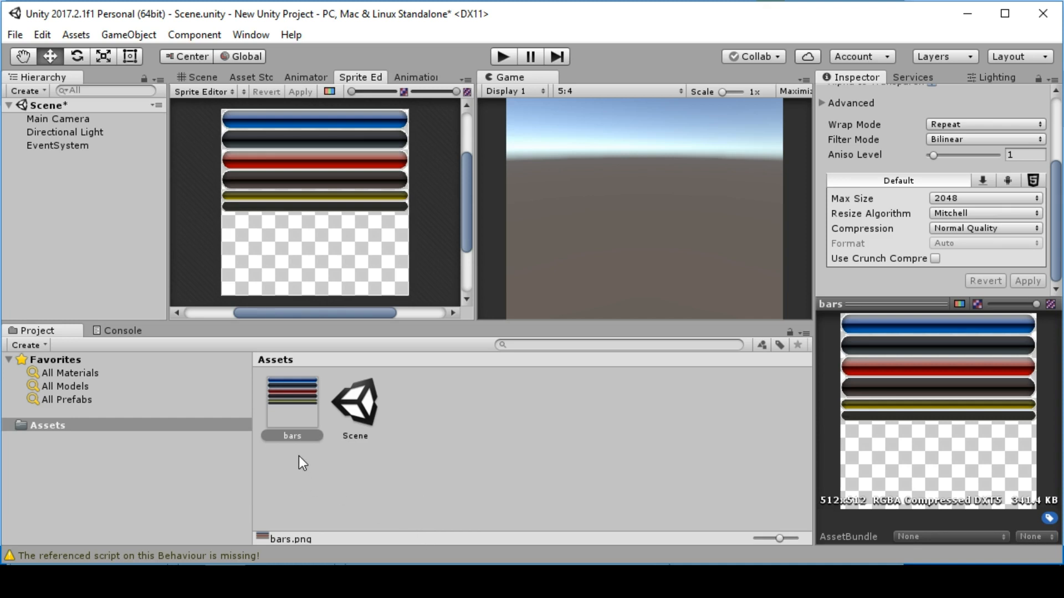
# - Import bars.png as a Sprite (2D and UI) texture with Multiple sprite mode
pyautogui.click(292, 436)
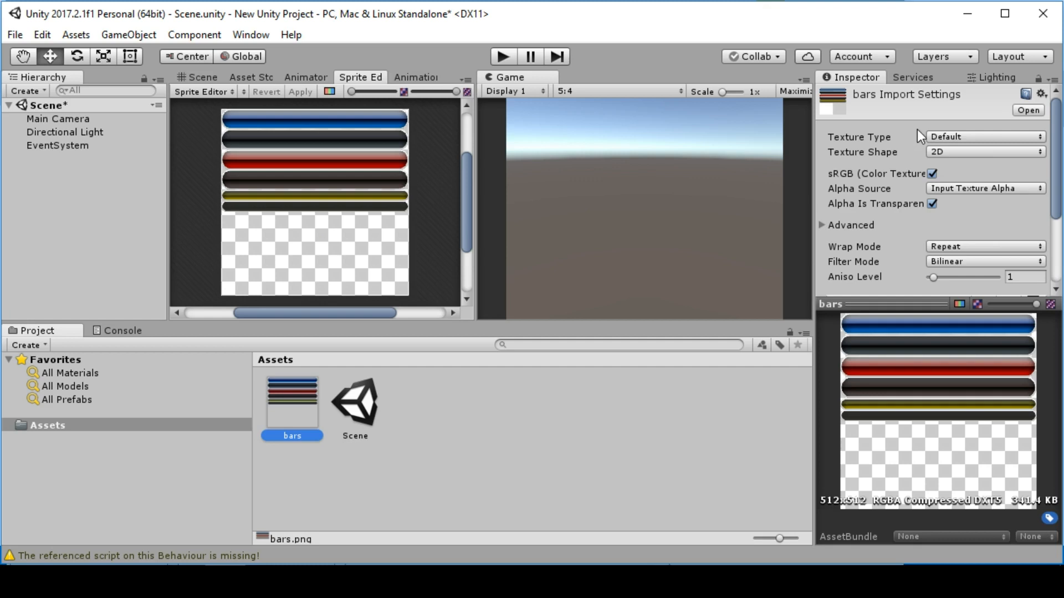
pyautogui.click(984, 137)
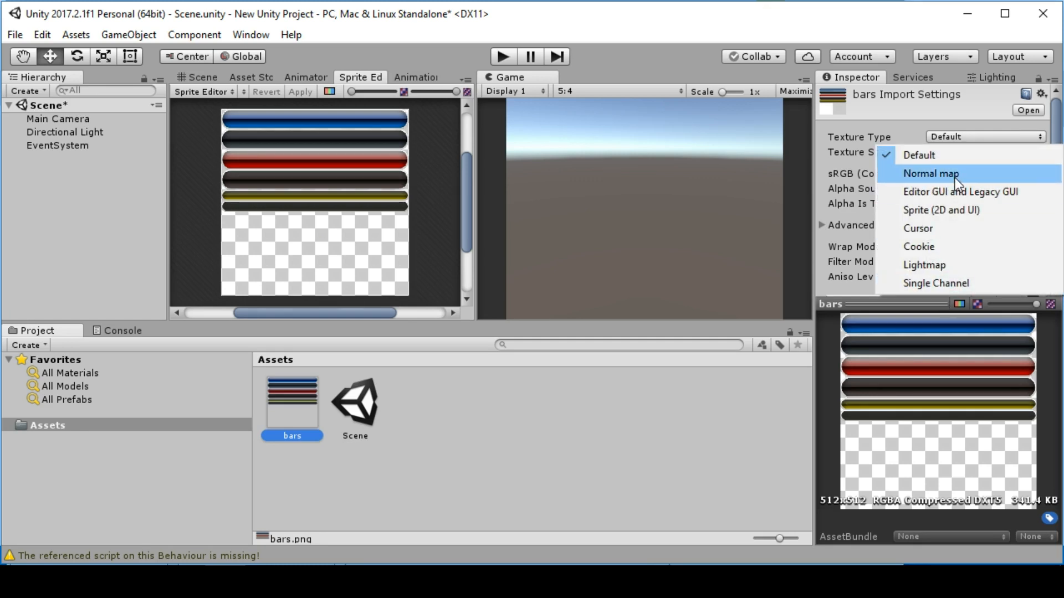
pyautogui.click(940, 210)
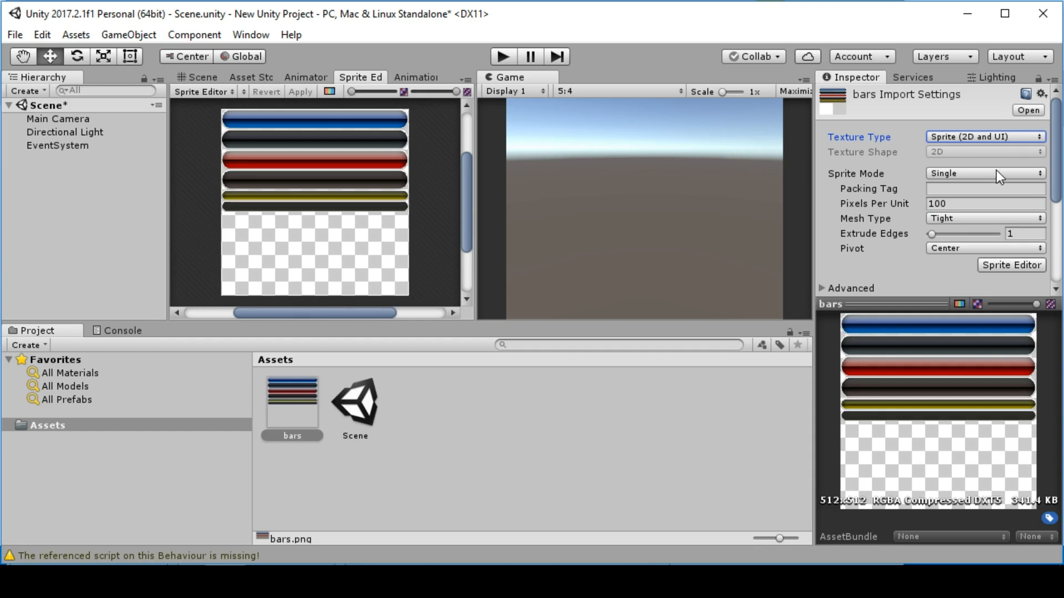
pyautogui.click(984, 173)
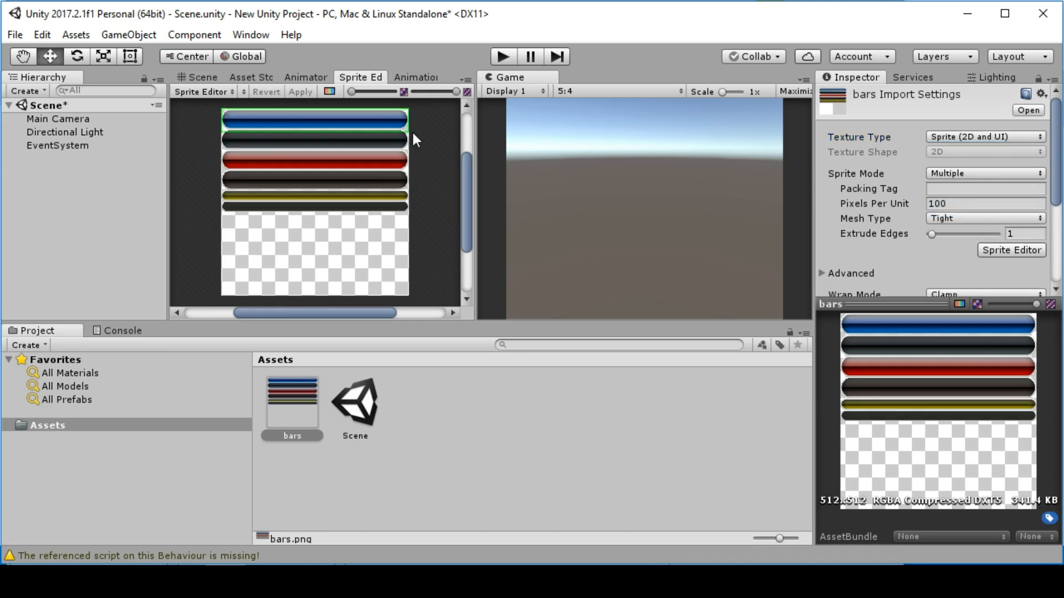
# - Slice the blue and dark bars into sprites bar_fill and bar_empty, and apply the slices
pyautogui.click(314, 119)
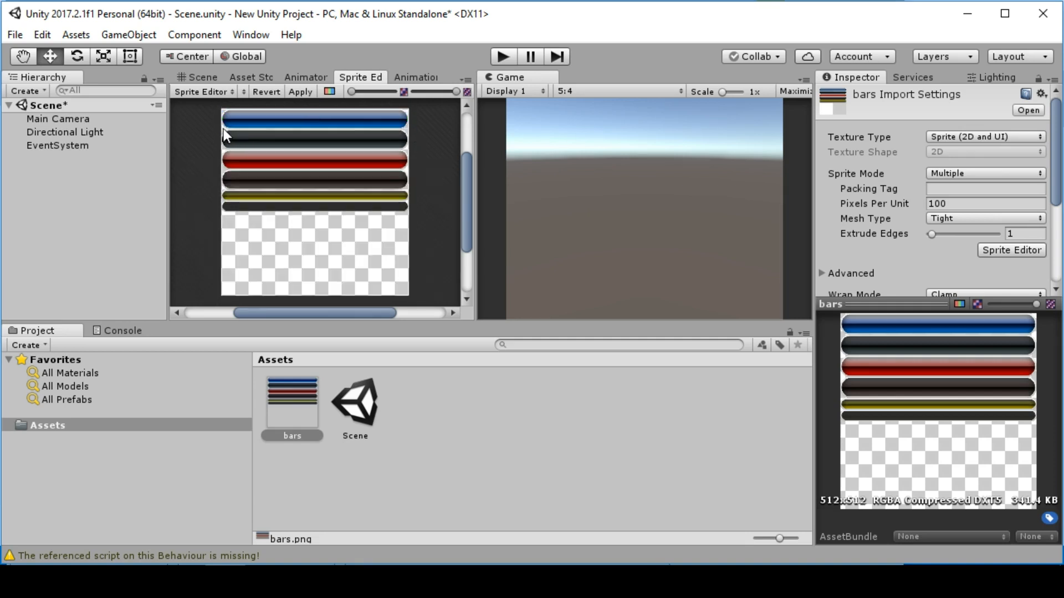
pyautogui.click(314, 118)
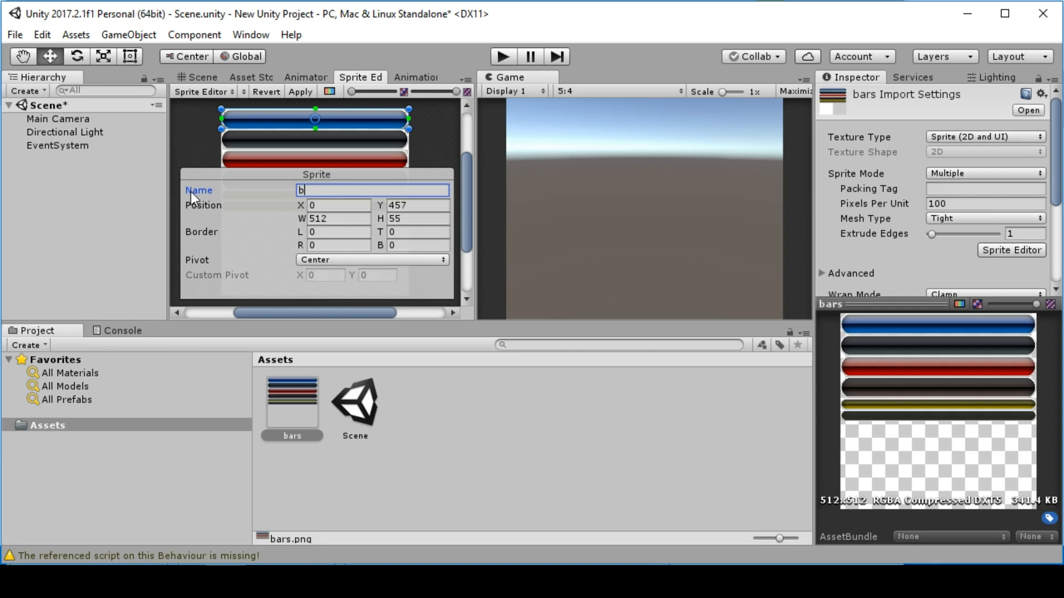
pyautogui.write('ar_fill')
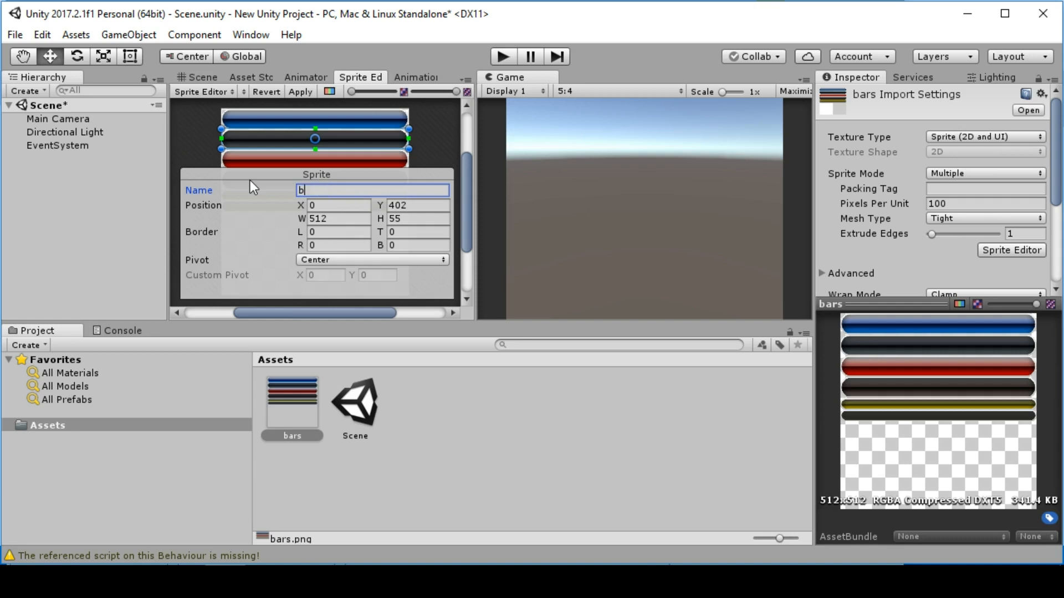
pyautogui.write('ar_empt')
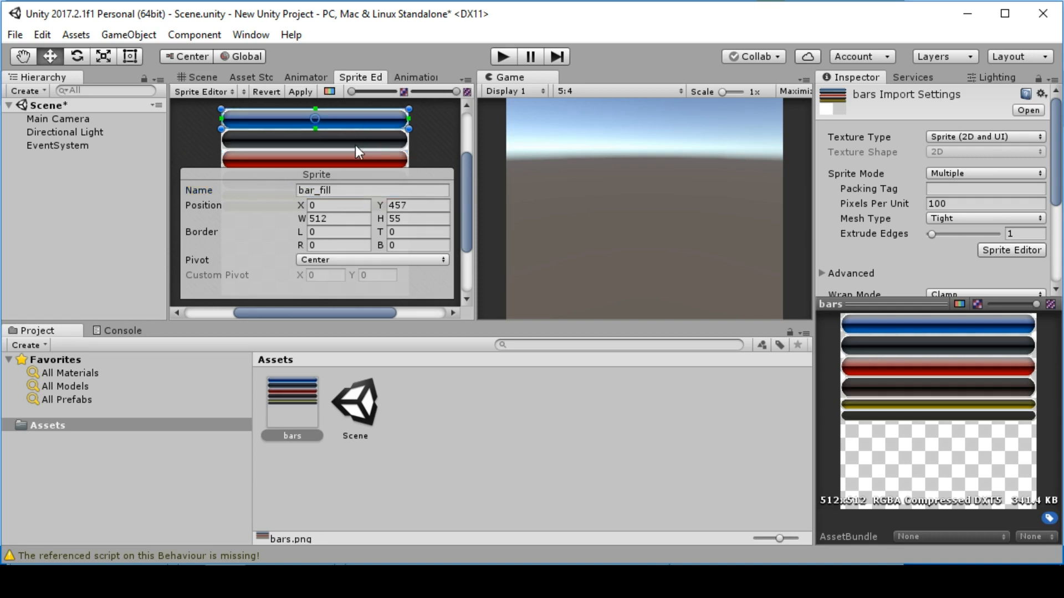
pyautogui.click(314, 139)
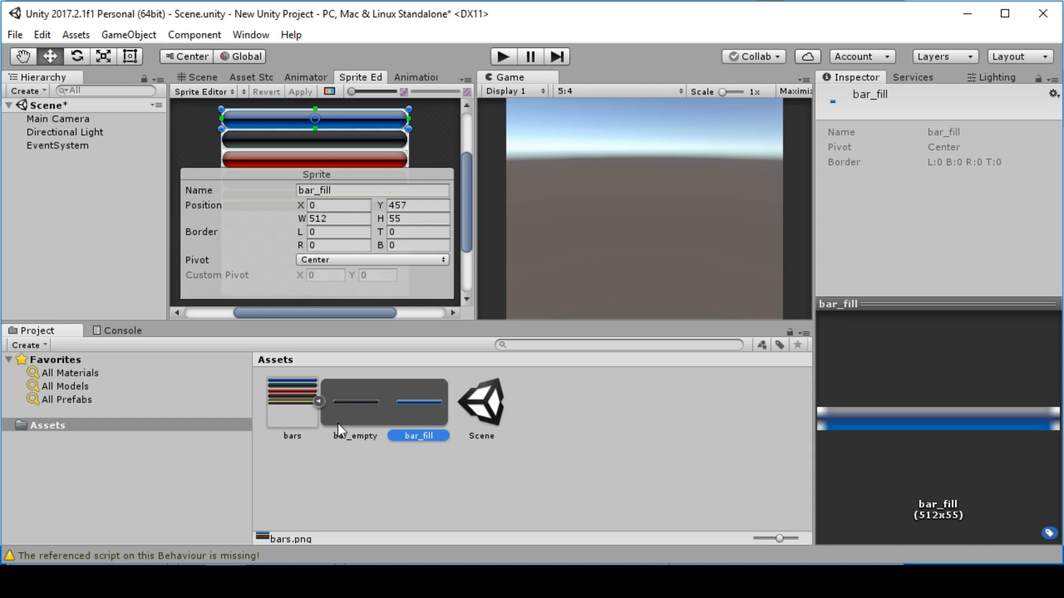
pyautogui.moveTo(345, 414)
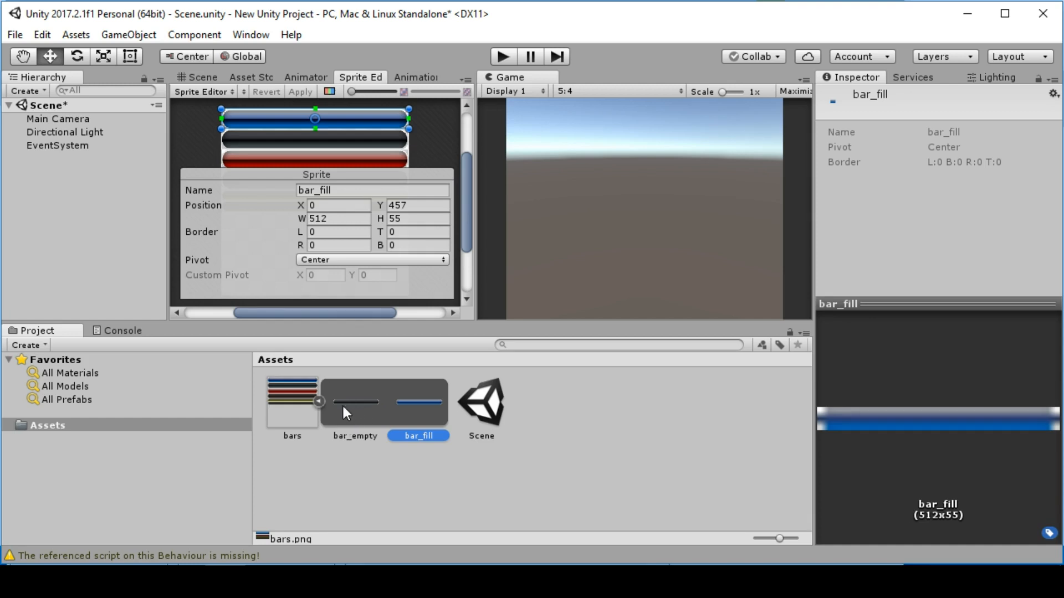
pyautogui.click(291, 397)
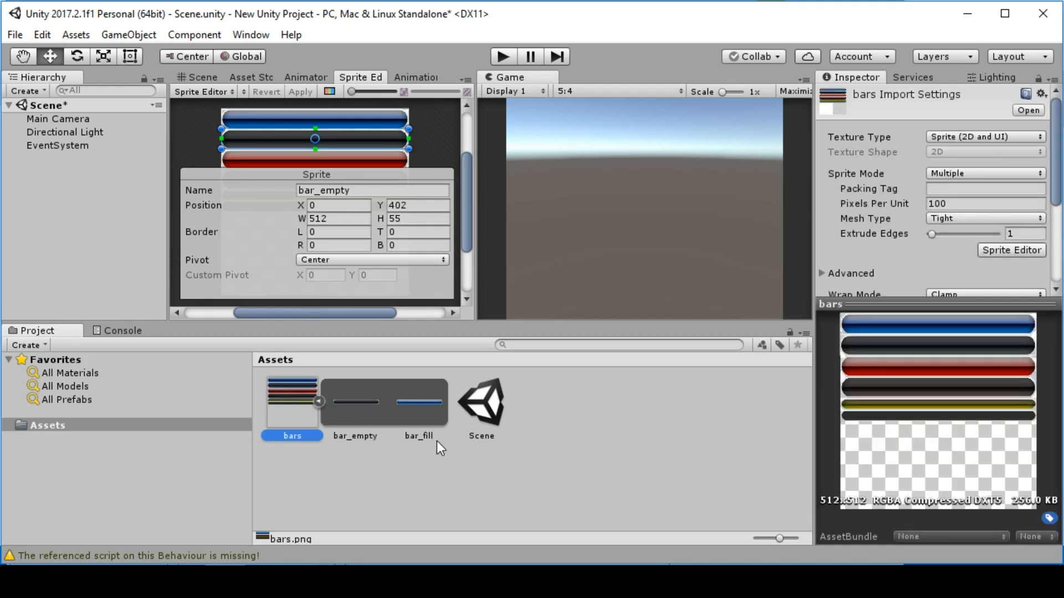
# - Create a Sphere in the scene and select Main Camera to reposition it to (0, 2, -5)
pyautogui.click(199, 77)
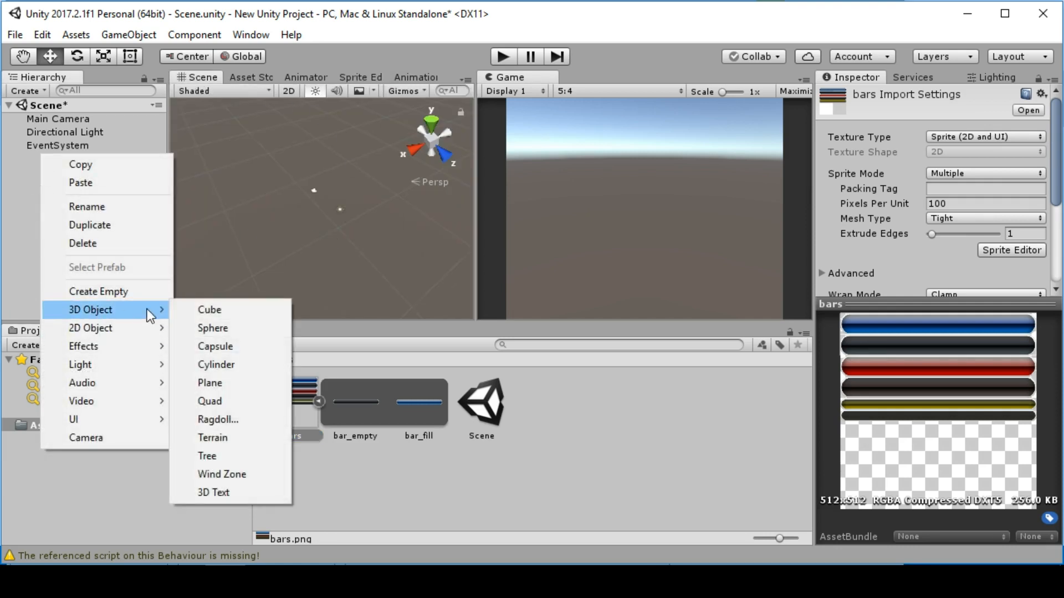
pyautogui.click(212, 328)
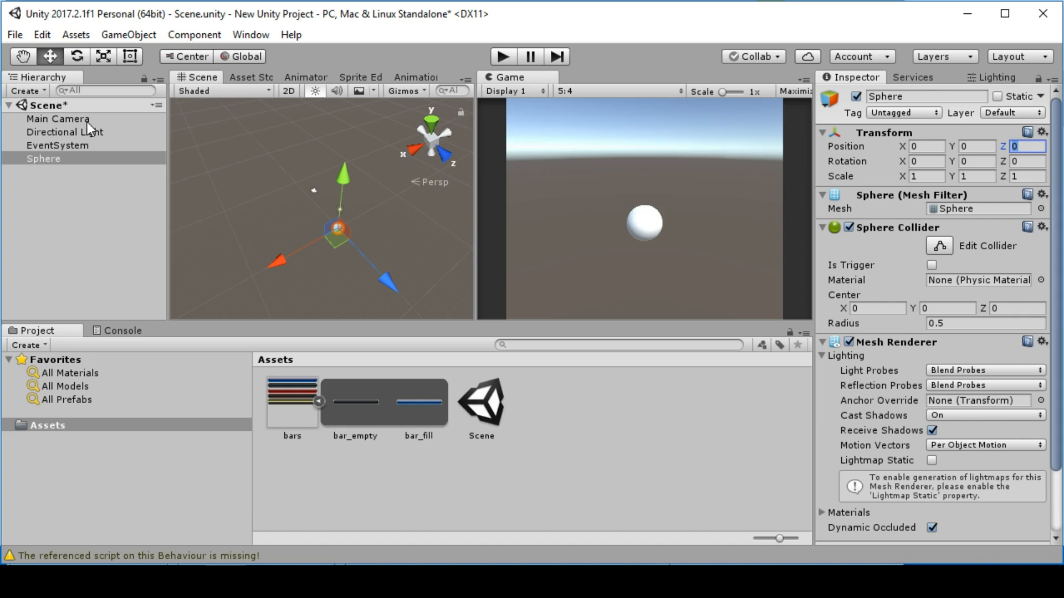
pyautogui.click(58, 119)
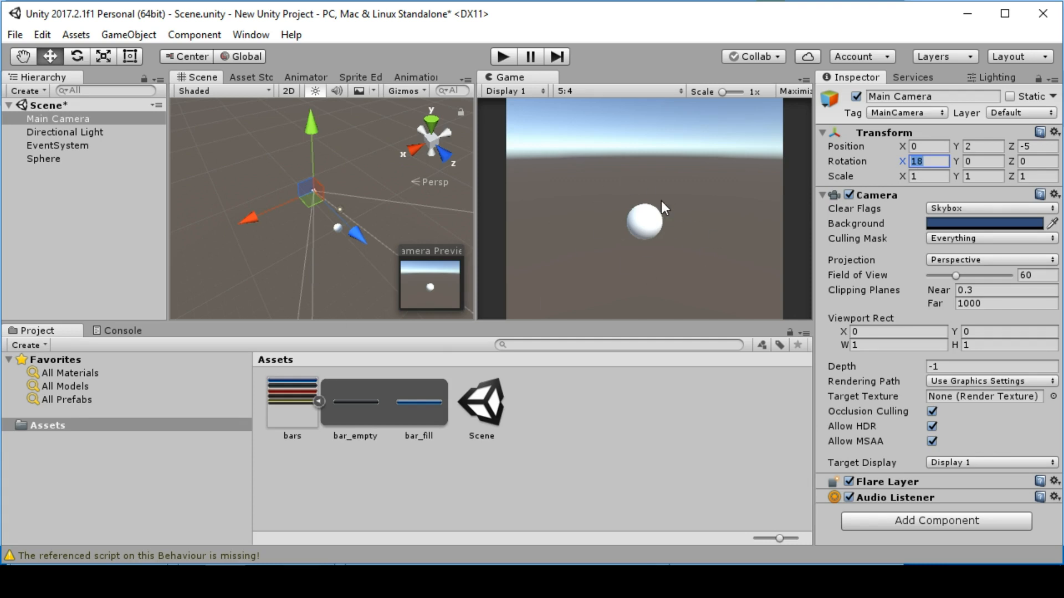
pyautogui.moveTo(503, 300)
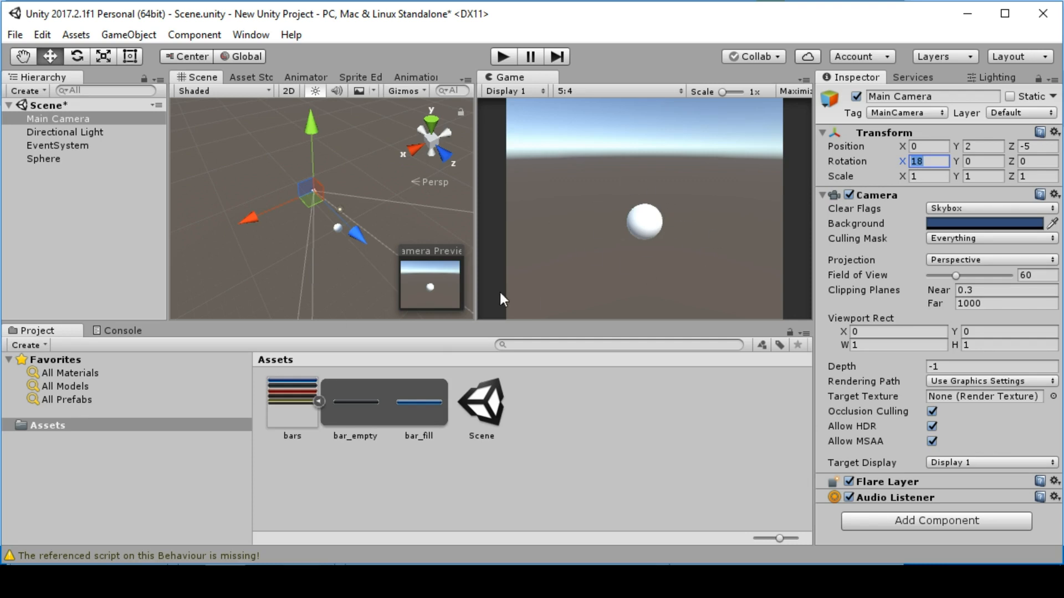
# - Add a UI Canvas, with its EventSystem, to the scene
pyautogui.rightClick(59, 118)
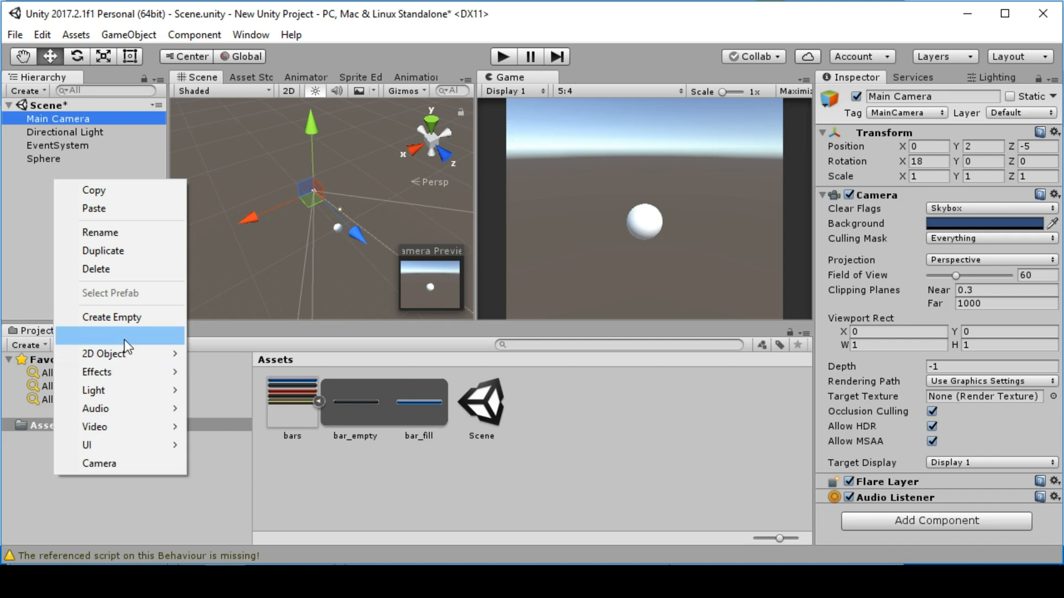
pyautogui.moveTo(102, 445)
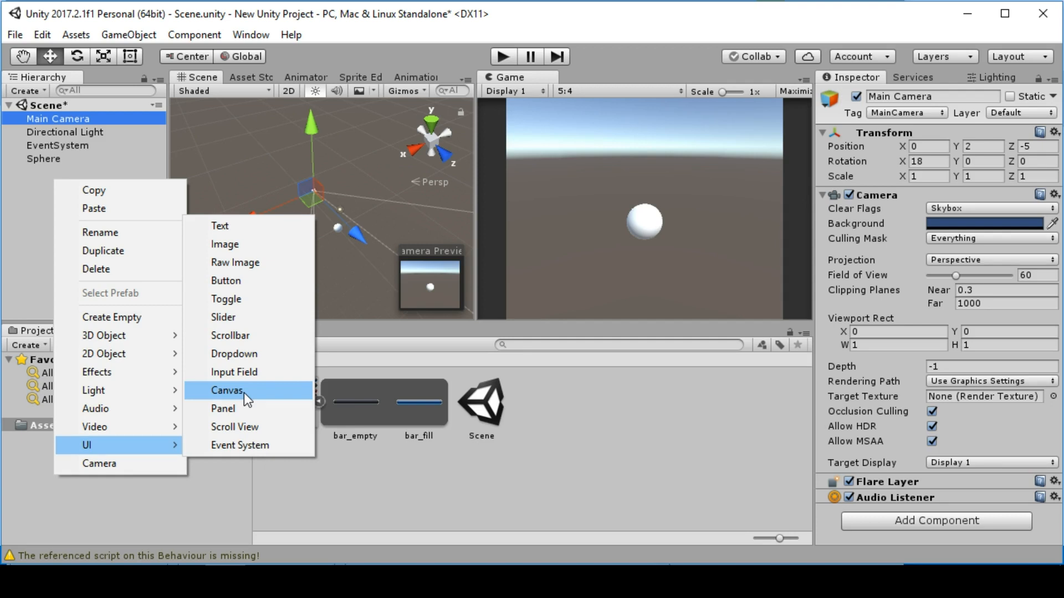
pyautogui.click(229, 390)
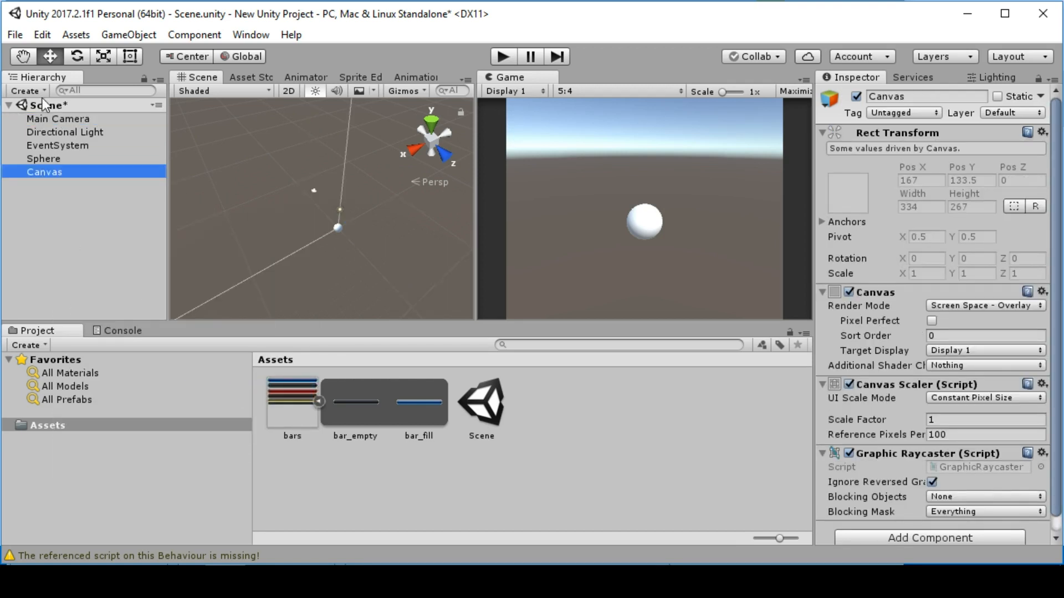
pyautogui.click(57, 145)
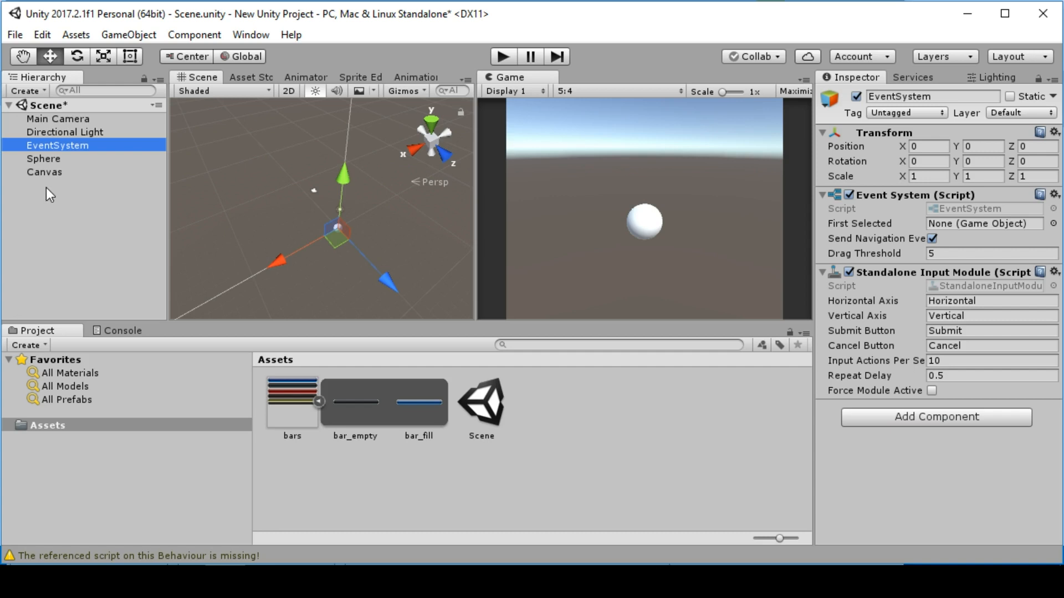
pyautogui.click(45, 172)
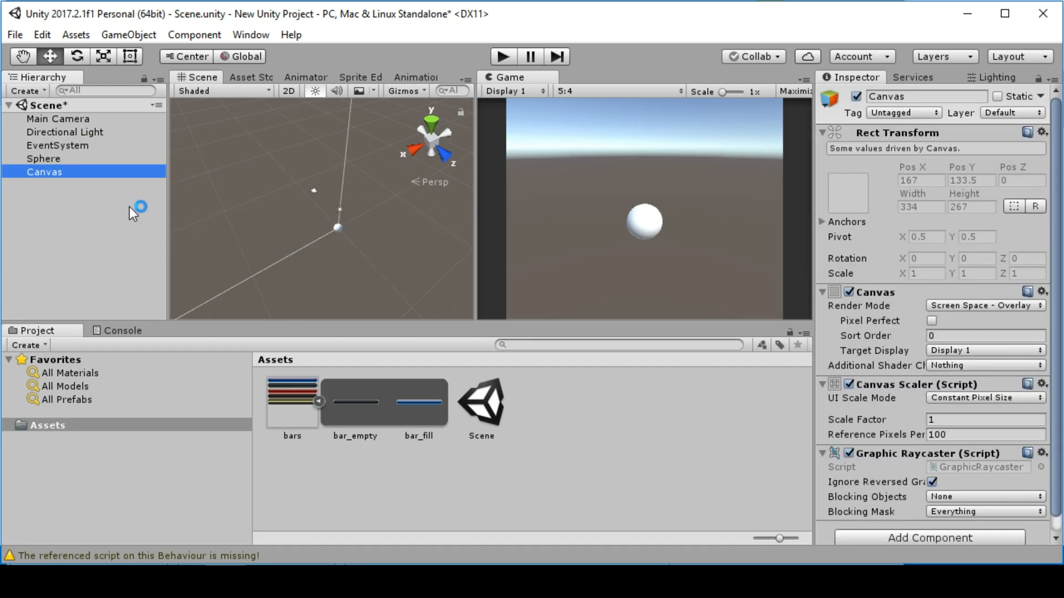
# - Set the Canvas Scaler to Scale With Screen Size with a 1920×1080 reference
pyautogui.click(983, 305)
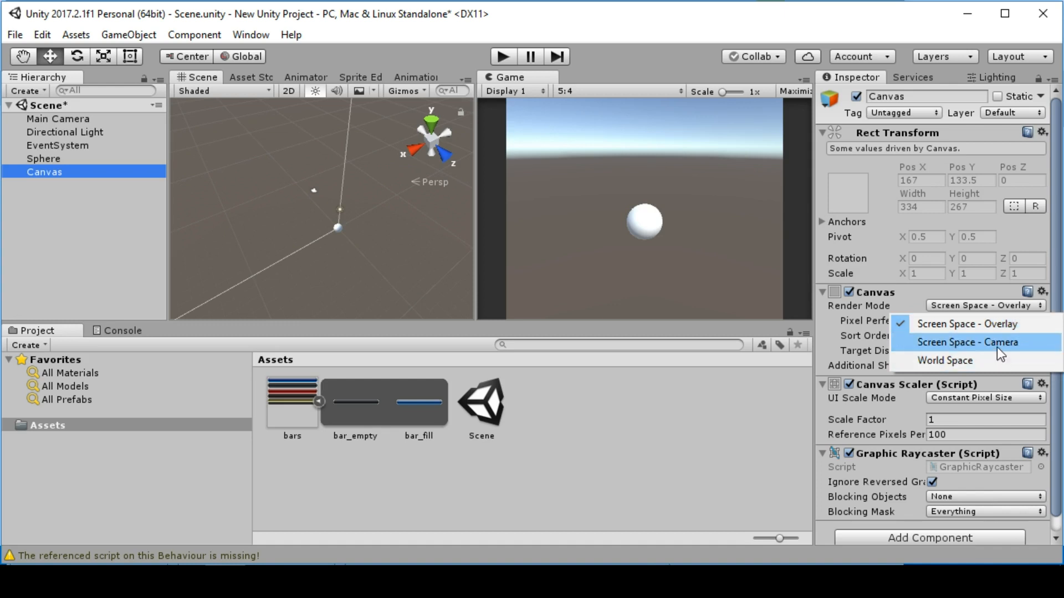
pyautogui.moveTo(971, 324)
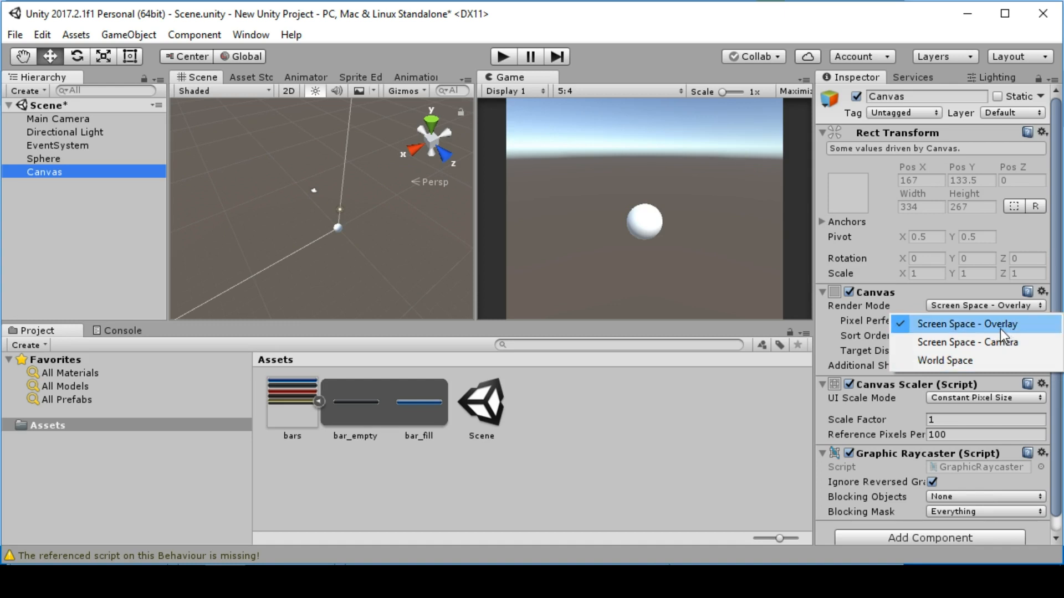
pyautogui.moveTo(967, 342)
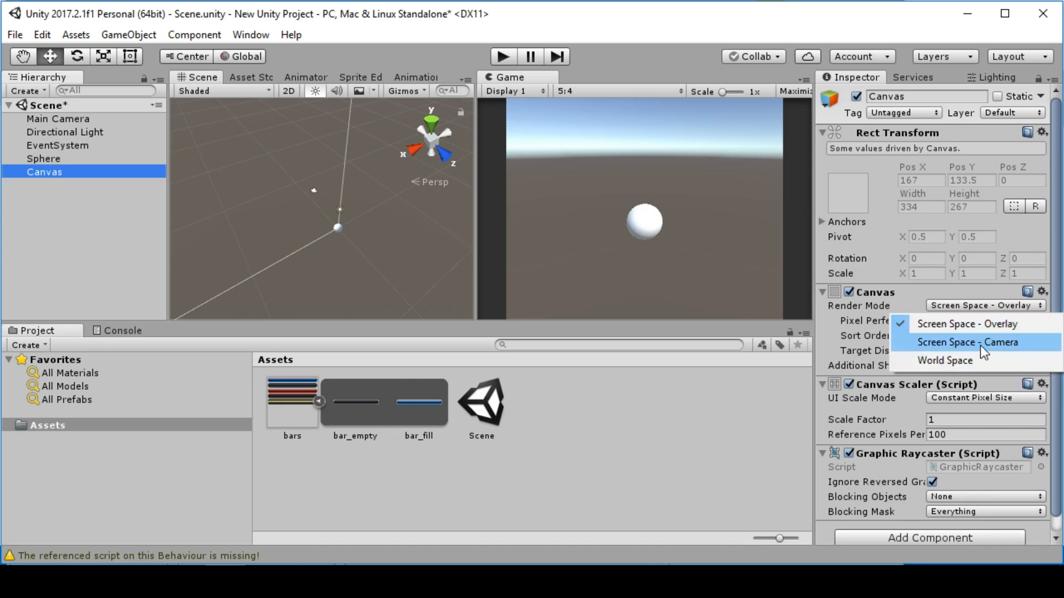
pyautogui.moveTo(944, 360)
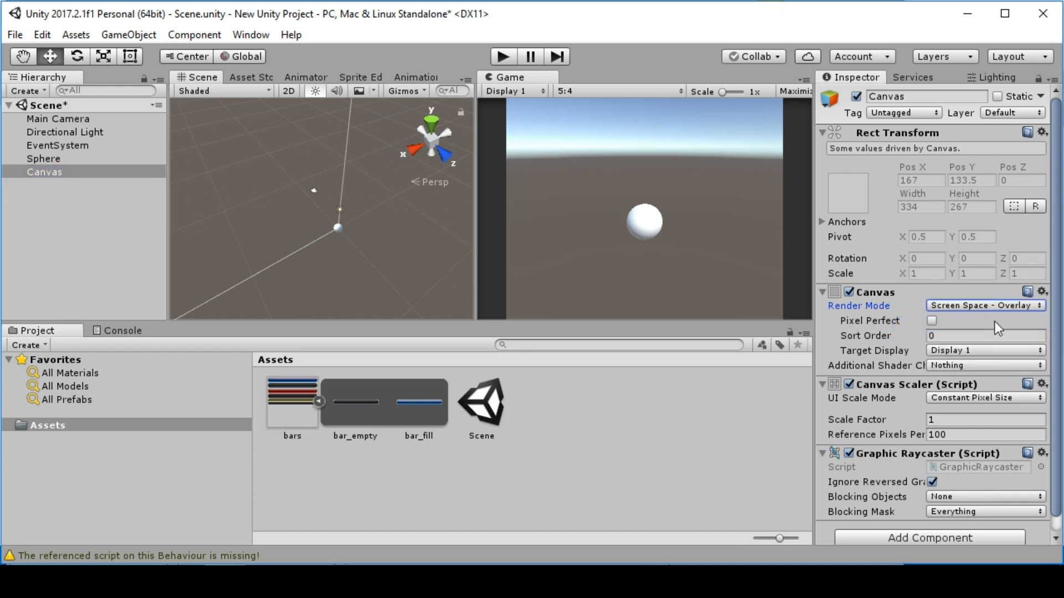
pyautogui.click(984, 398)
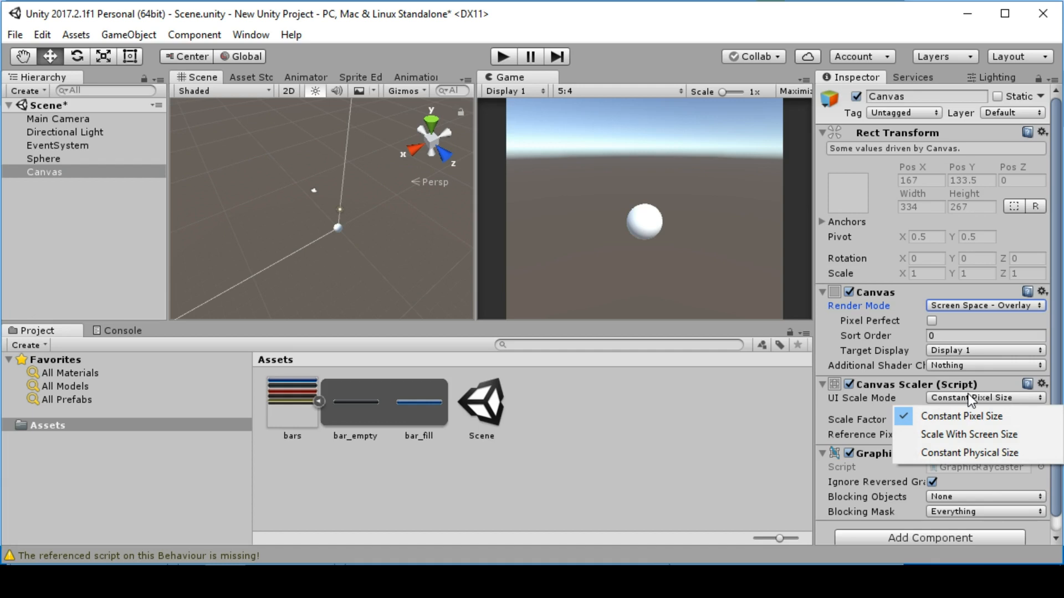
pyautogui.moveTo(986, 435)
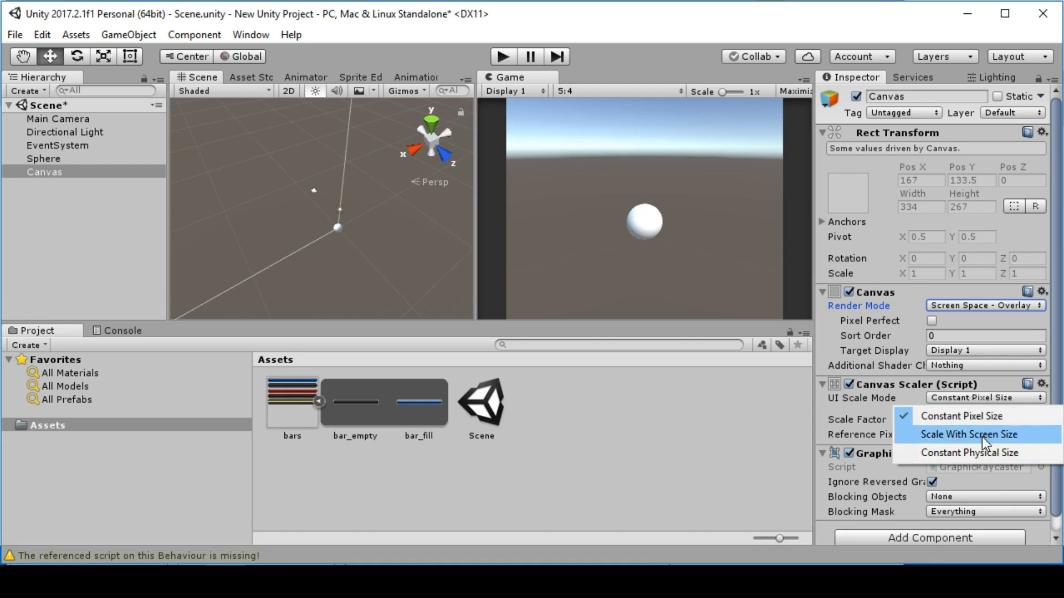
pyautogui.click(970, 434)
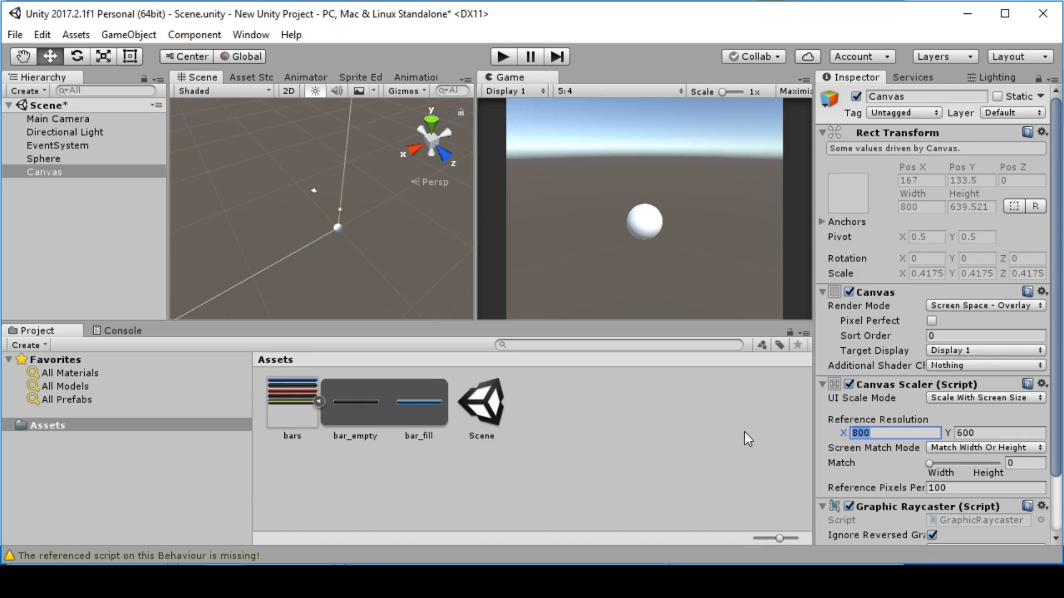
pyautogui.write('1080')
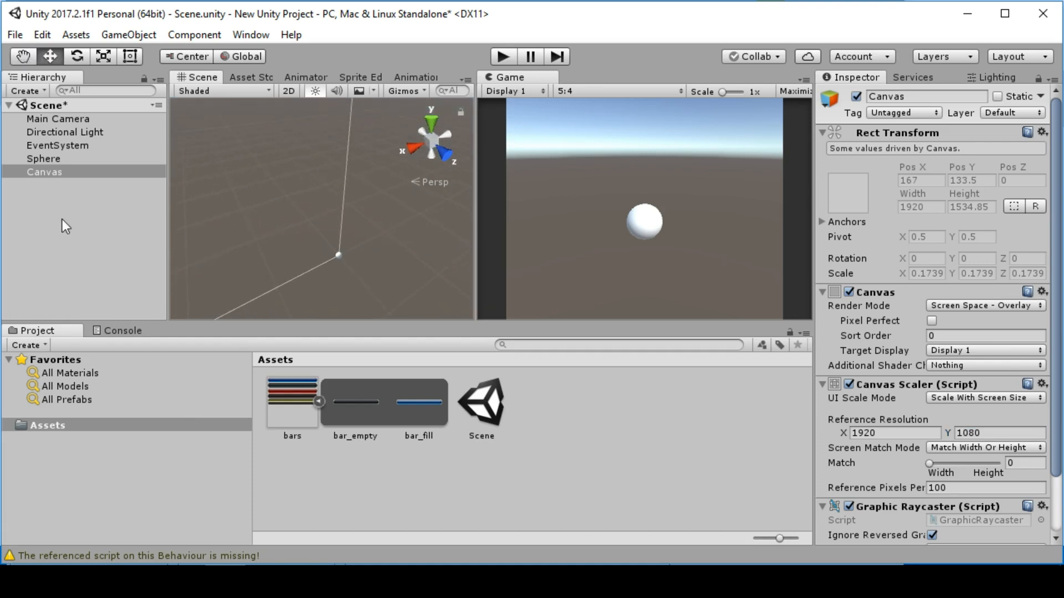
# - Add a UI Image imgBackground under Canvas, with a child Image imgFill
pyautogui.rightClick(44, 171)
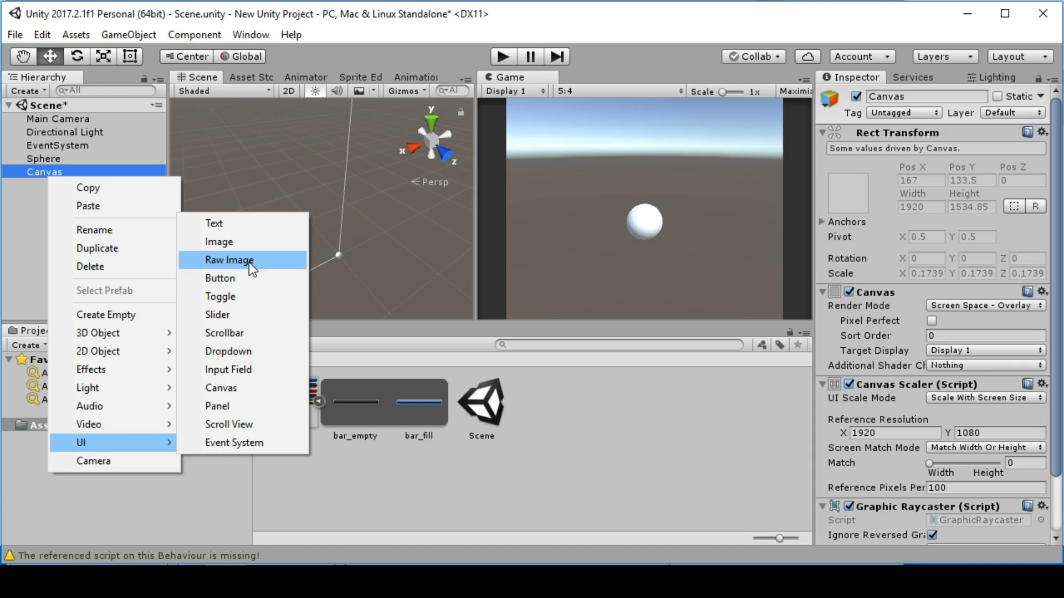
pyautogui.click(220, 242)
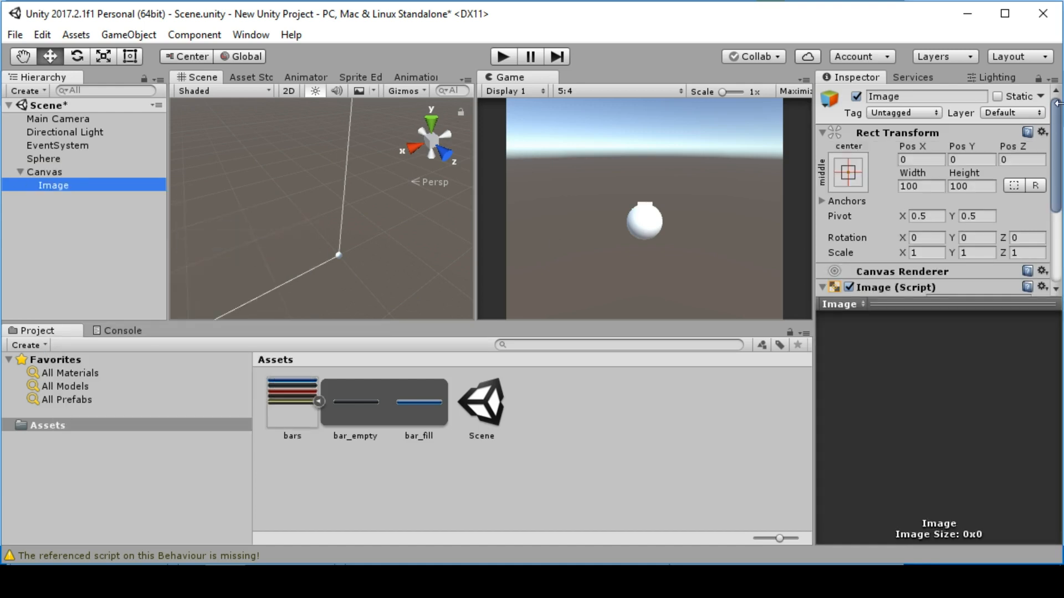
pyautogui.write('btn_')
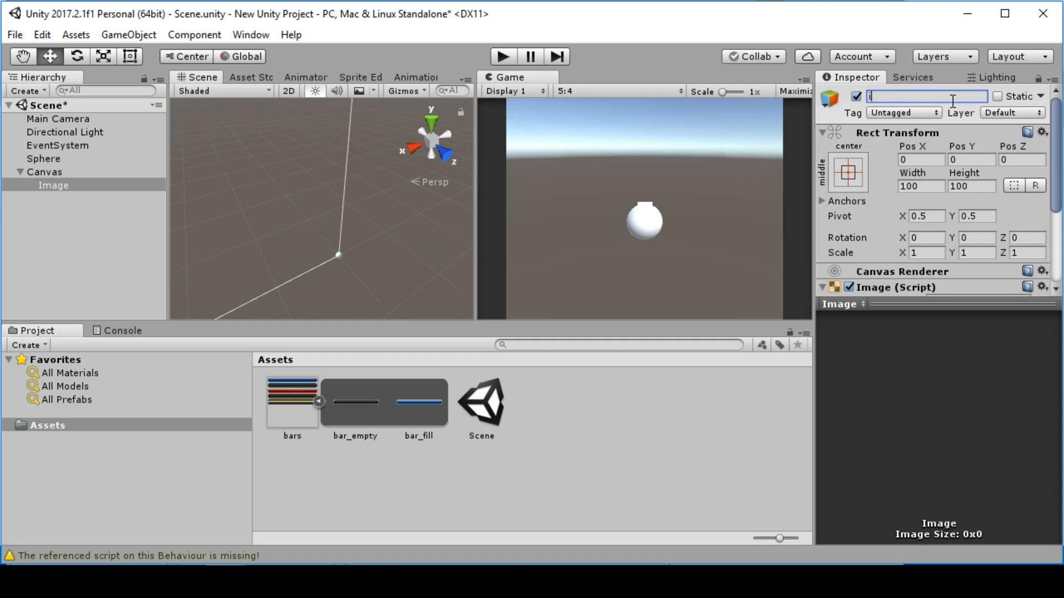
pyautogui.write('imgBackground')
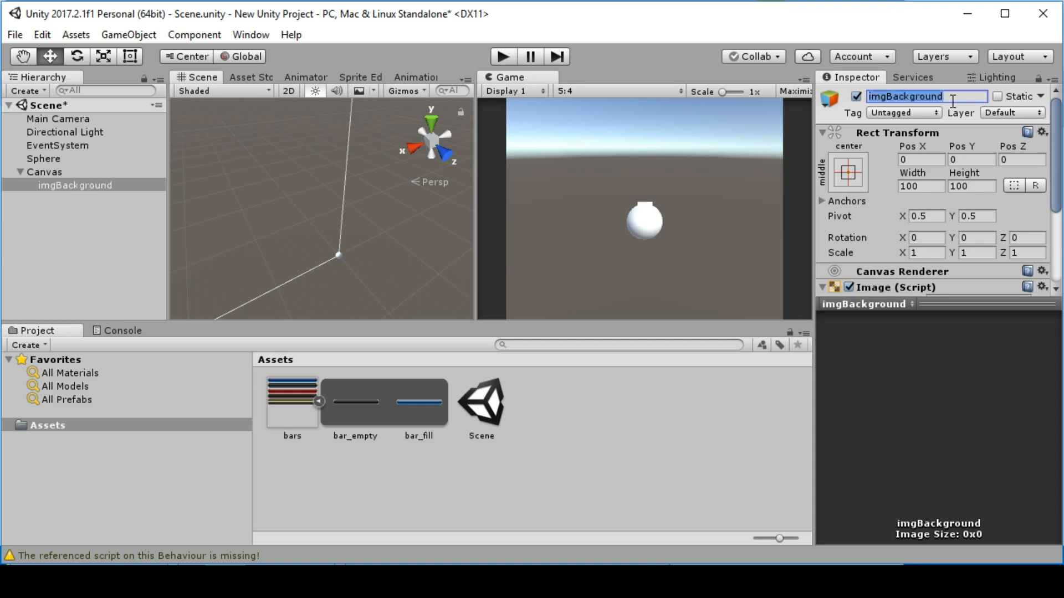
pyautogui.rightClick(76, 185)
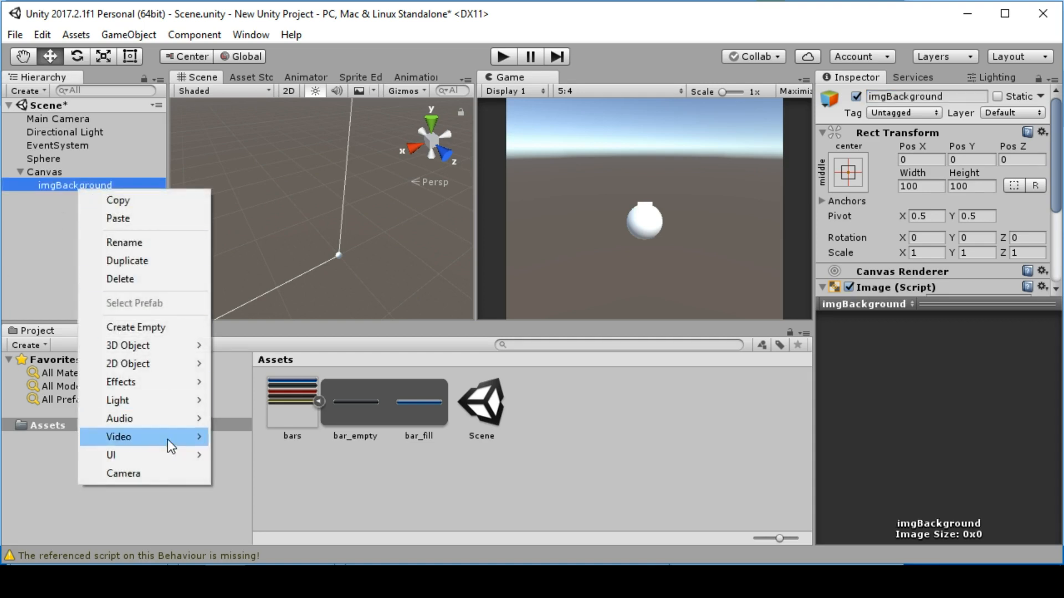
pyautogui.moveTo(111, 454)
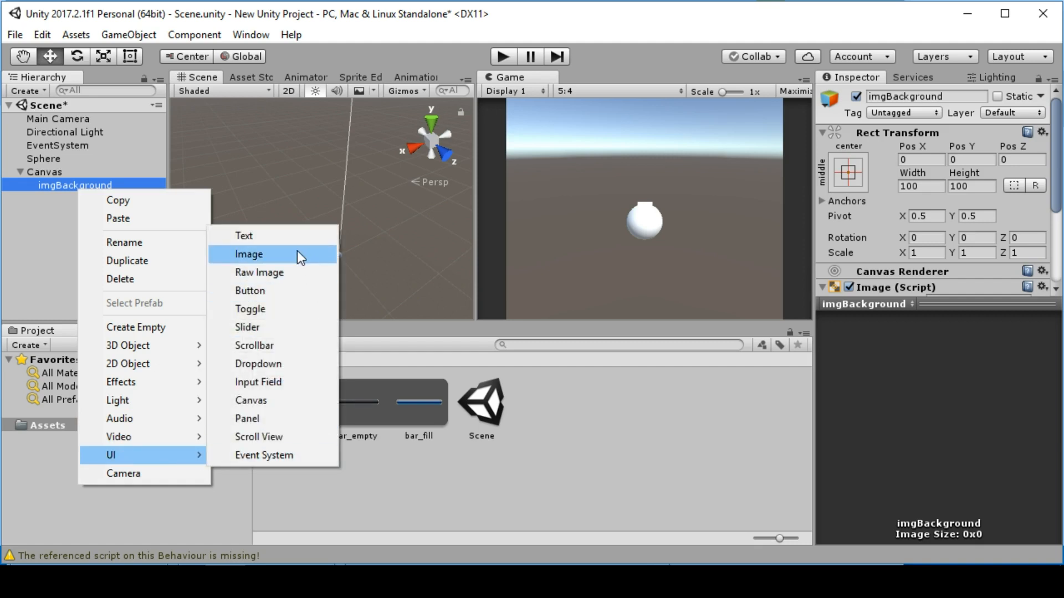
pyautogui.click(249, 254)
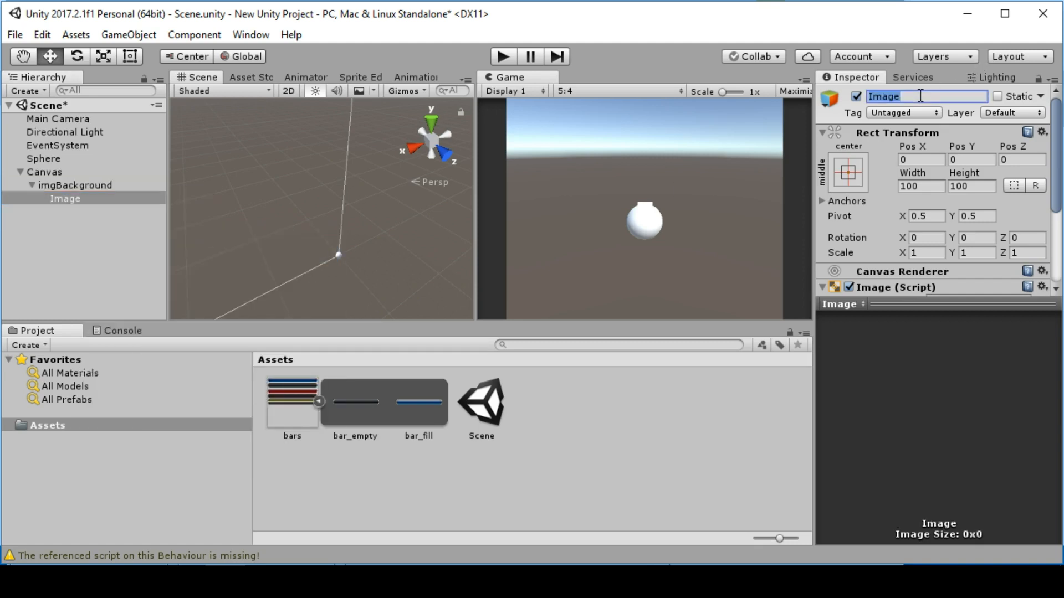
pyautogui.write('imgFill')
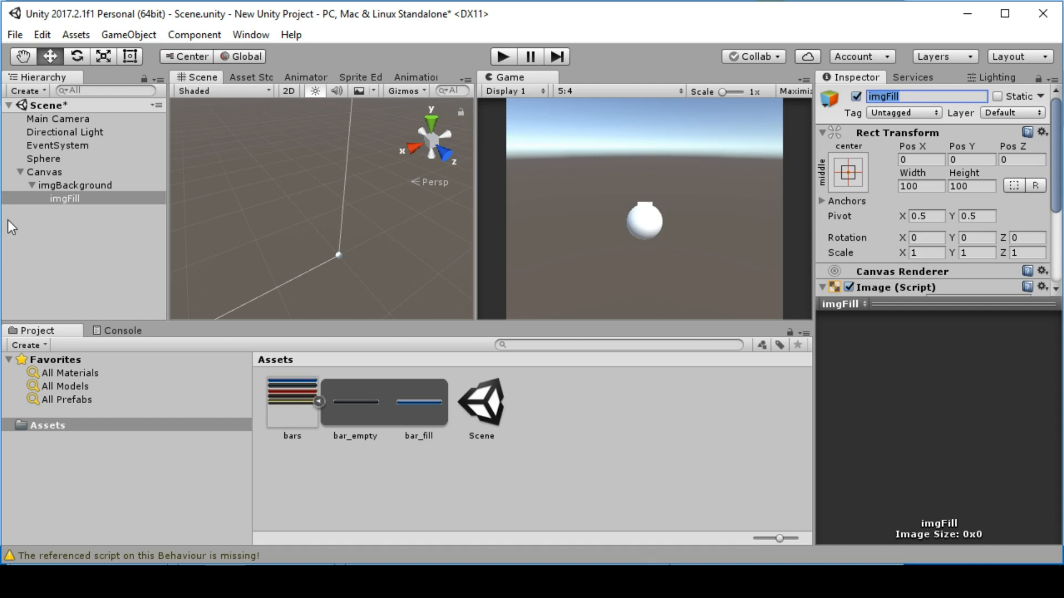
# - Assign the bar sprites and give imgBackground width 200 with Preserve Aspect ticked
pyautogui.click(76, 185)
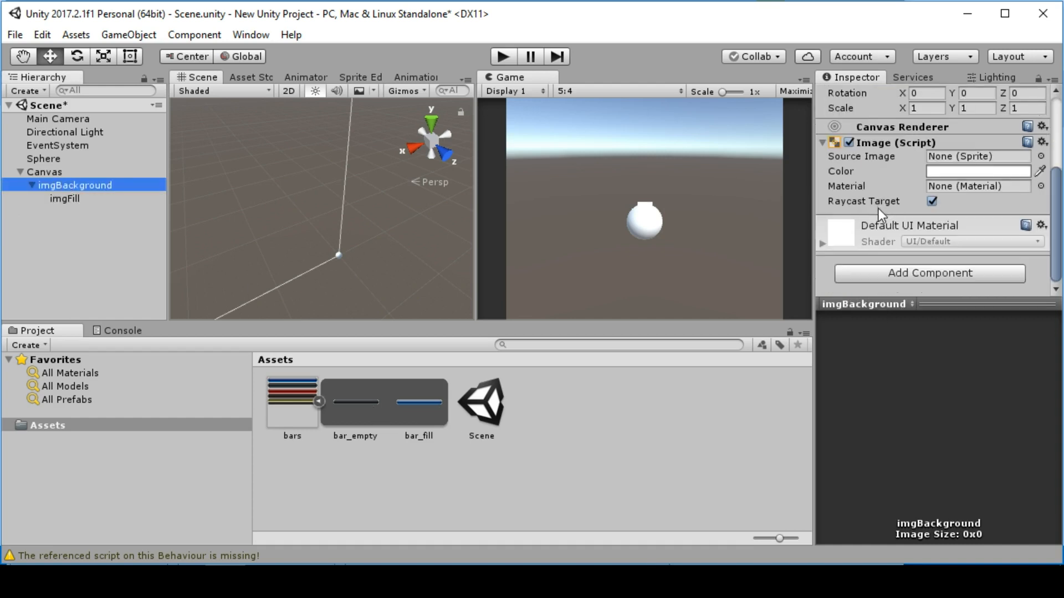
pyautogui.click(977, 156)
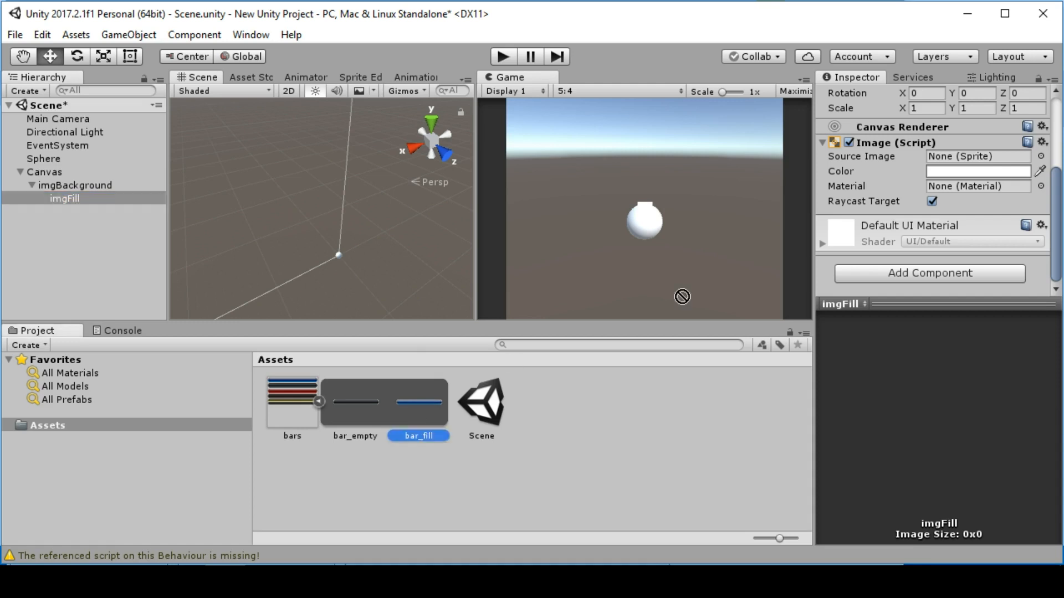
pyautogui.click(76, 185)
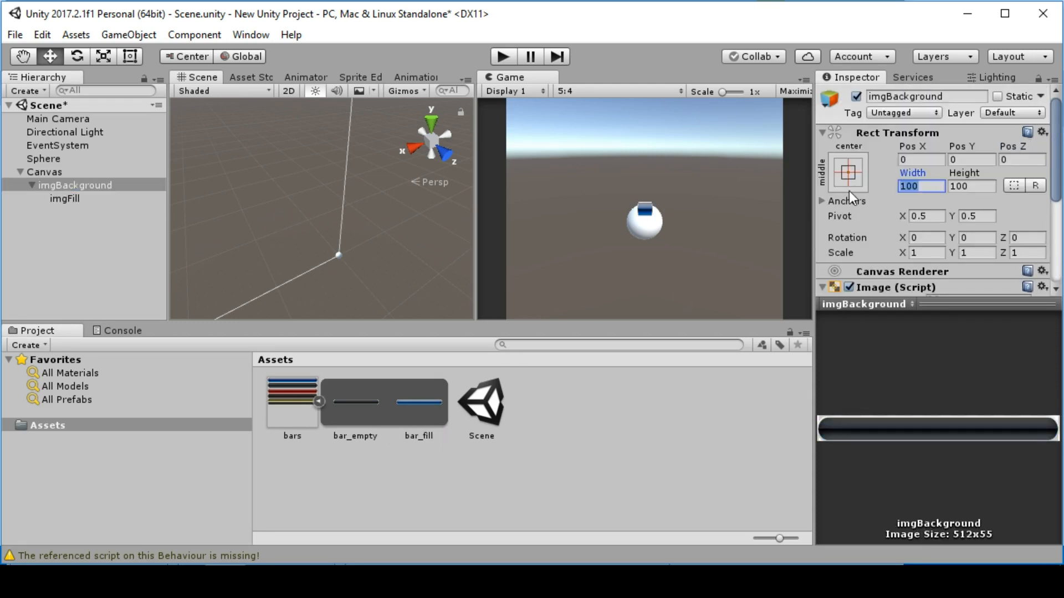
pyautogui.write('200')
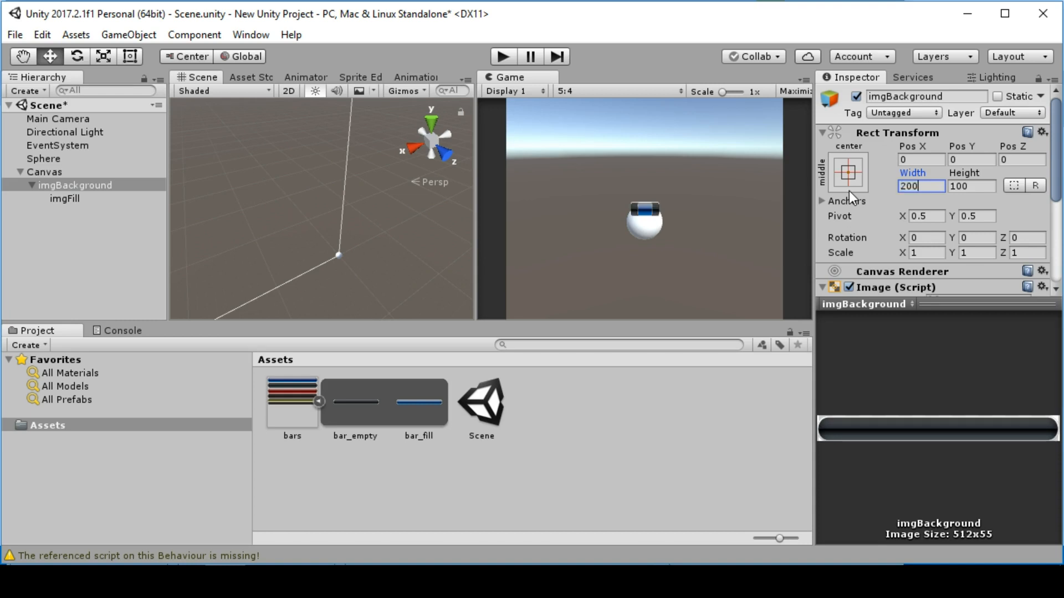
pyautogui.click(970, 186)
pyautogui.write('75')
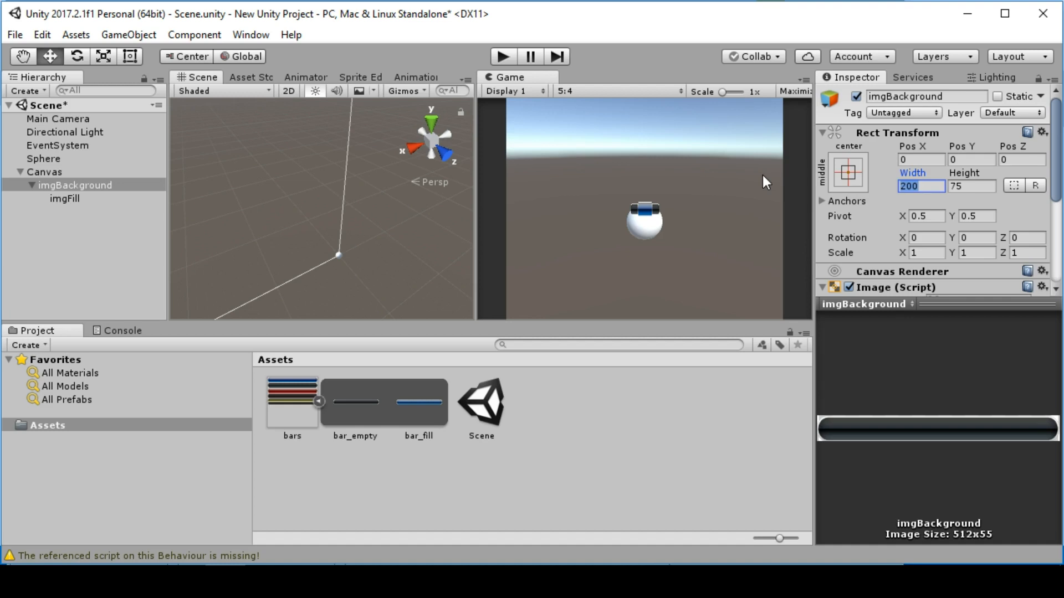
pyautogui.write('300')
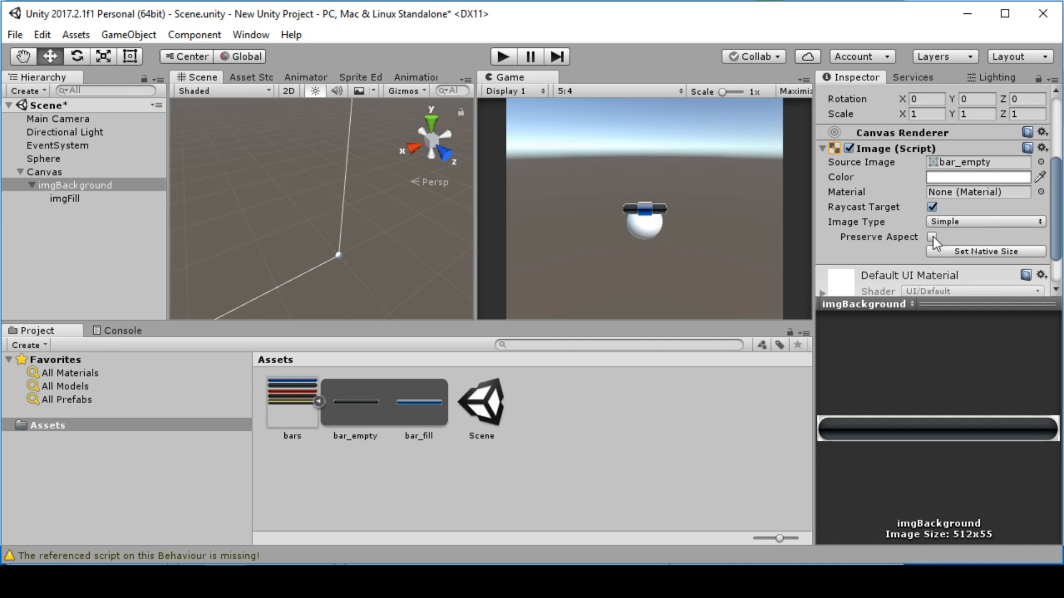
pyautogui.click(932, 236)
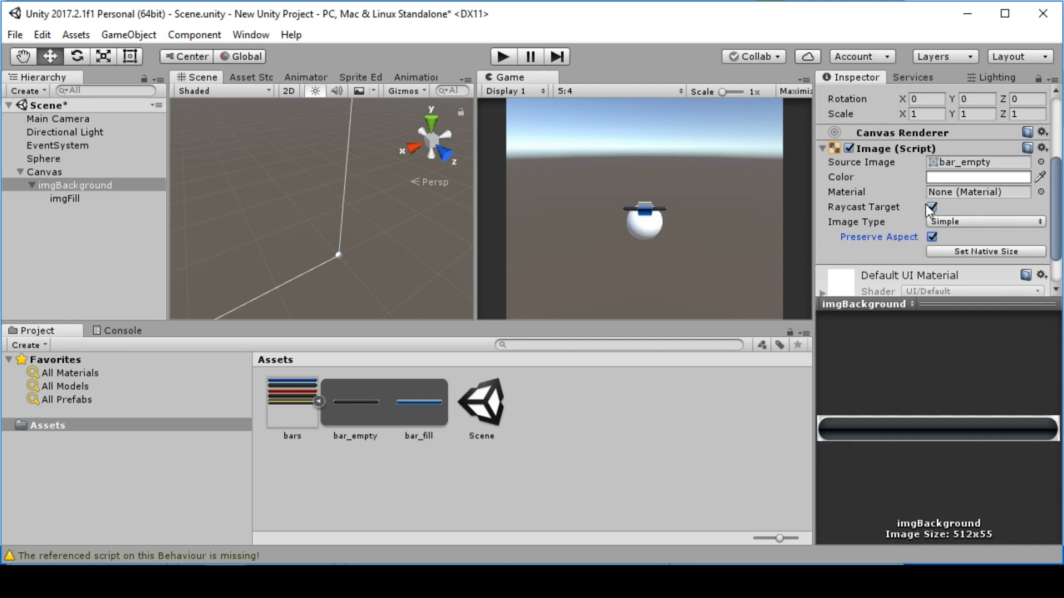
pyautogui.click(64, 198)
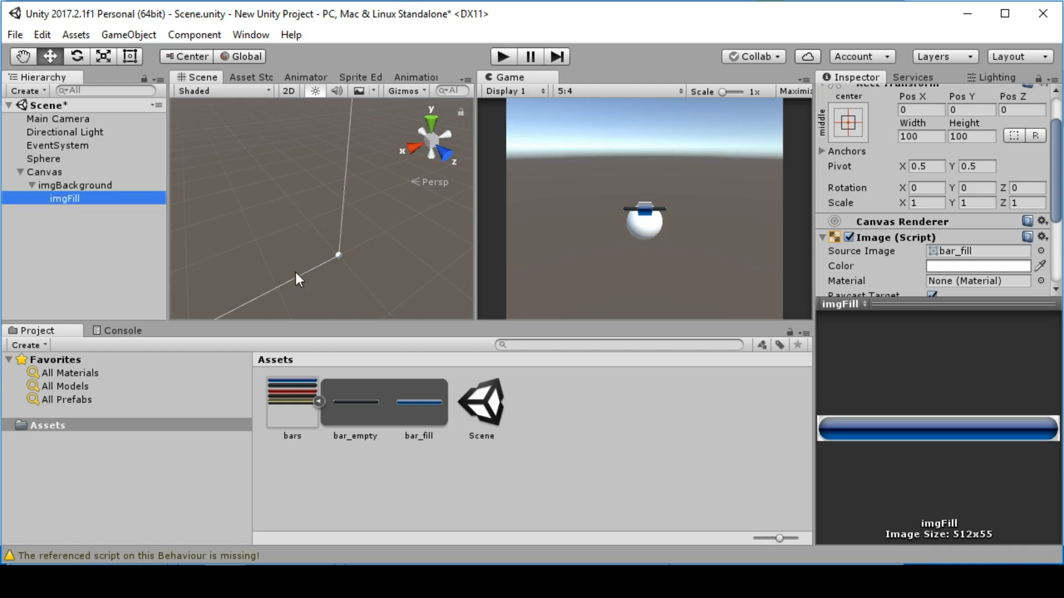
pyautogui.moveTo(879, 221)
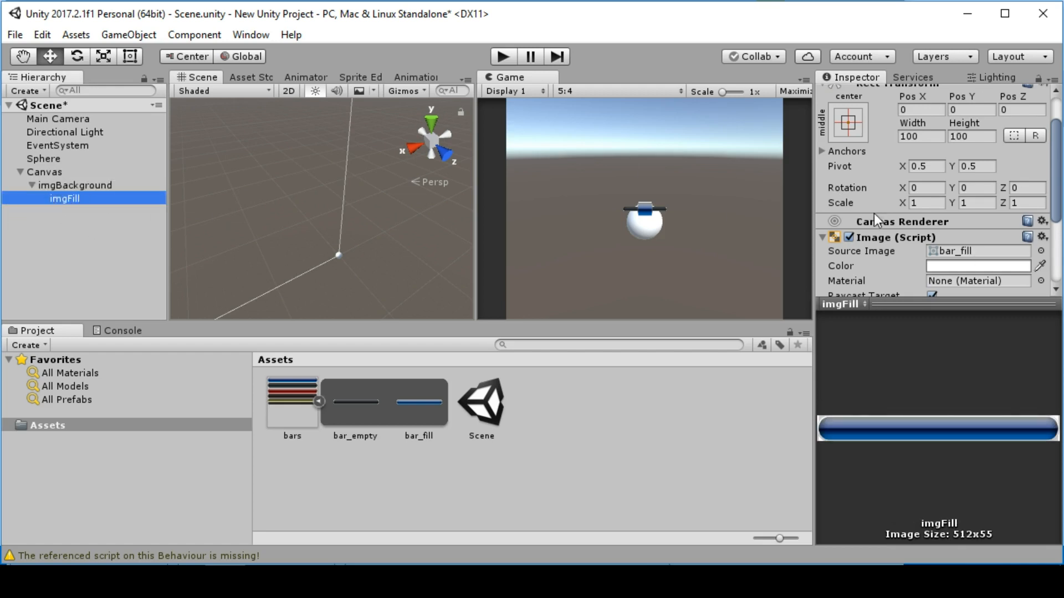
# - Anchor imgFill to stretch over its parent and tick Preserve Aspect
pyautogui.click(847, 122)
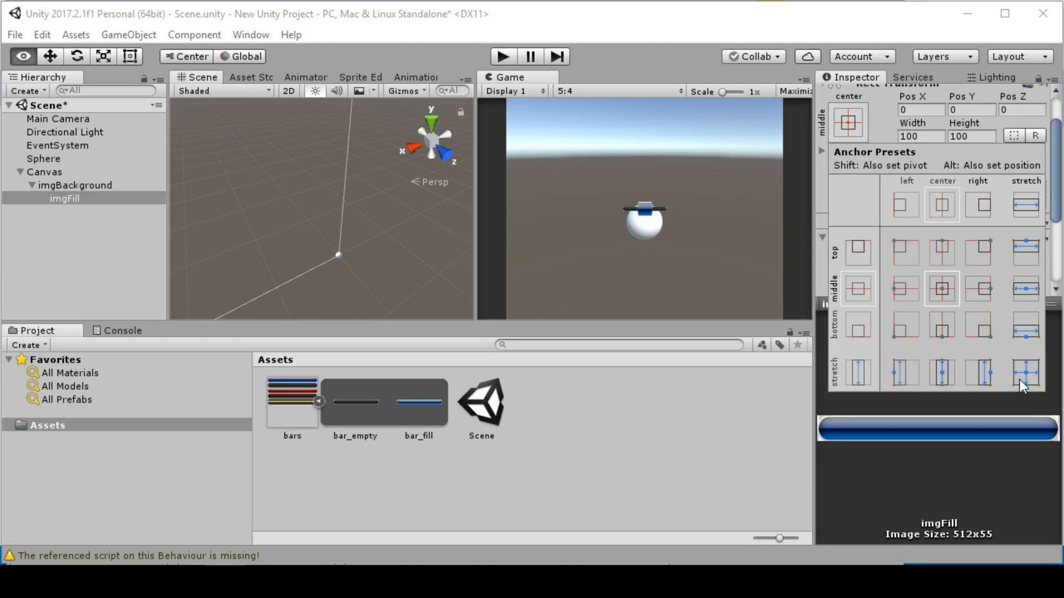
pyautogui.click(1026, 372)
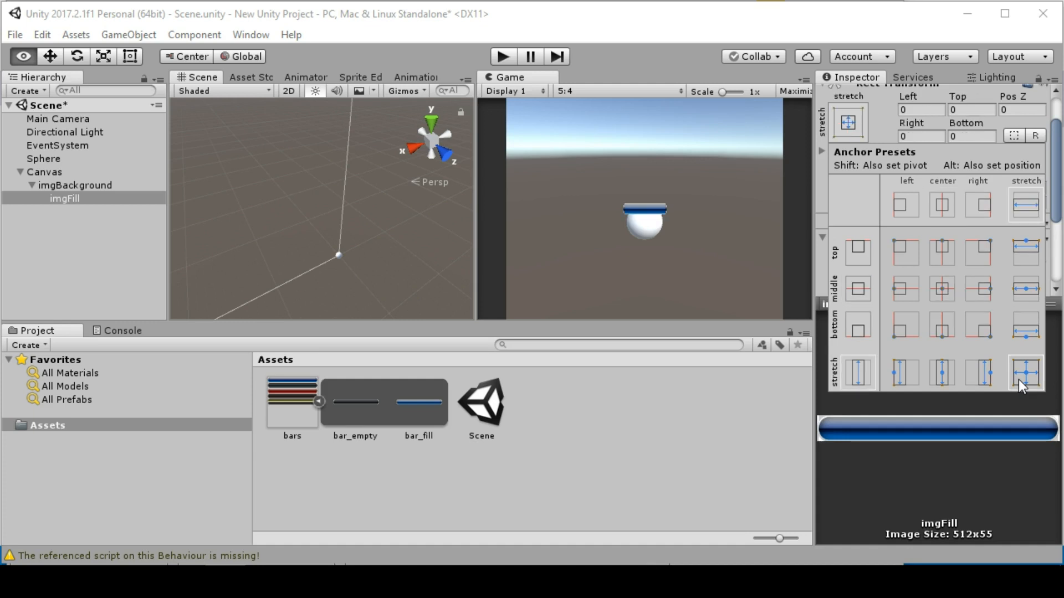
pyautogui.click(1024, 371)
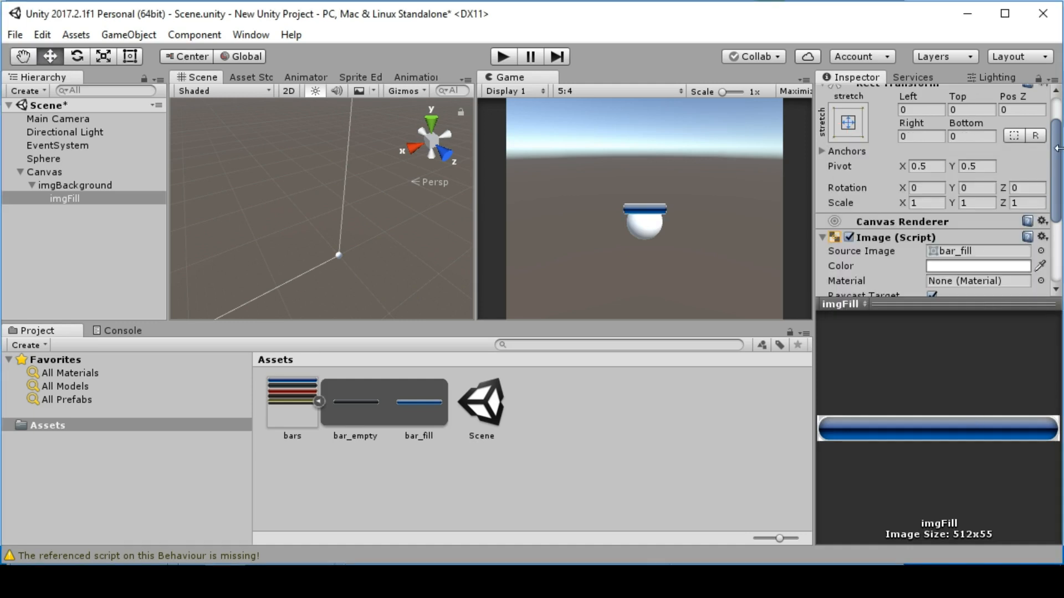
pyautogui.scroll(-3)
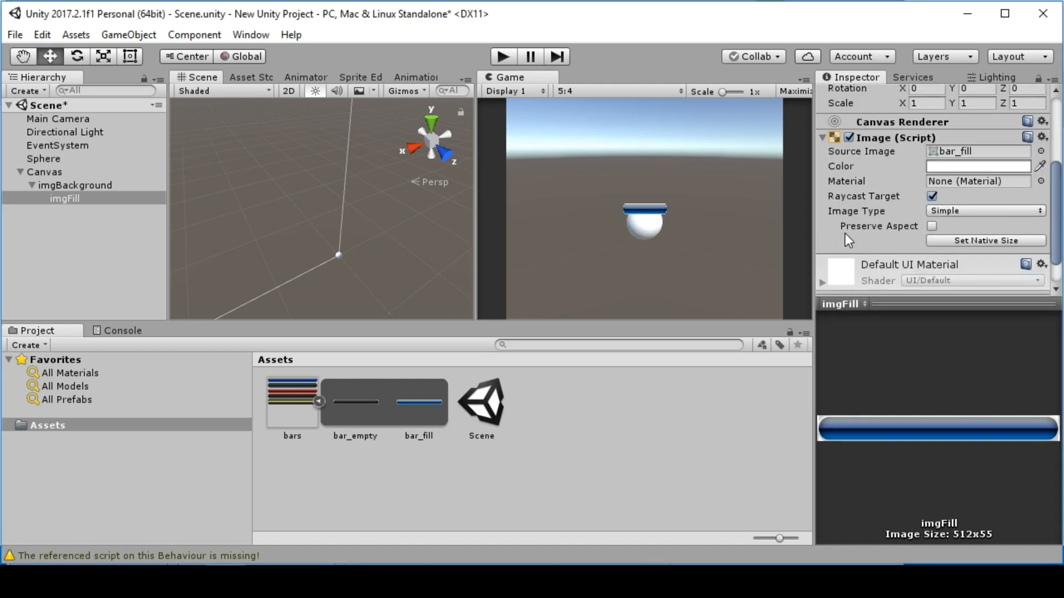
pyautogui.click(932, 226)
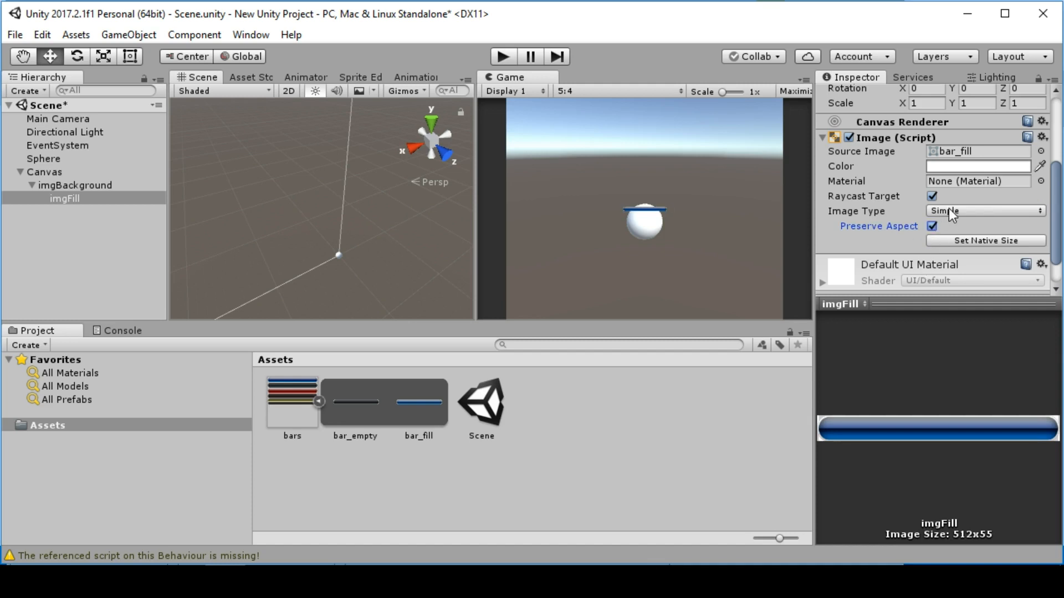
# - Make imgFill a Filled image, Horizontal from the Left, with fill amount 1
pyautogui.click(983, 211)
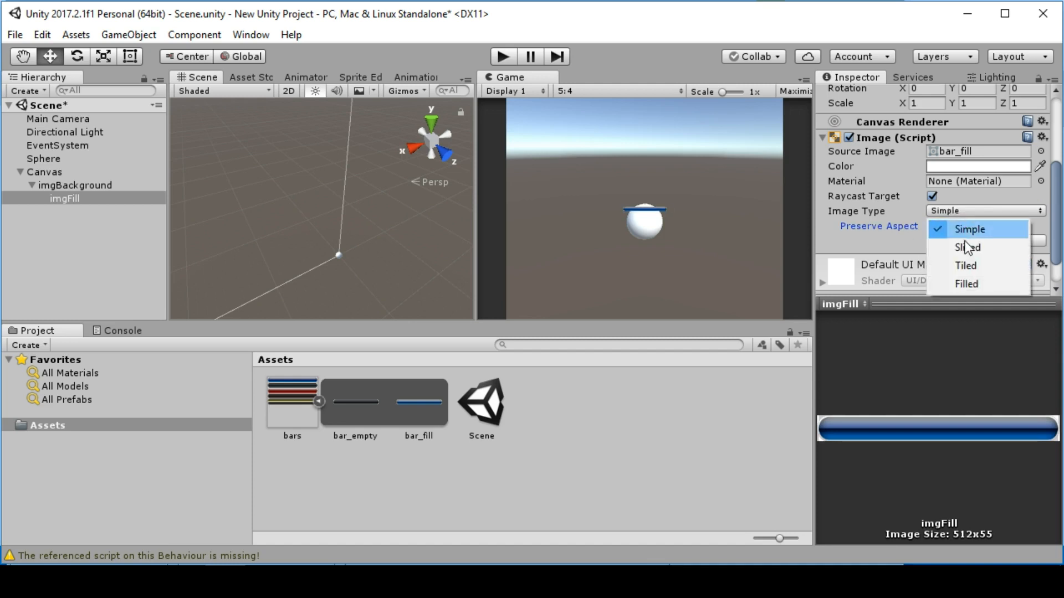
pyautogui.click(965, 284)
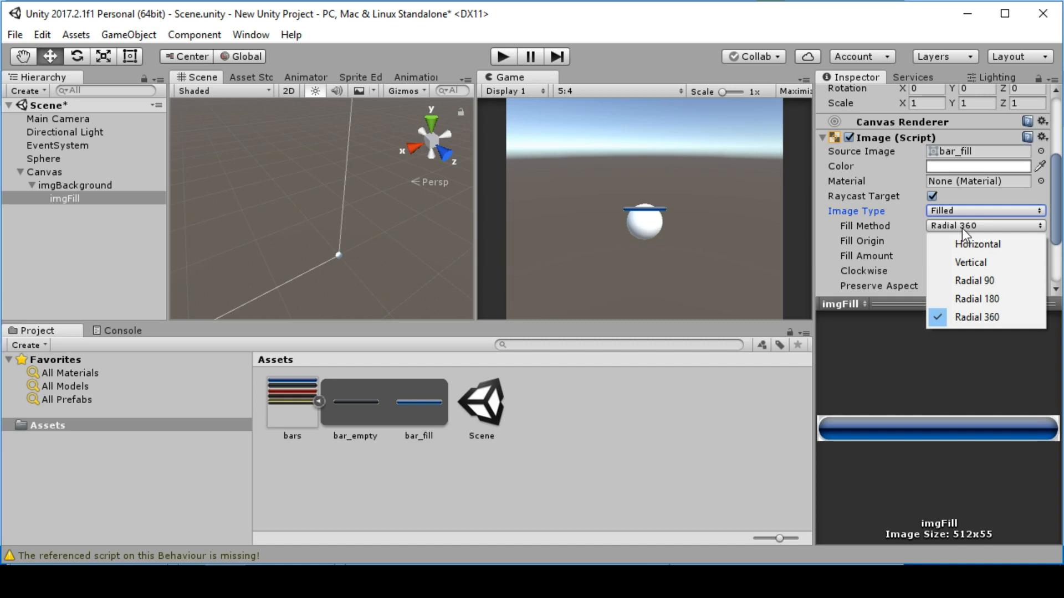
pyautogui.click(970, 263)
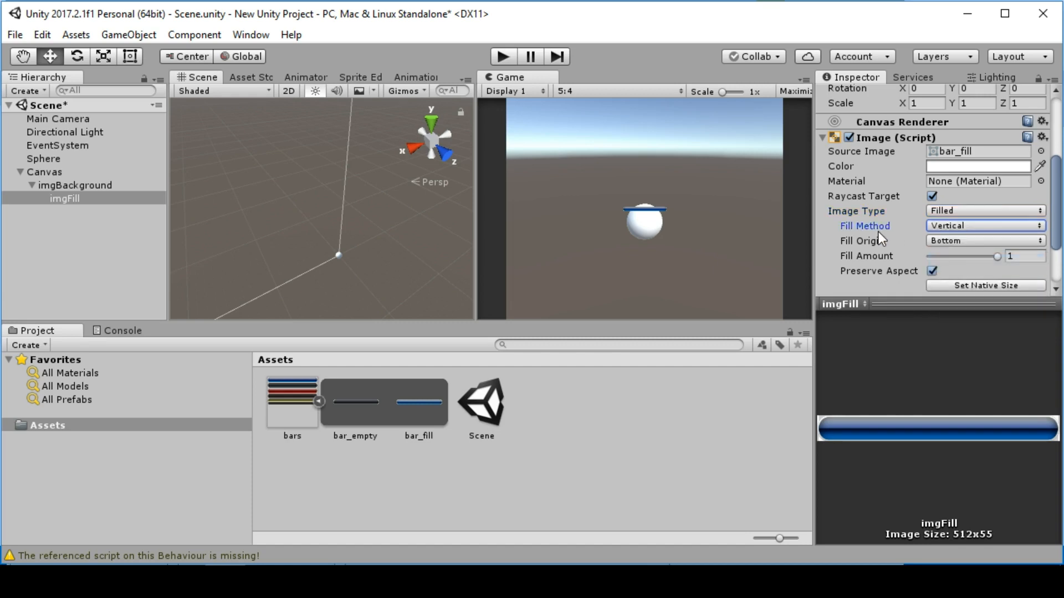
pyautogui.click(1025, 256)
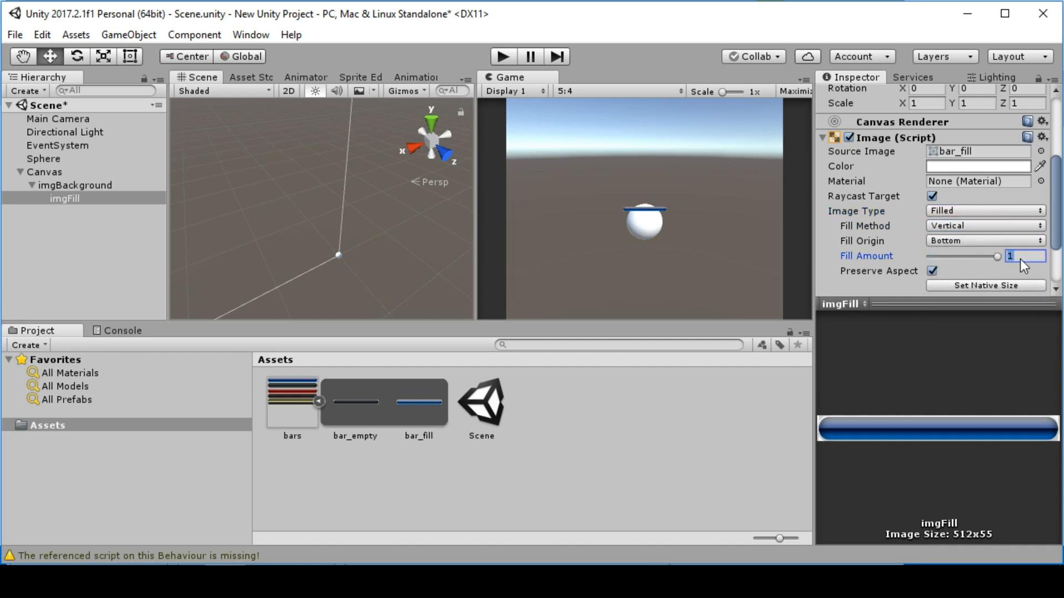
pyautogui.click(984, 226)
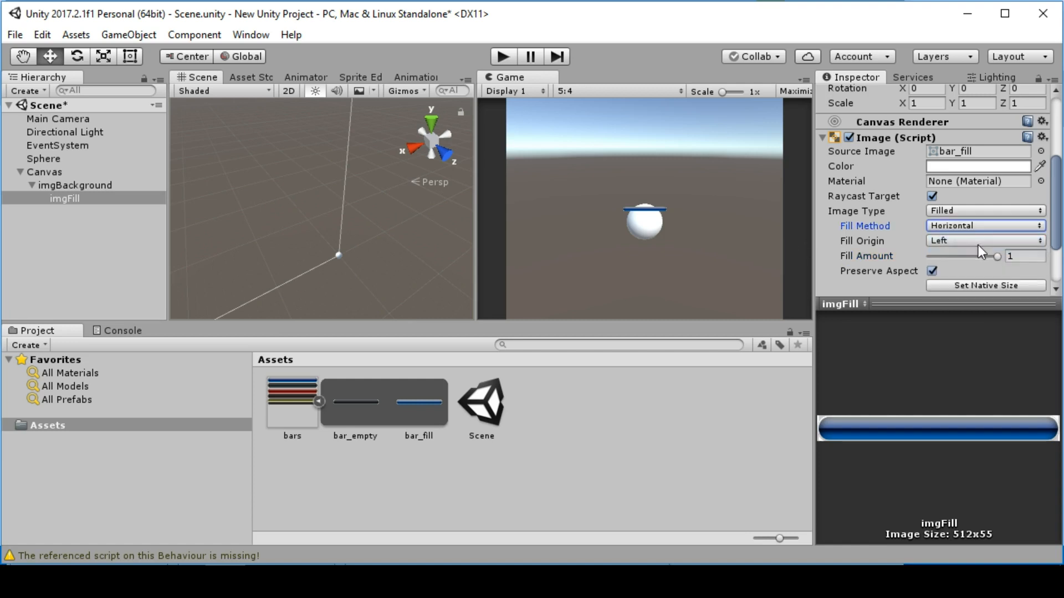
pyautogui.moveTo(998, 256); pyautogui.dragTo(992, 256)
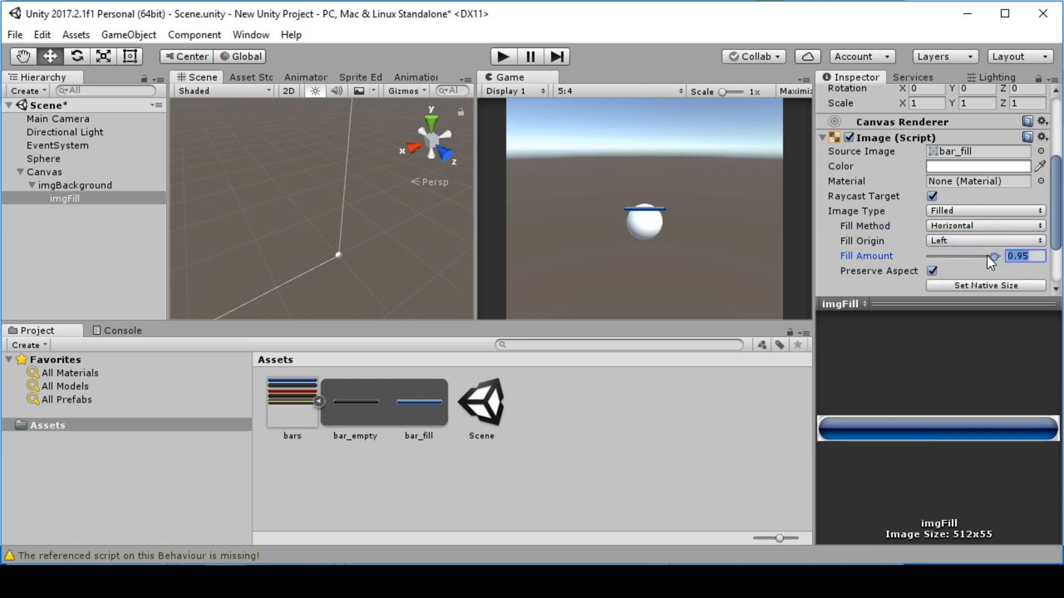
pyautogui.moveTo(991, 256); pyautogui.dragTo(952, 256)
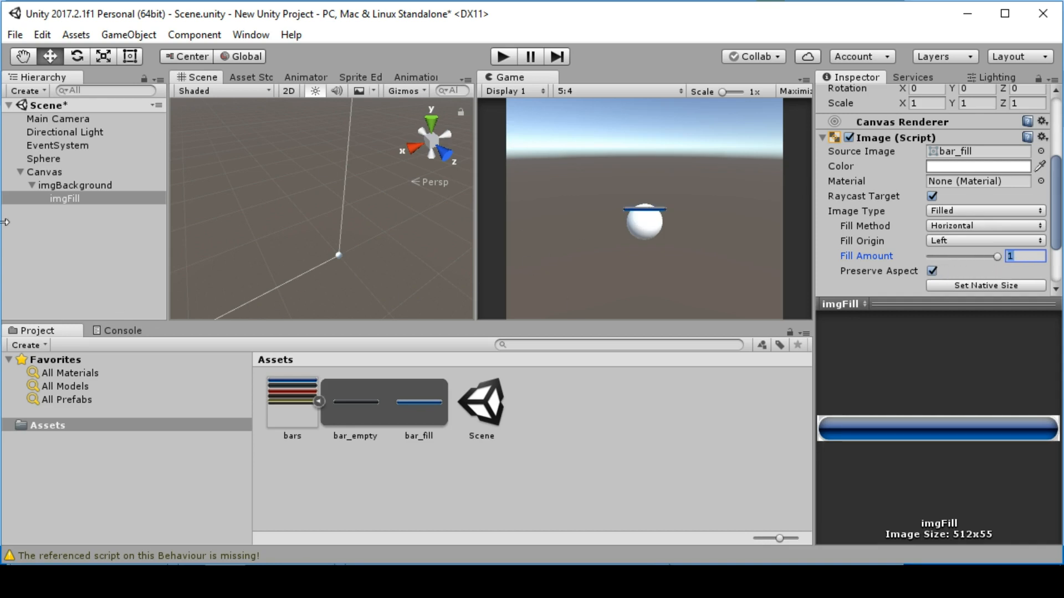
# - Save the imgBackground health bar as a prefab in the Assets folder
pyautogui.click(75, 185)
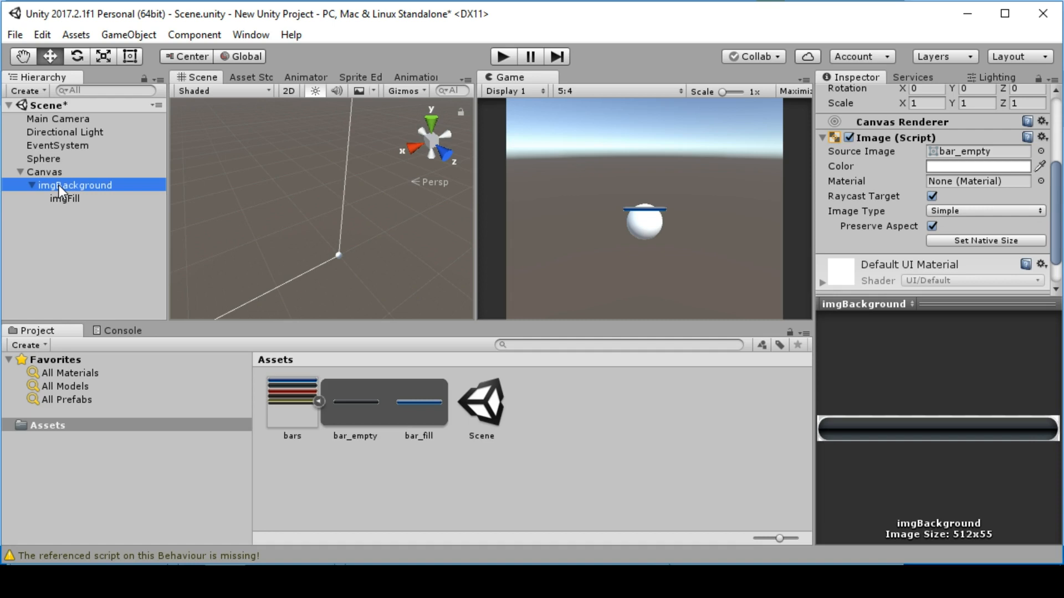
pyautogui.moveTo(76, 185); pyautogui.dragTo(482, 404)
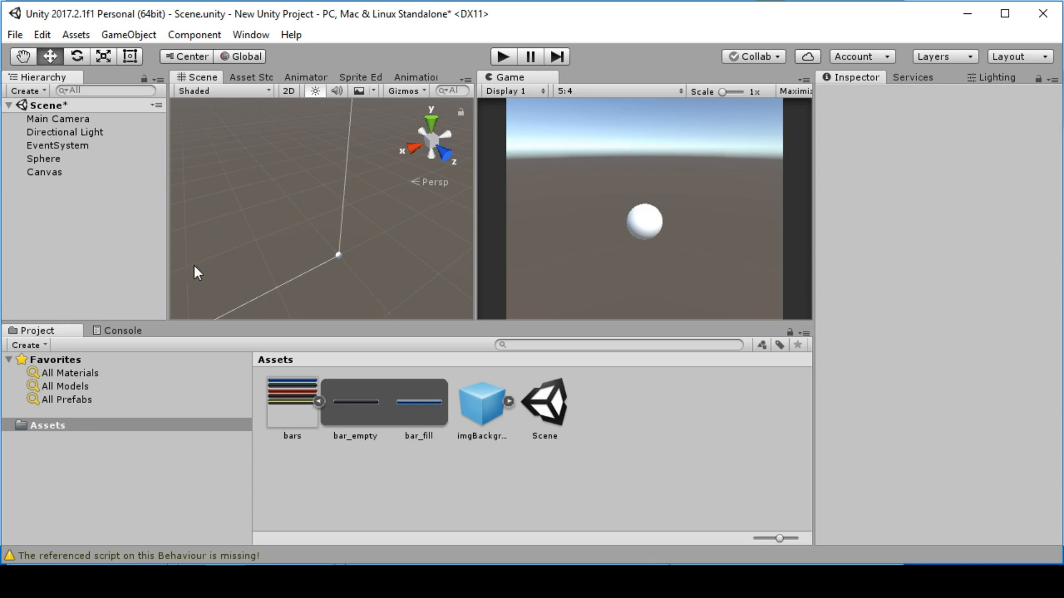
pyautogui.click(481, 404)
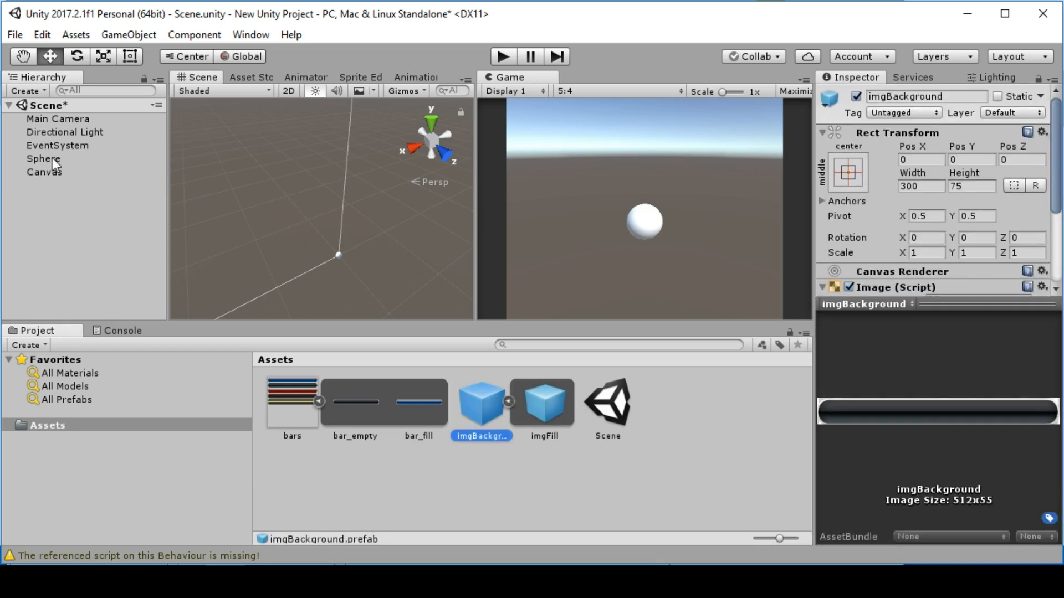
# - Add a new script component MyScript to the Sphere and open it in the code editor
pyautogui.click(43, 159)
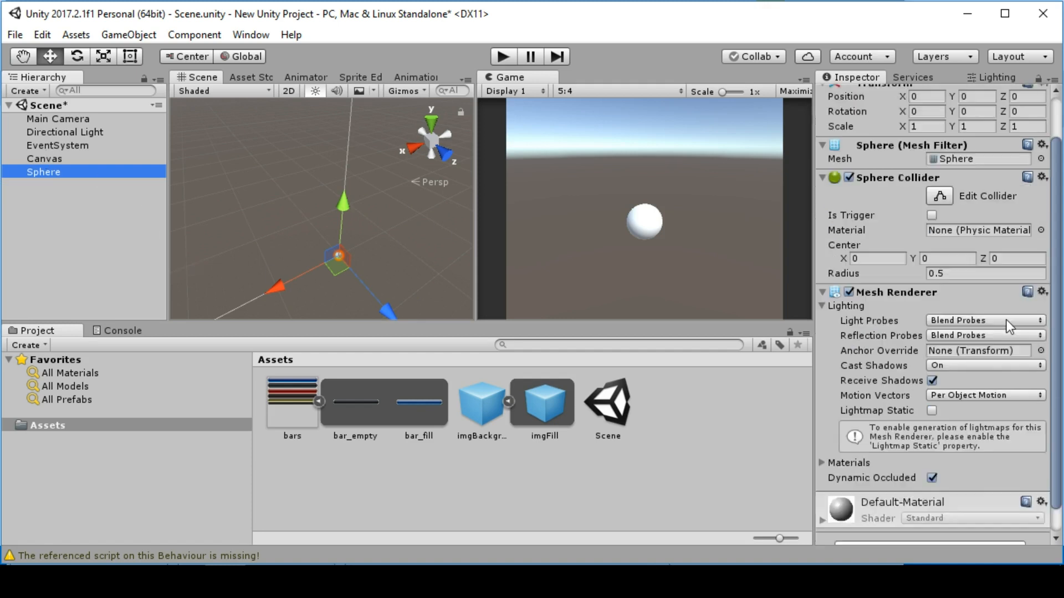
pyautogui.click(929, 522)
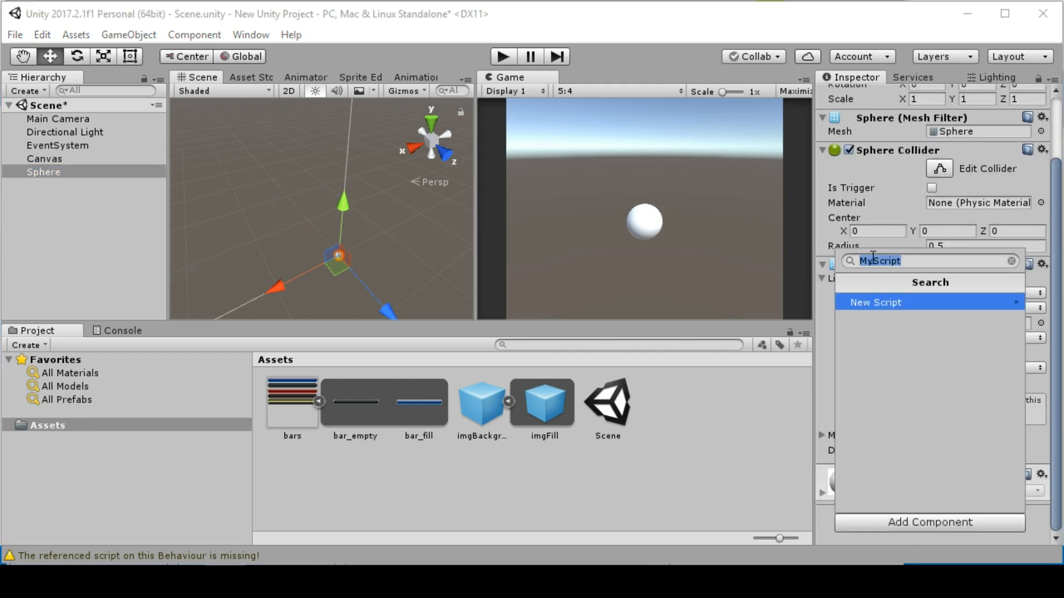
pyautogui.click(875, 302)
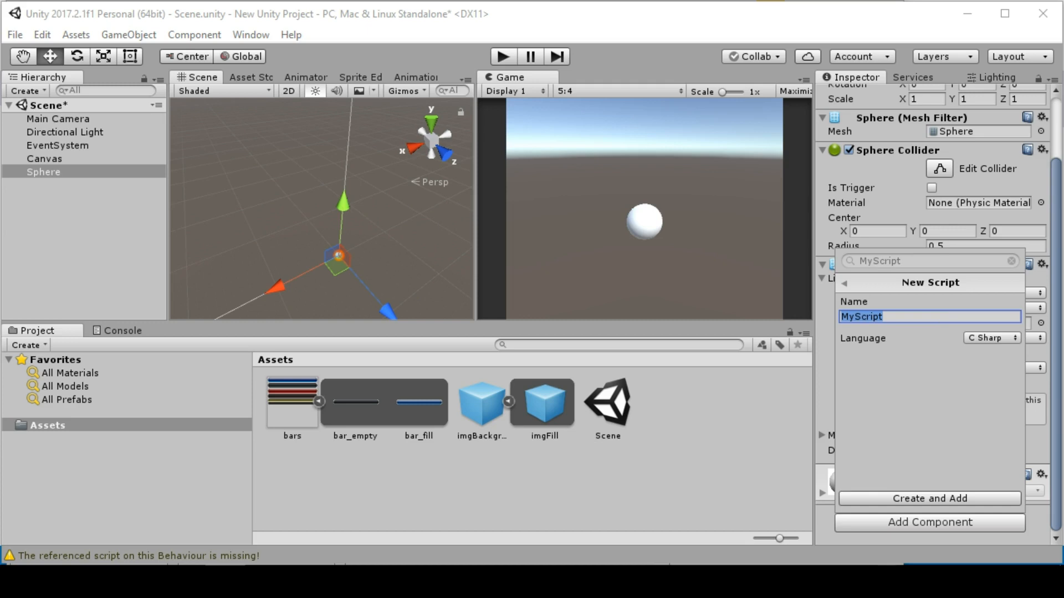
pyautogui.click(928, 498)
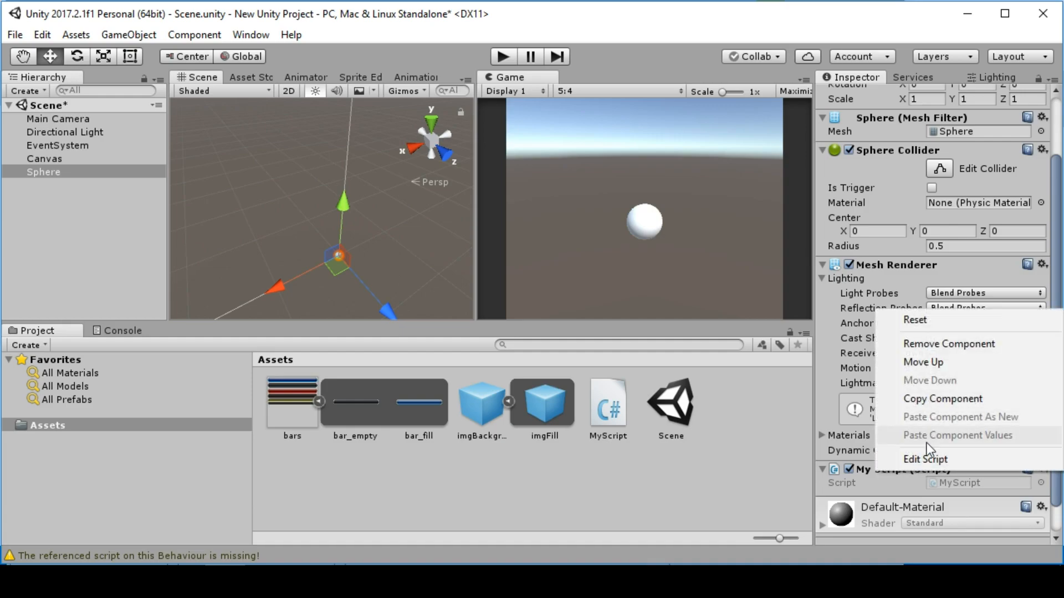
pyautogui.click(925, 459)
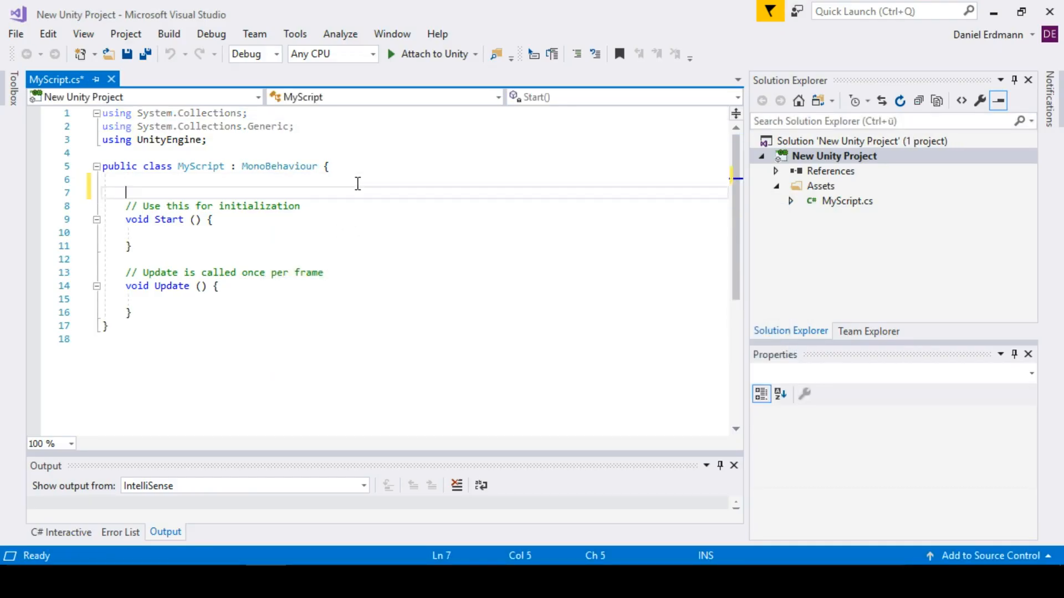
# - Add the field 'public GameObject BarPrefab;' to MyScript above Start()
pyautogui.write('public')
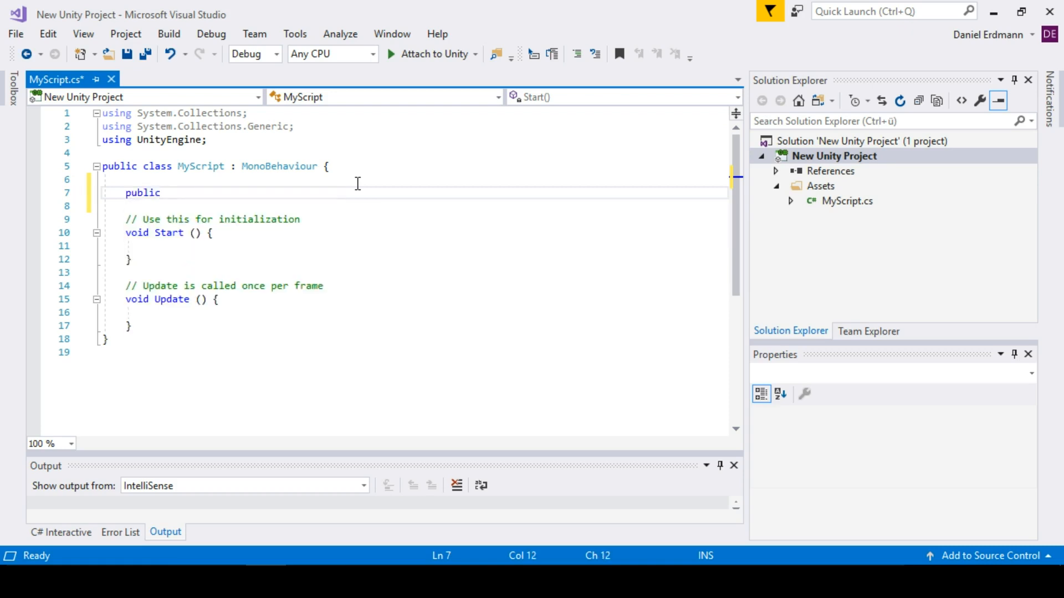
pyautogui.write('GameObject')
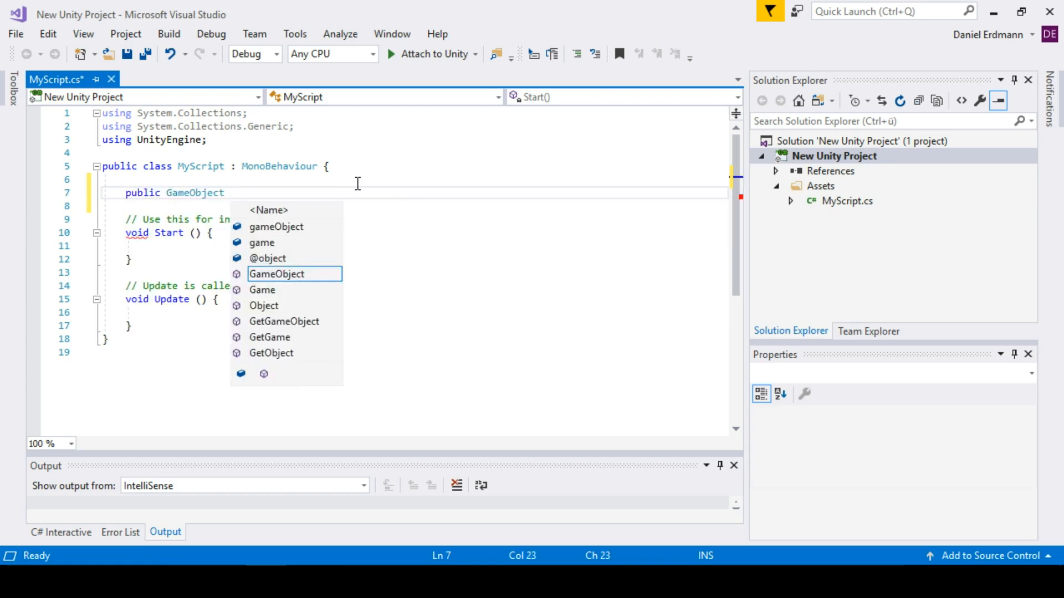
pyautogui.write('BarPrefab;')
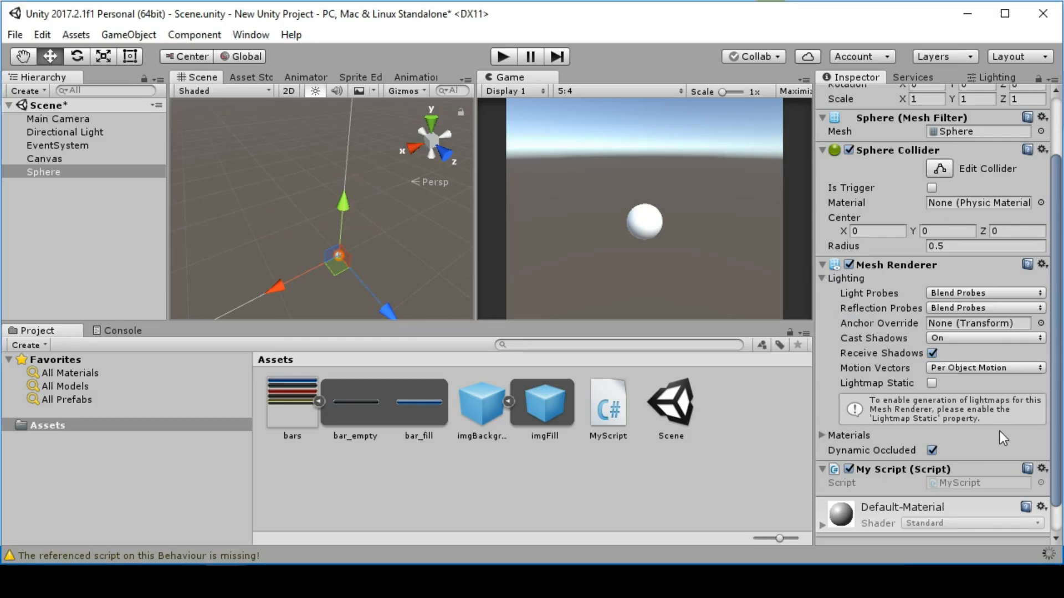
# - Drag the imgBackground prefab from Assets into My Script's Bar Prefab slot
pyautogui.scroll(-3)
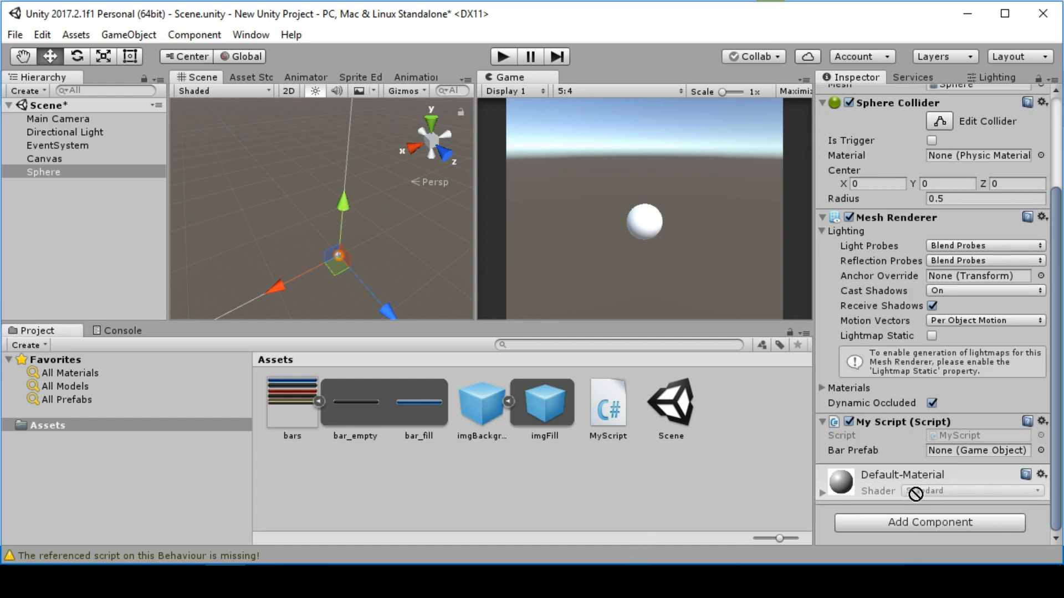
pyautogui.moveTo(481, 400); pyautogui.dragTo(977, 450)
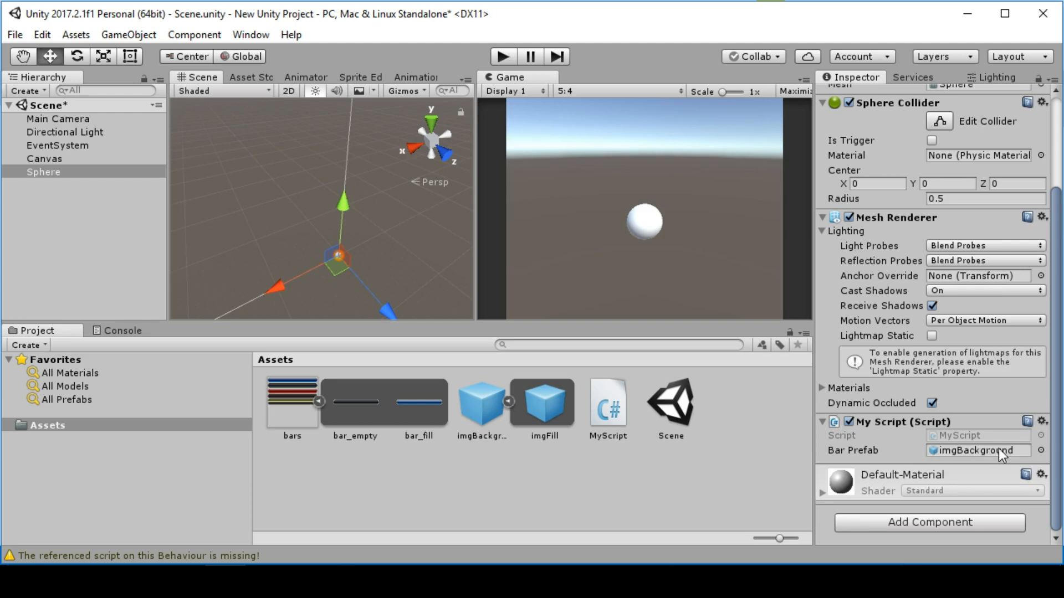
pyautogui.moveTo(865, 461)
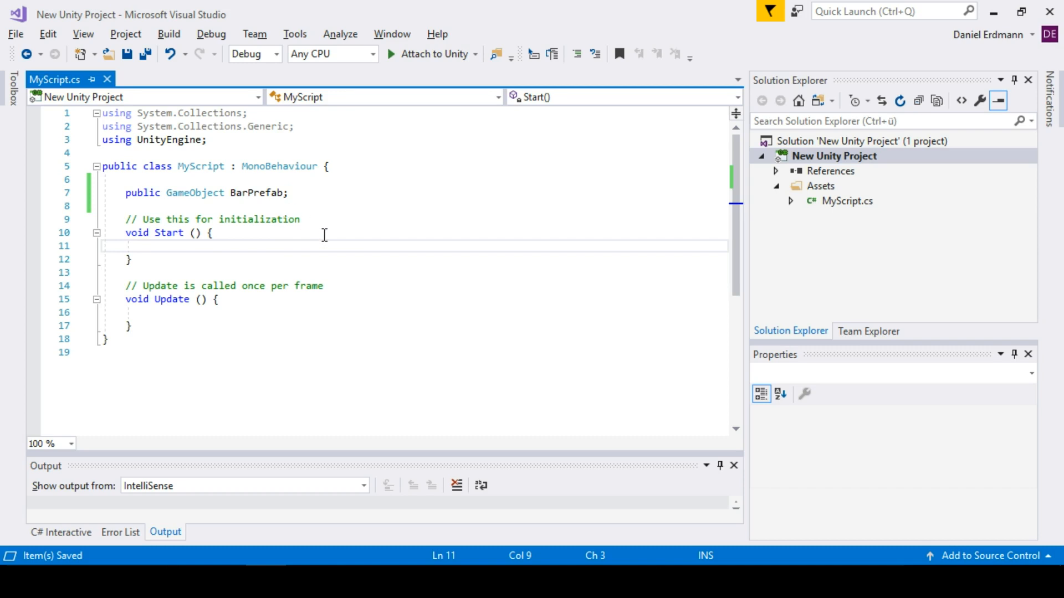
# - In Start, write Instantiate(BarPrefab, FindObjectOfType<Canvas>().transform) using IntelliSense completion
pyautogui.write('inst')
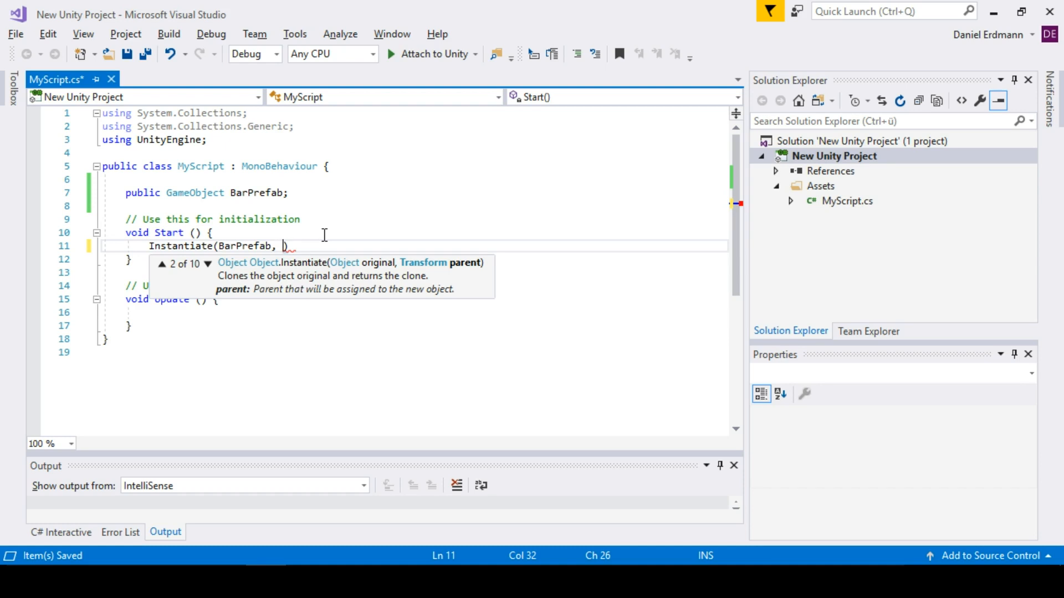
pyautogui.write('find')
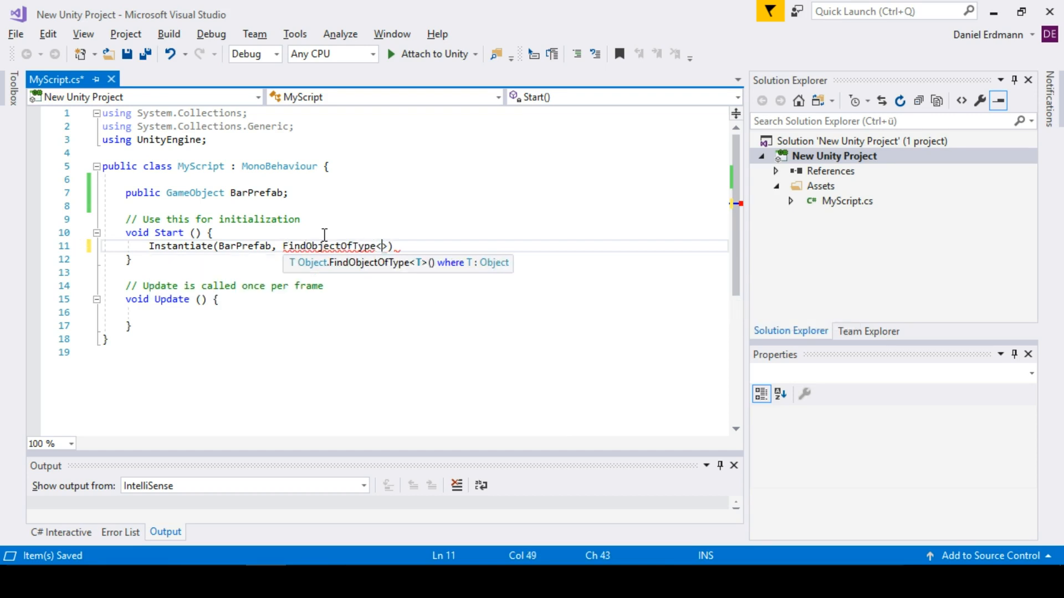
pyautogui.write('Canvas')
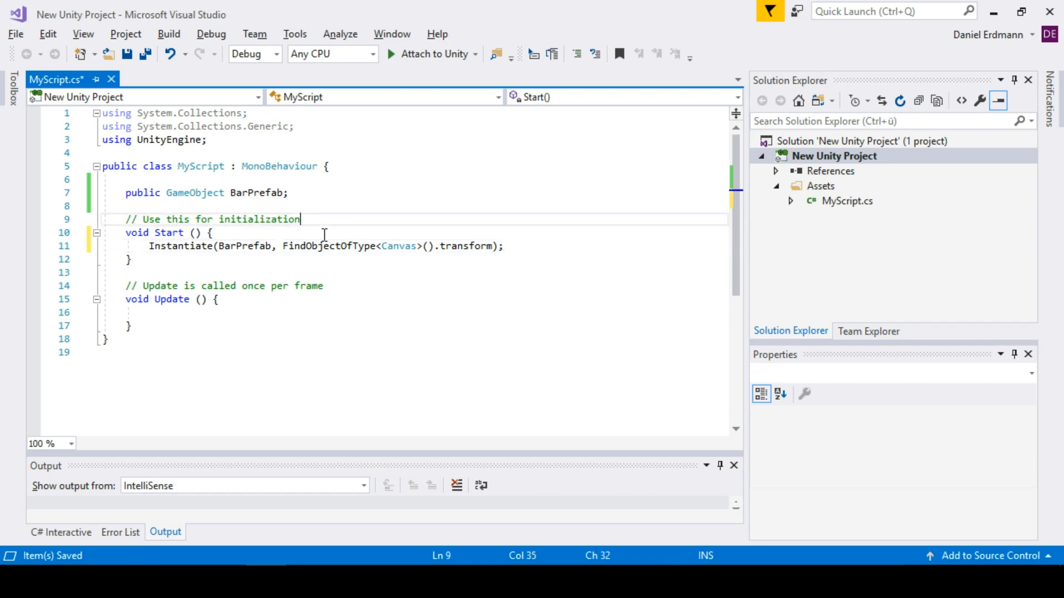
pyautogui.press('Enter')
pyautogui.write('public I')
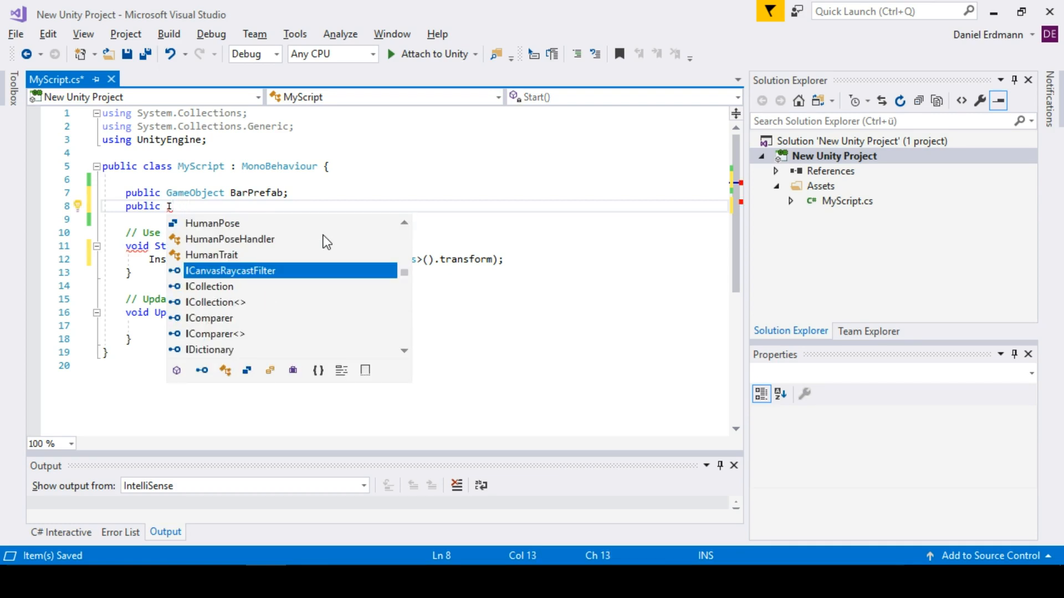
# - Declare an Image field Bar and add the using UnityEngine.UI import via quick fix
pyautogui.write('mage')
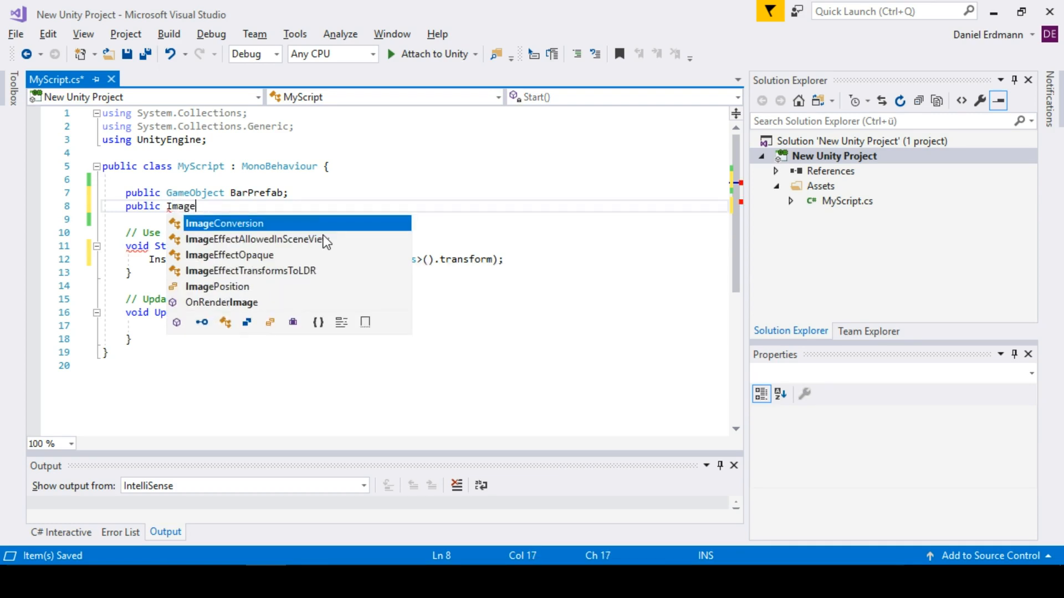
pyautogui.write('Bar;')
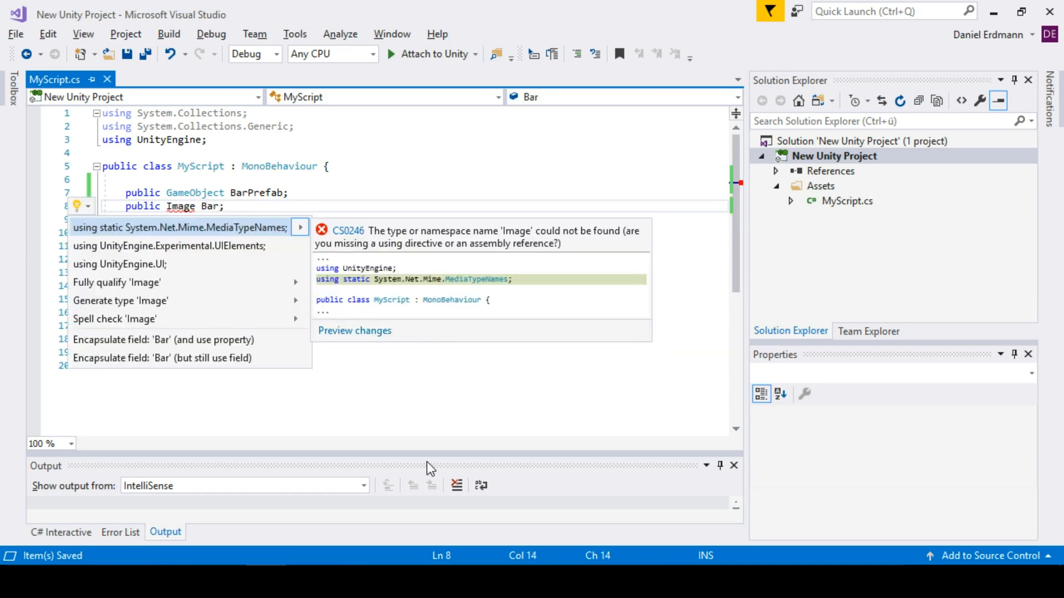
pyautogui.moveTo(156, 264)
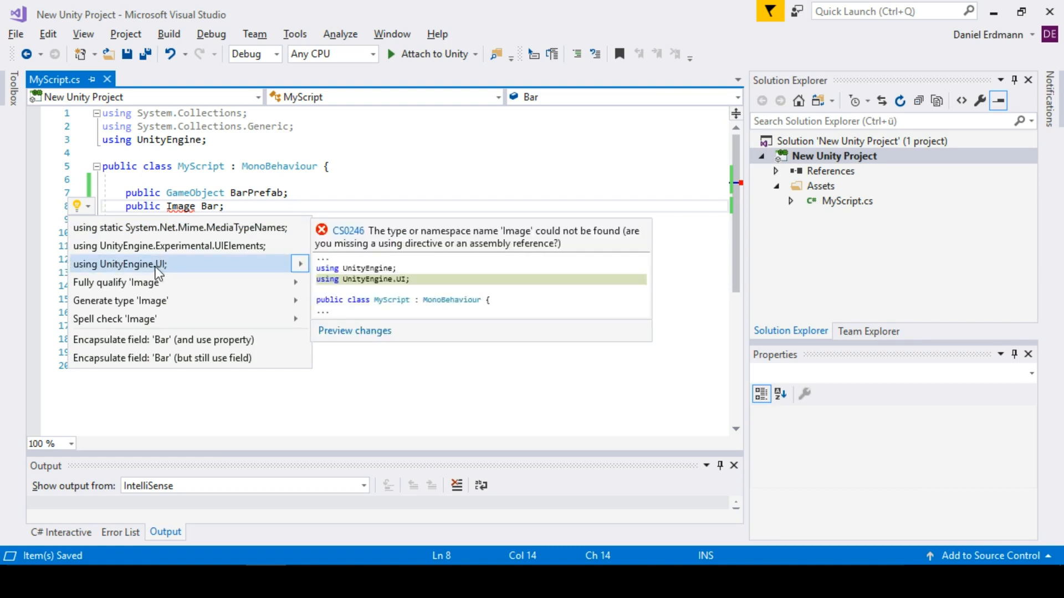
pyautogui.moveTo(153, 272)
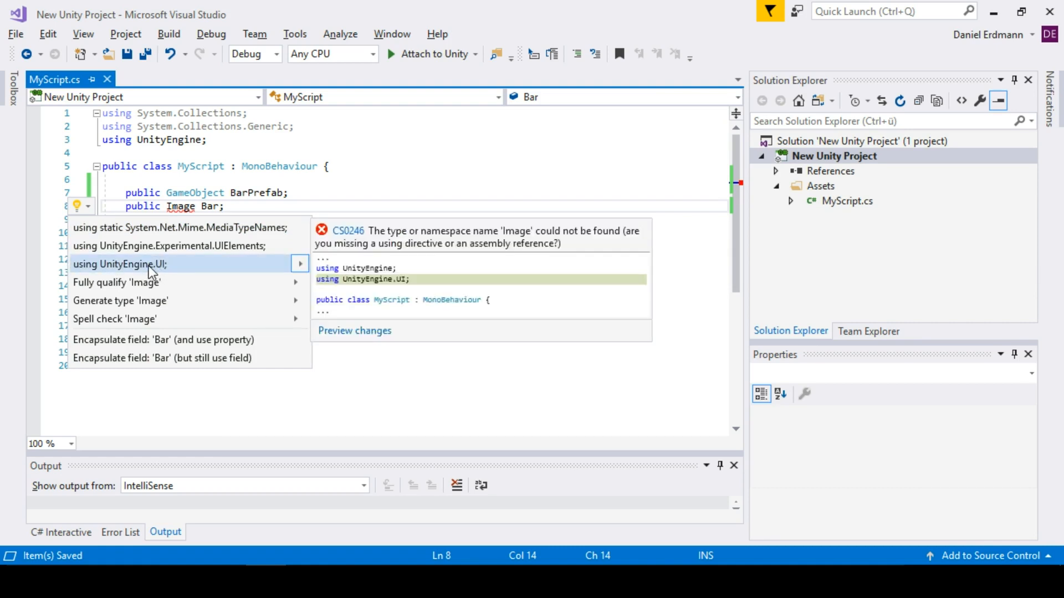
pyautogui.click(121, 264)
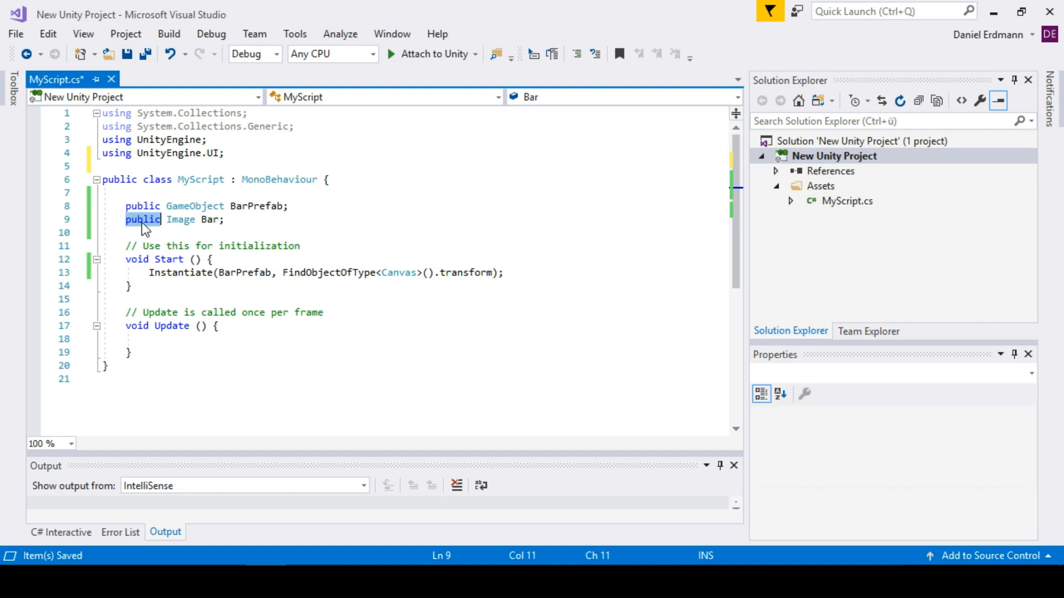
# - Make Bar protected and add a protected Image BarFilled field
pyautogui.write('protected')
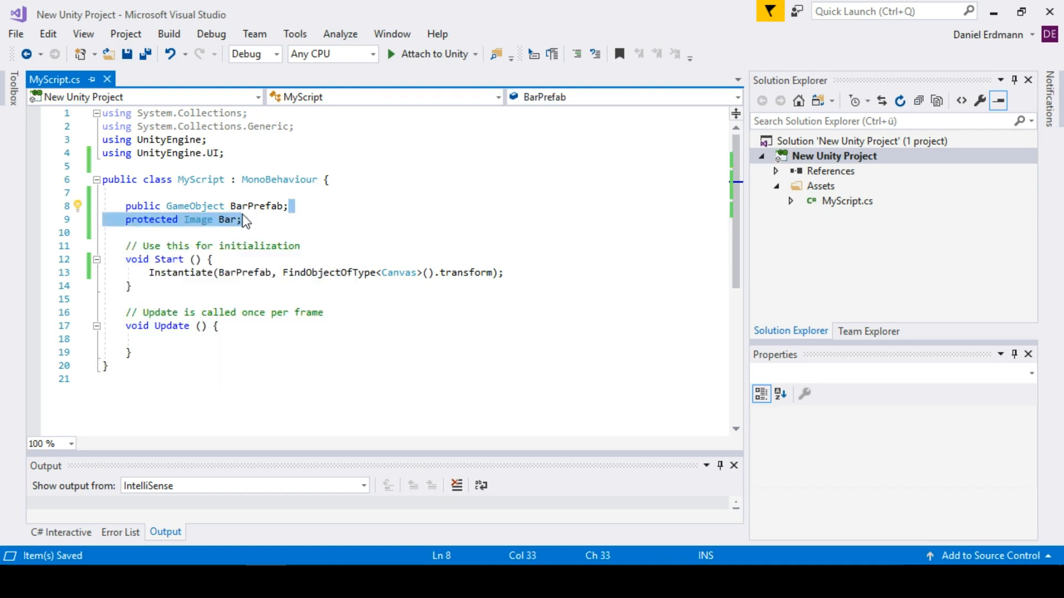
pyautogui.click(242, 219)
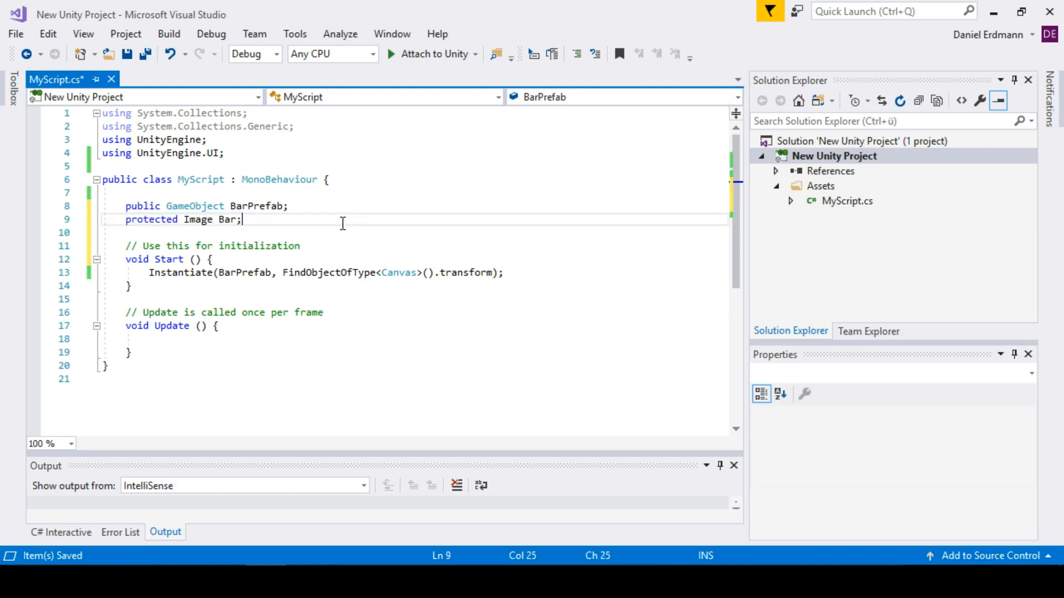
pyautogui.write('protected Image BarF;')
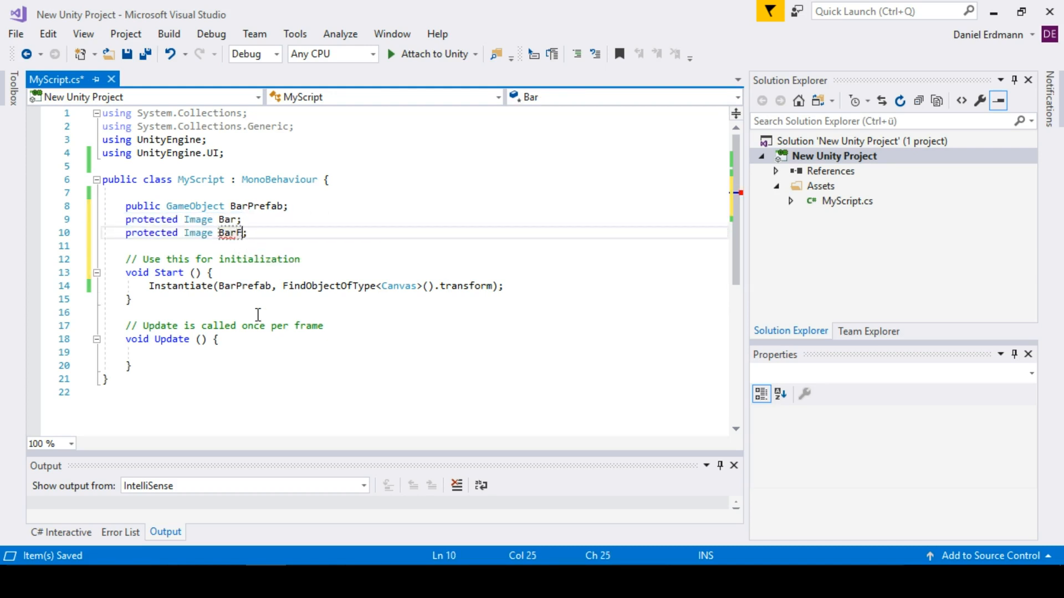
pyautogui.write('illed')
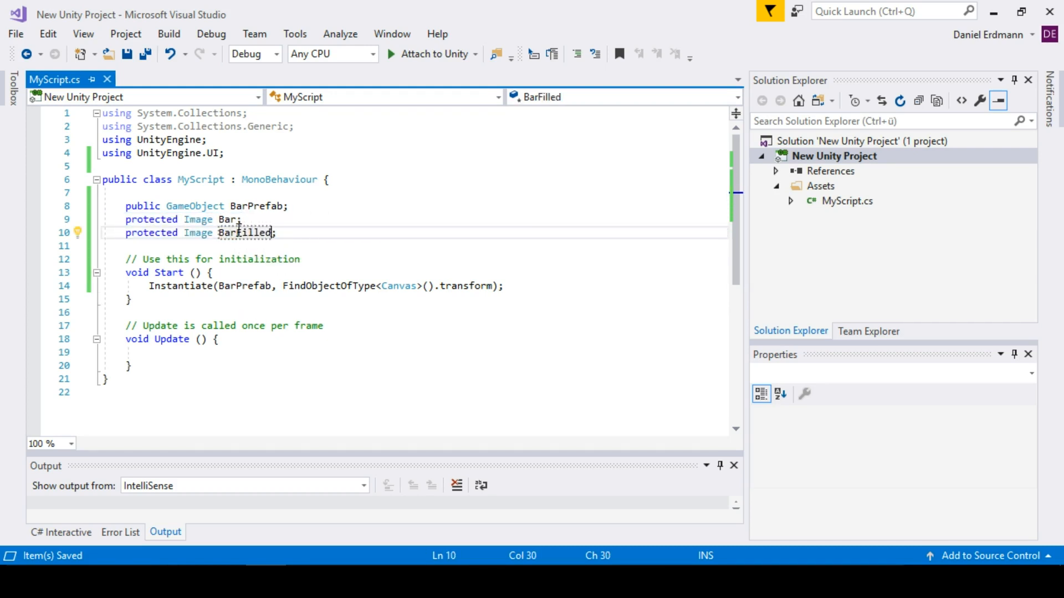
pyautogui.doubleClick(245, 232)
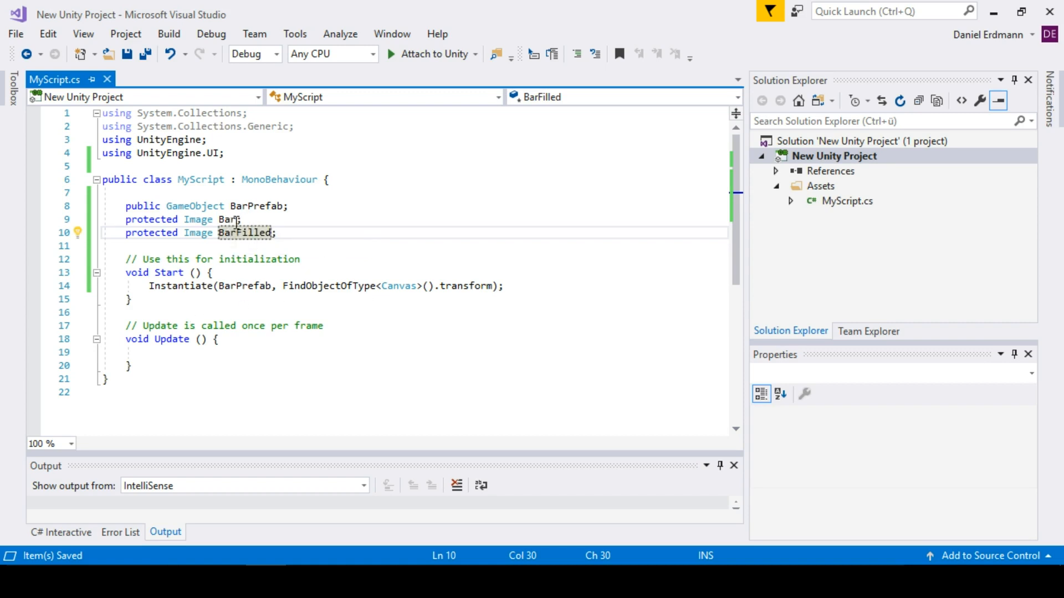
pyautogui.write('Bar =')
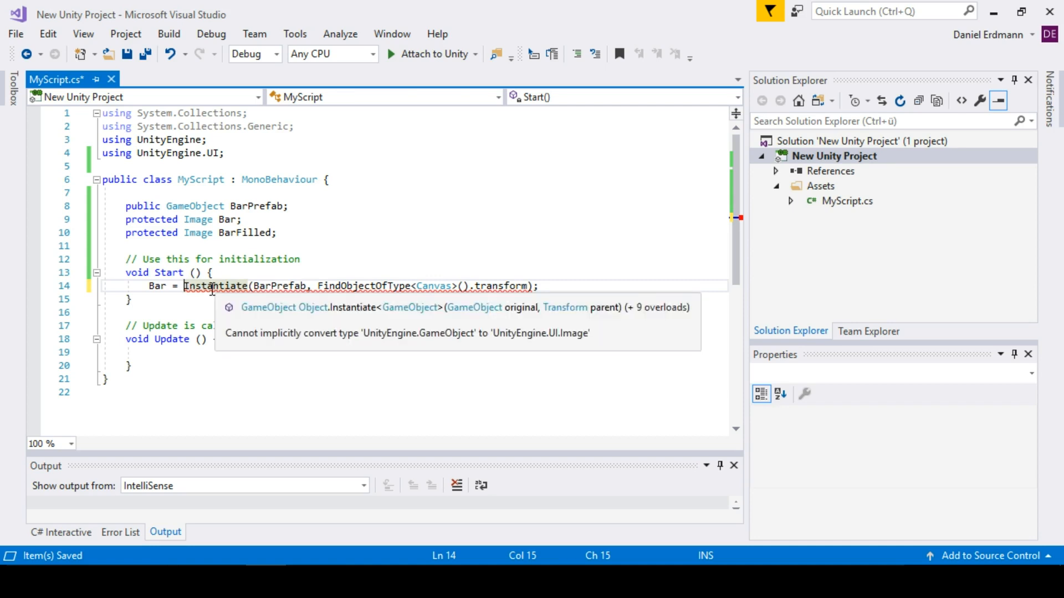
# - Append .GetComponent<Image>() to the Instantiate line and assign the result to Bar
pyautogui.click(539, 286)
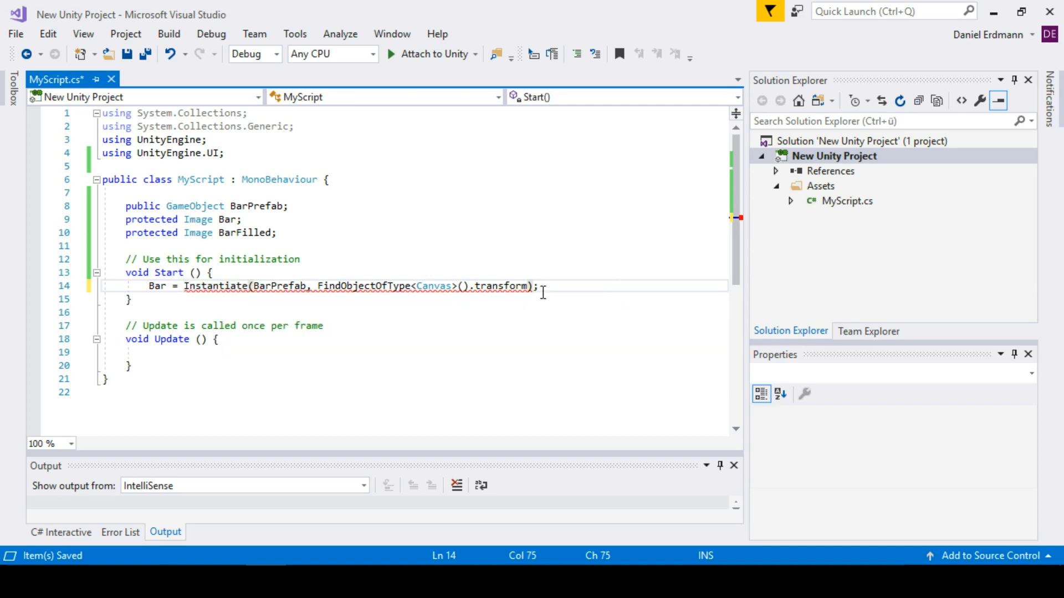
pyautogui.write('.')
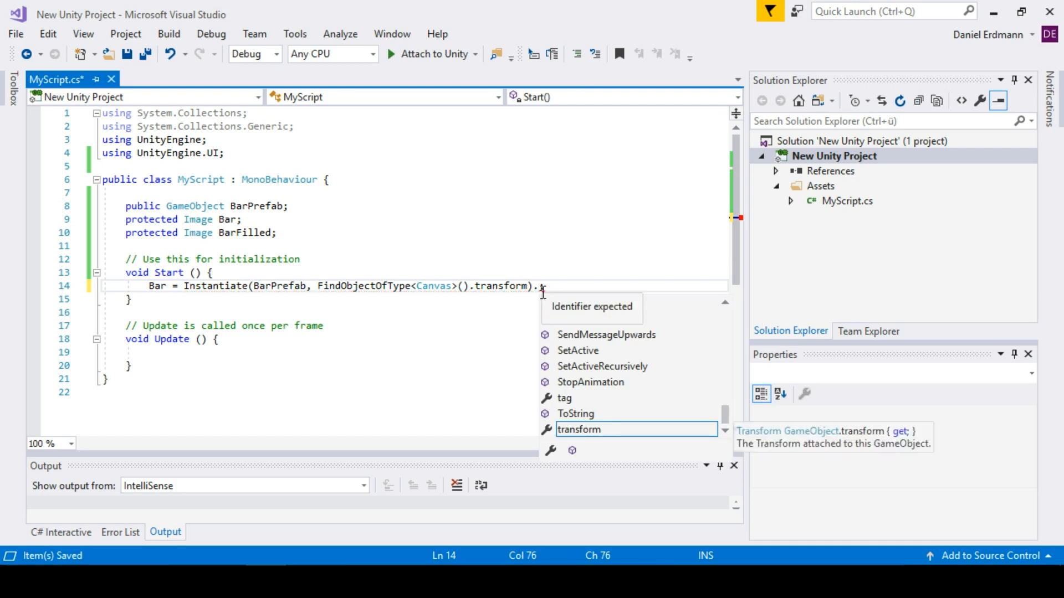
pyautogui.write('GetComponent')
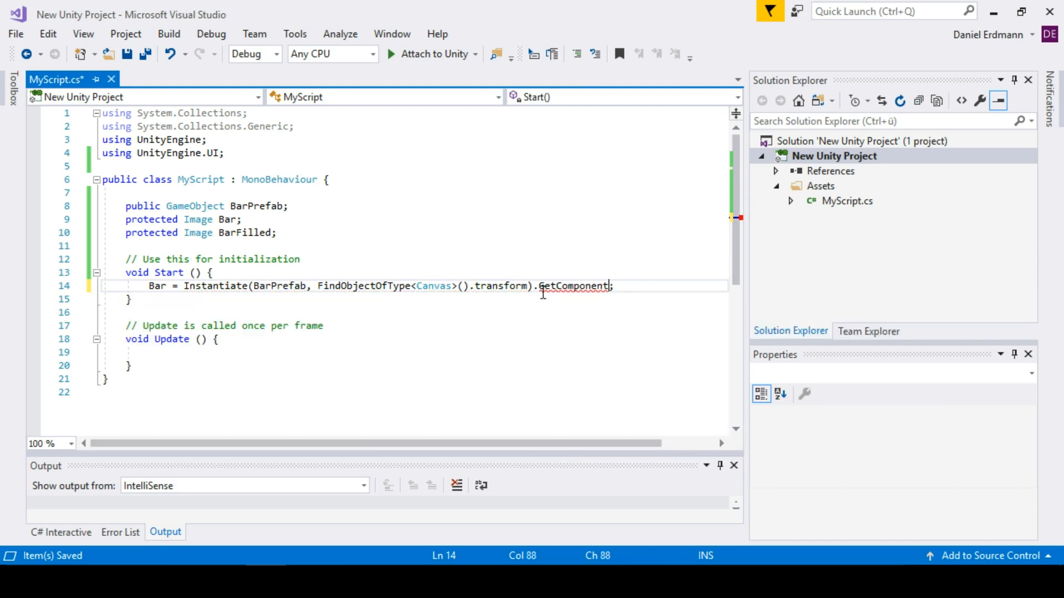
pyautogui.write('<Image>(')
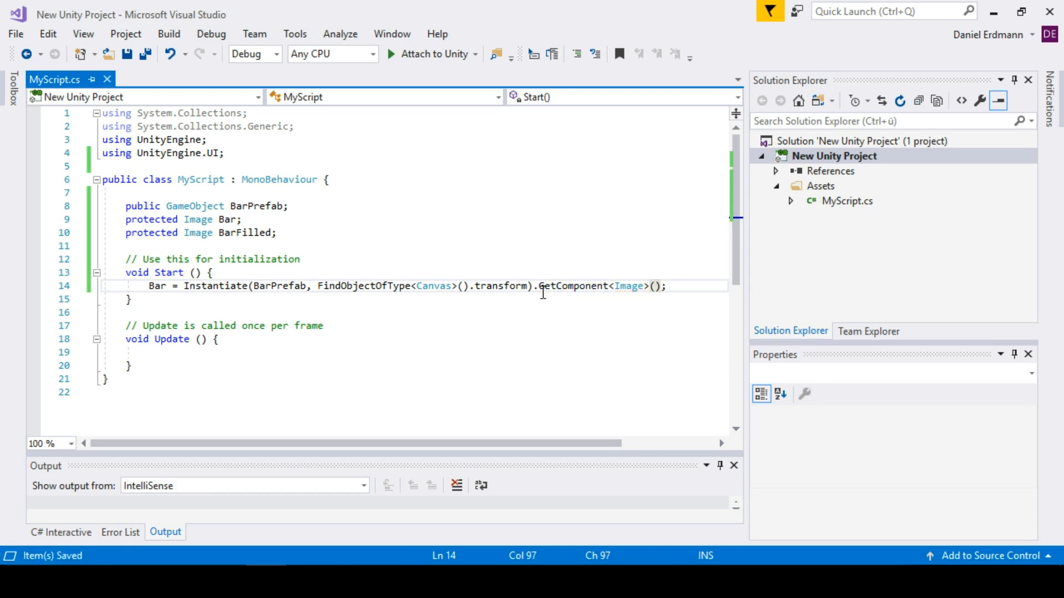
pyautogui.write('bar')
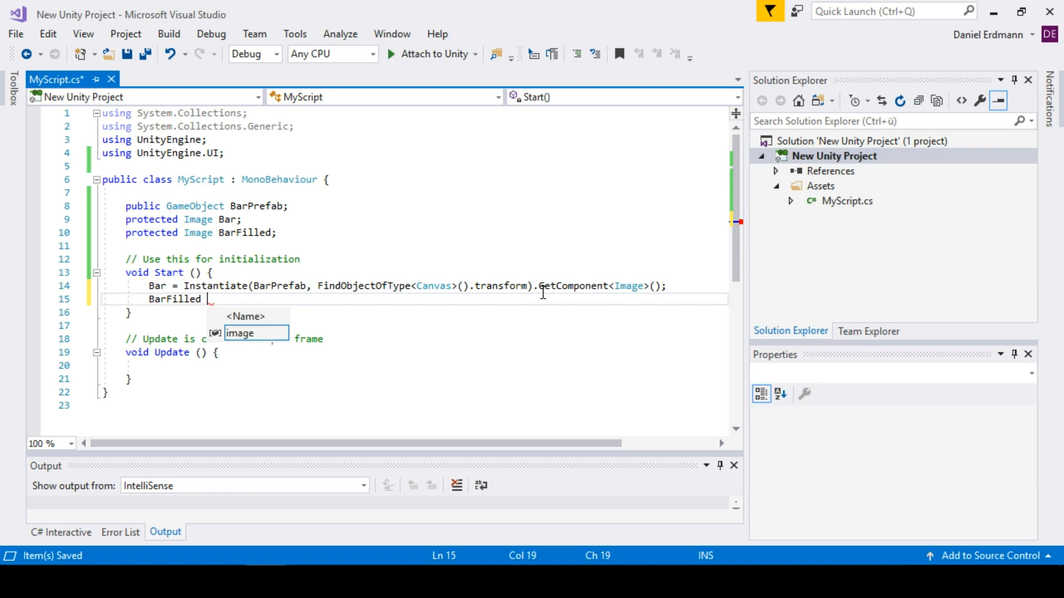
# - Set BarFilled to Bar.GetComponentsInChildren<Image>()
pyautogui.write('= b')
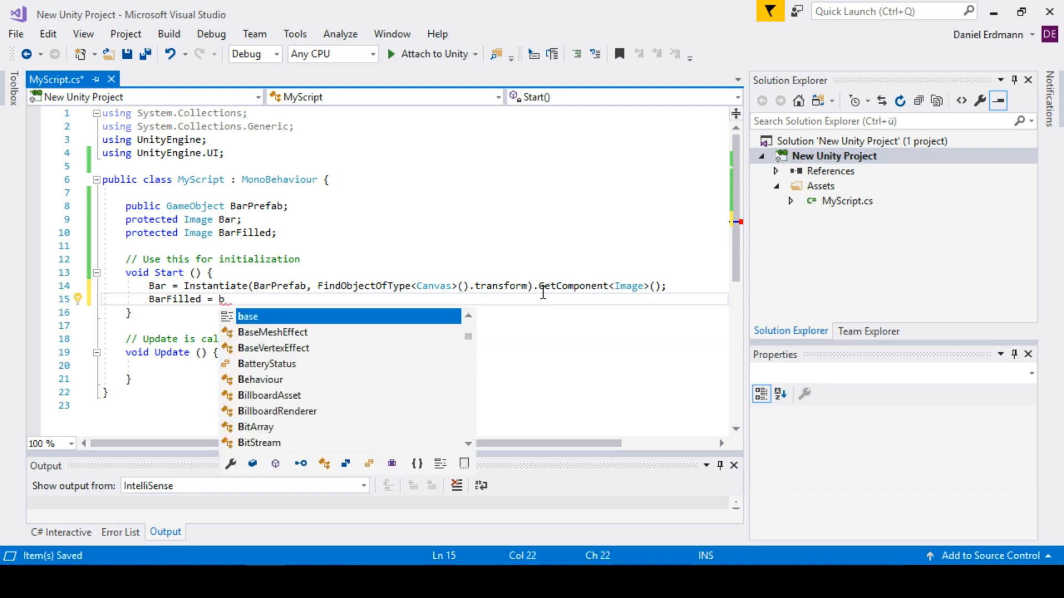
pyautogui.write('ar.')
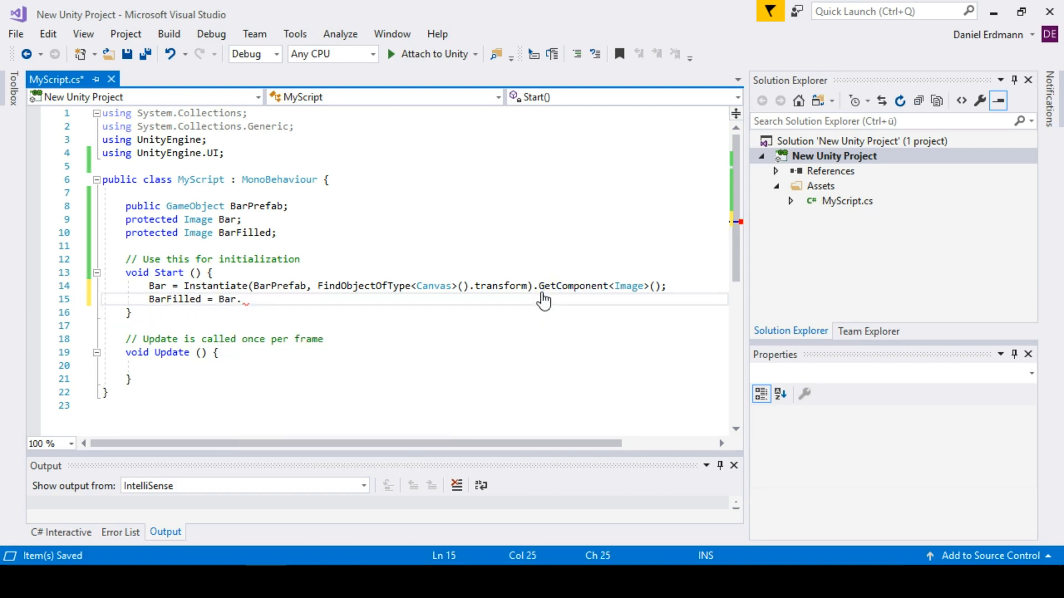
pyautogui.write('get')
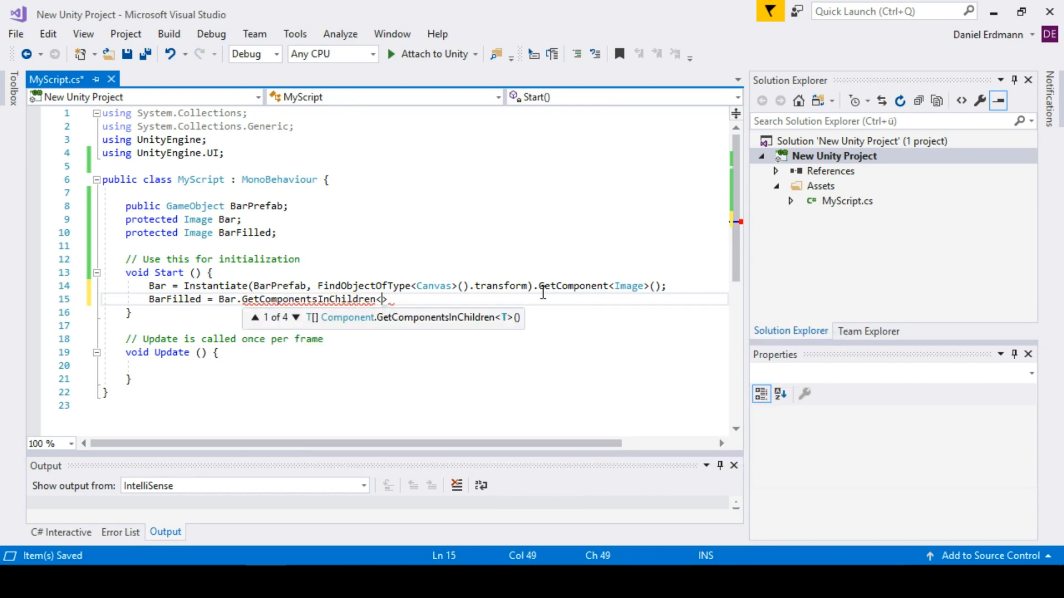
pyautogui.write('Image')
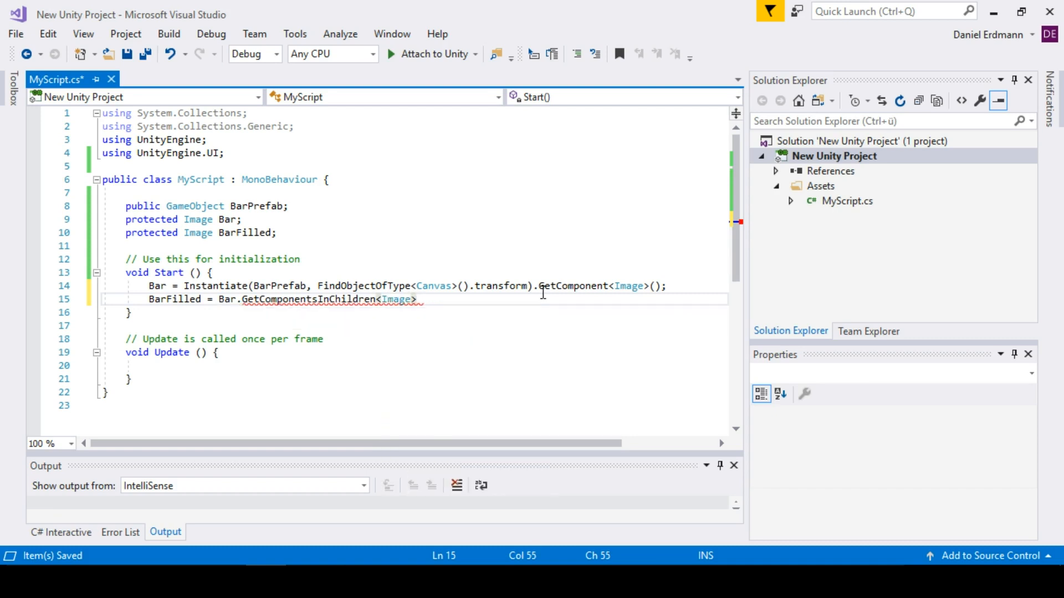
pyautogui.write('();')
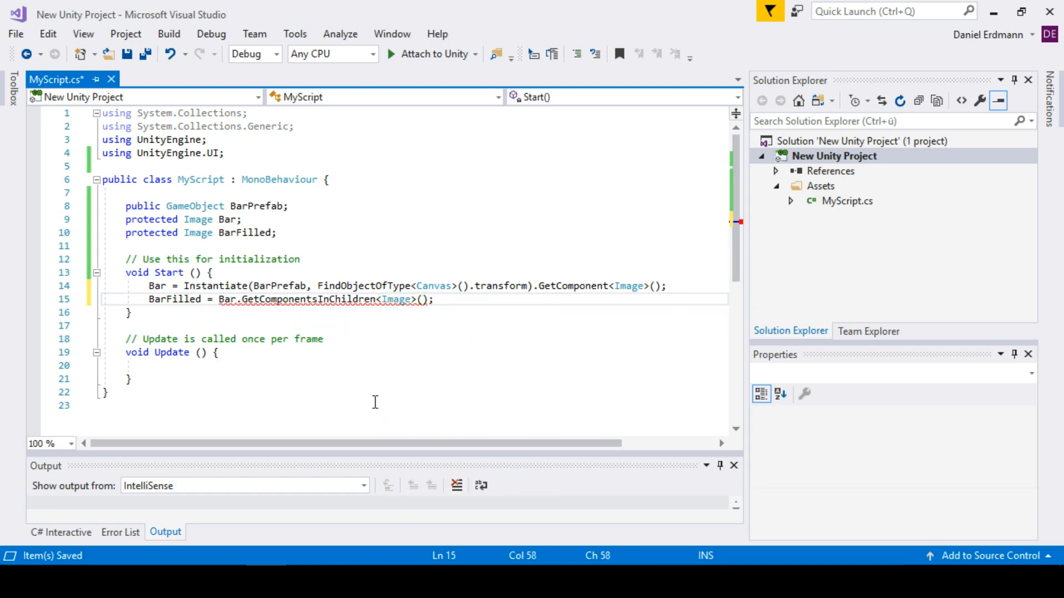
pyautogui.moveTo(397, 299)
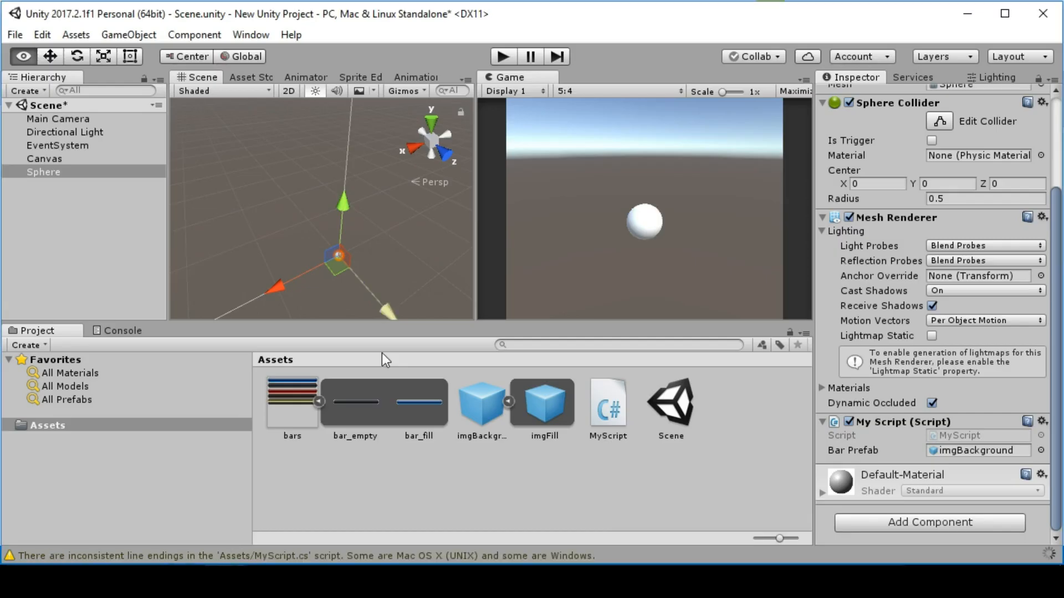
pyautogui.click(482, 402)
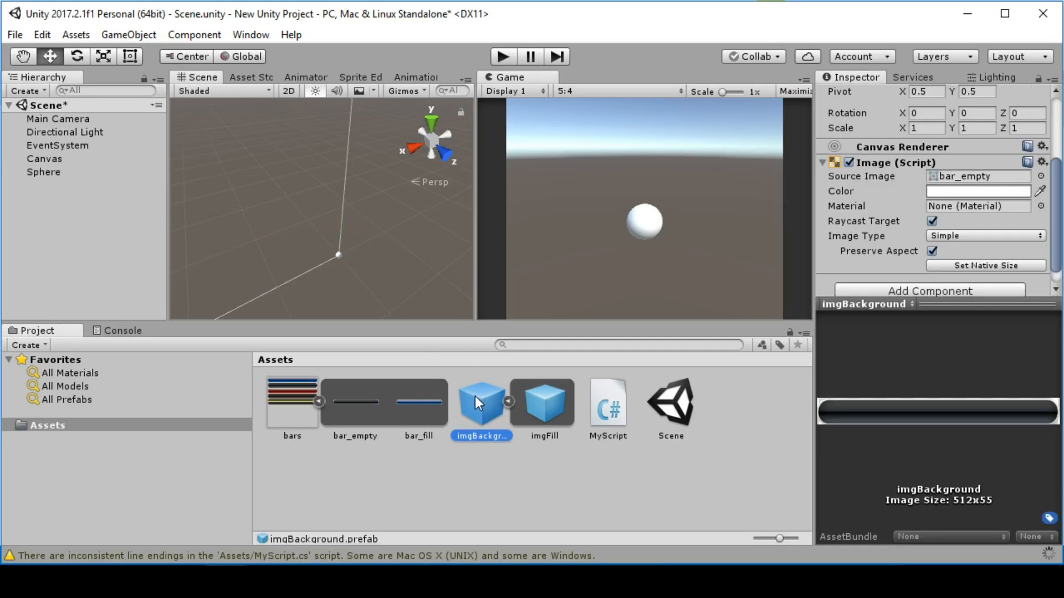
pyautogui.click(543, 402)
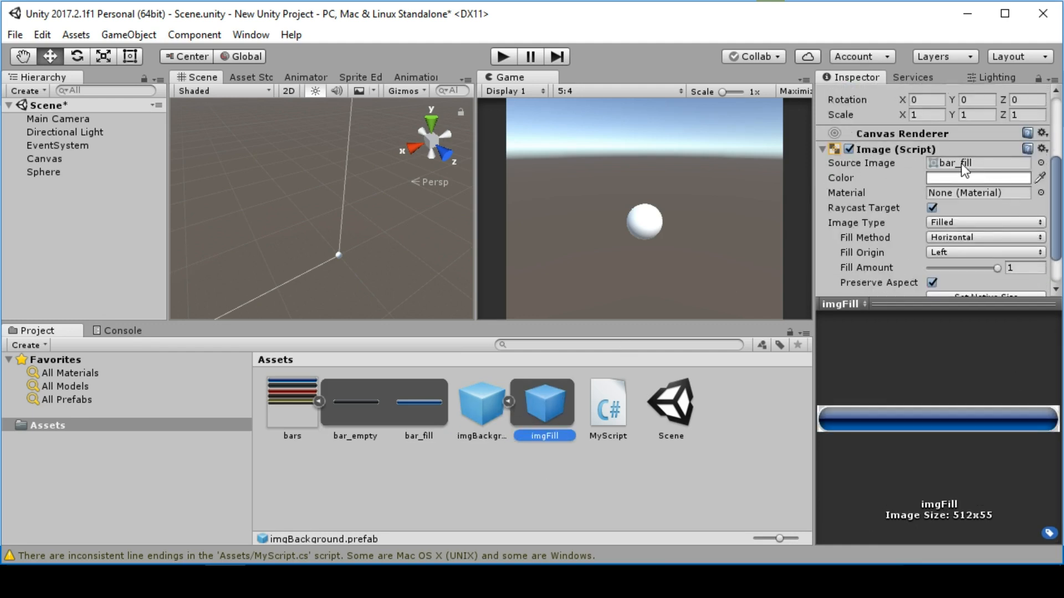
pyautogui.click(481, 404)
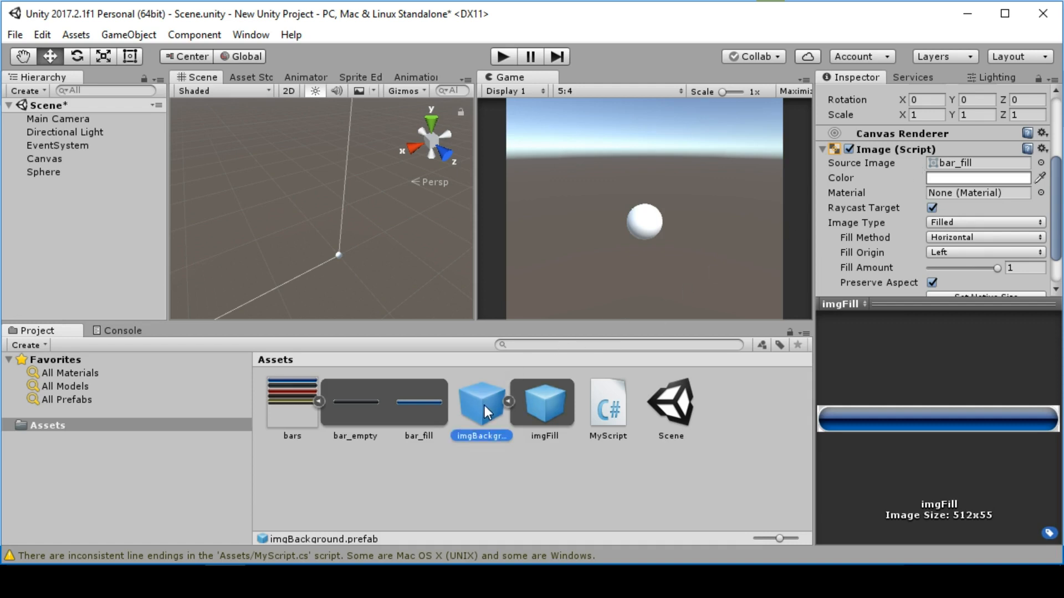
pyautogui.click(482, 400)
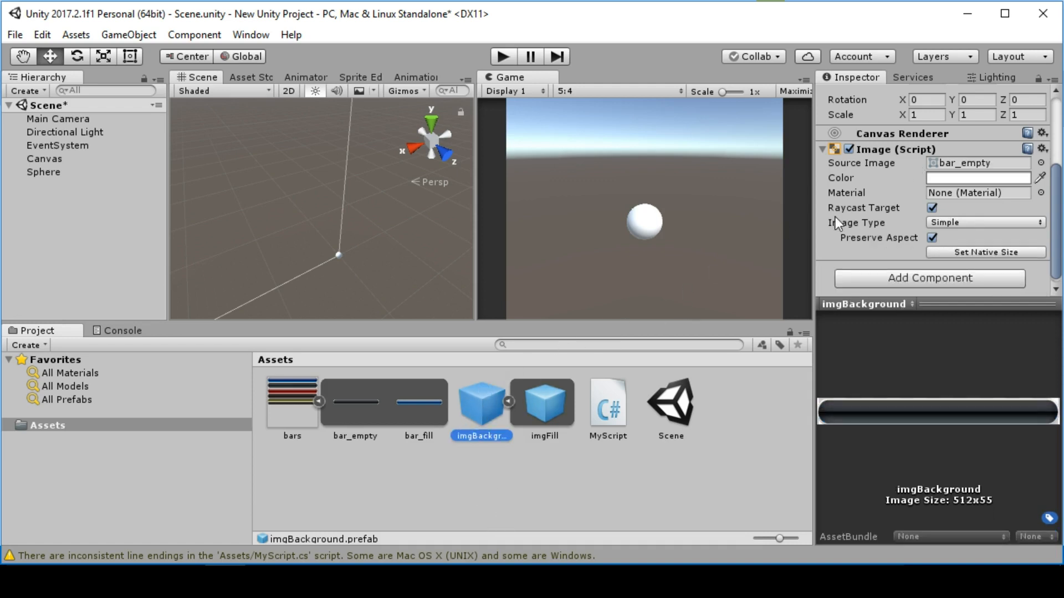
pyautogui.moveTo(874, 178)
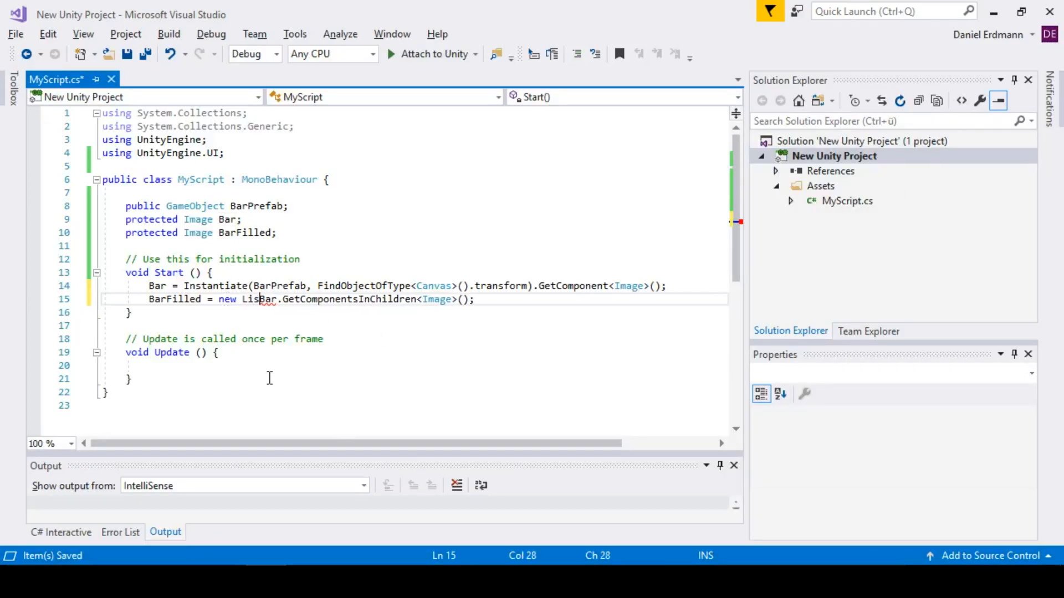
# - Wrap the child Images in new List<Image>(...) and append .Find(img => img != Bar)
pyautogui.write('<Image>(')
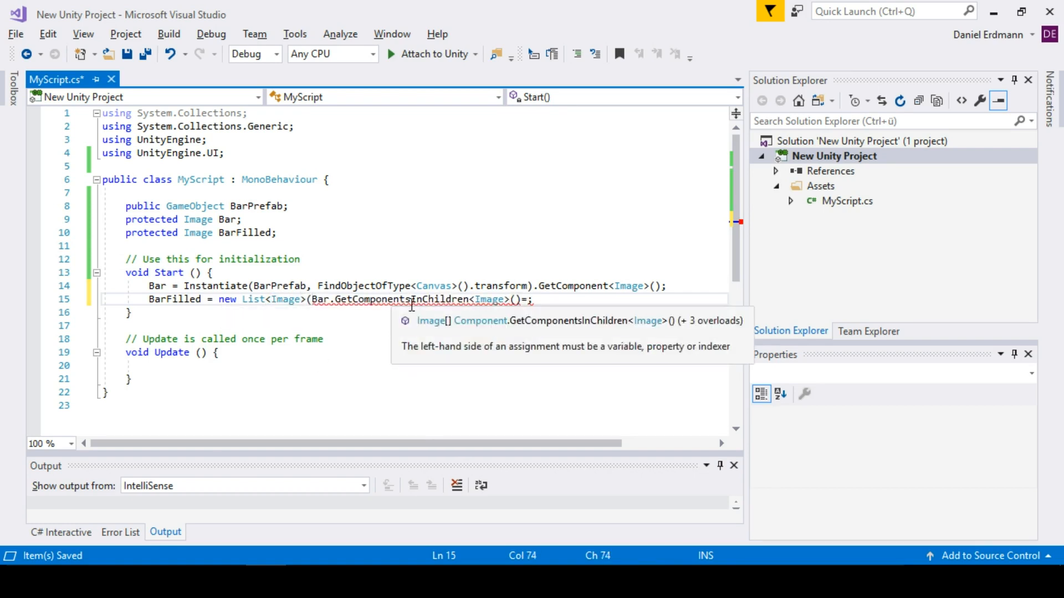
pyautogui.click(259, 299)
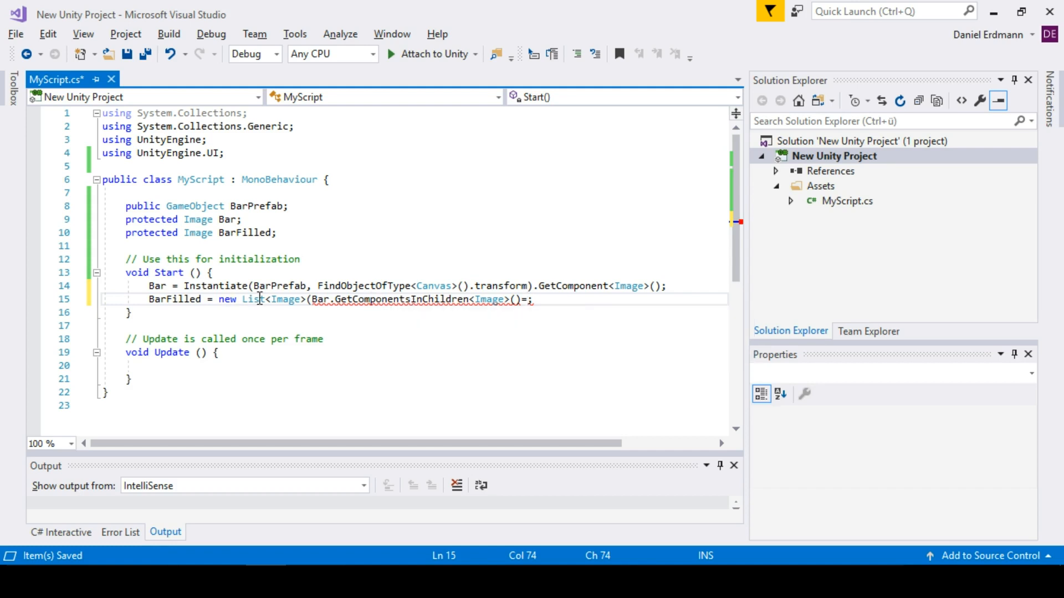
pyautogui.write(')')
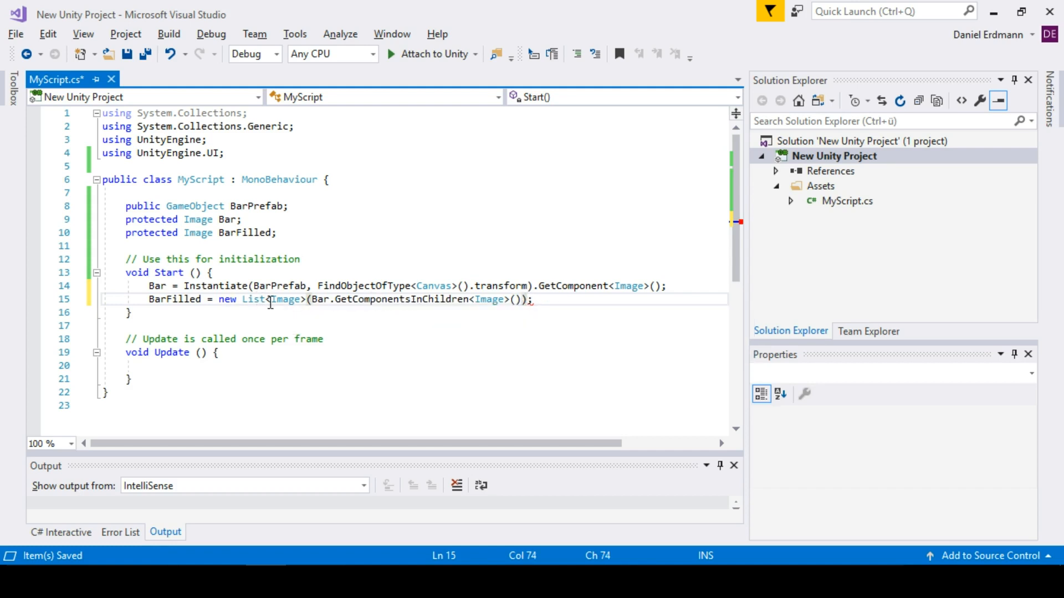
pyautogui.write('.Find')
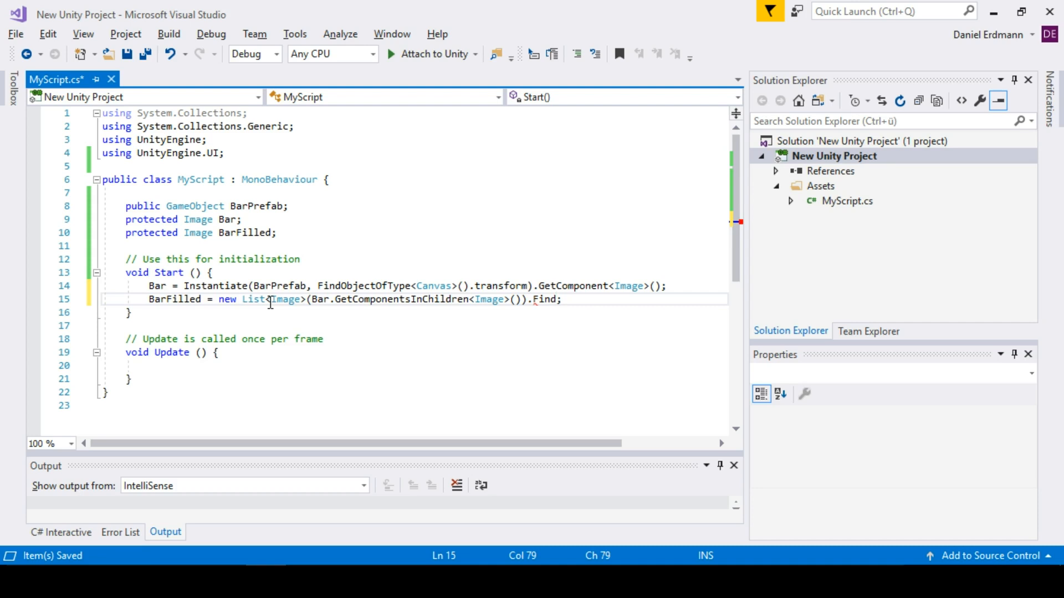
pyautogui.write('(img =>')
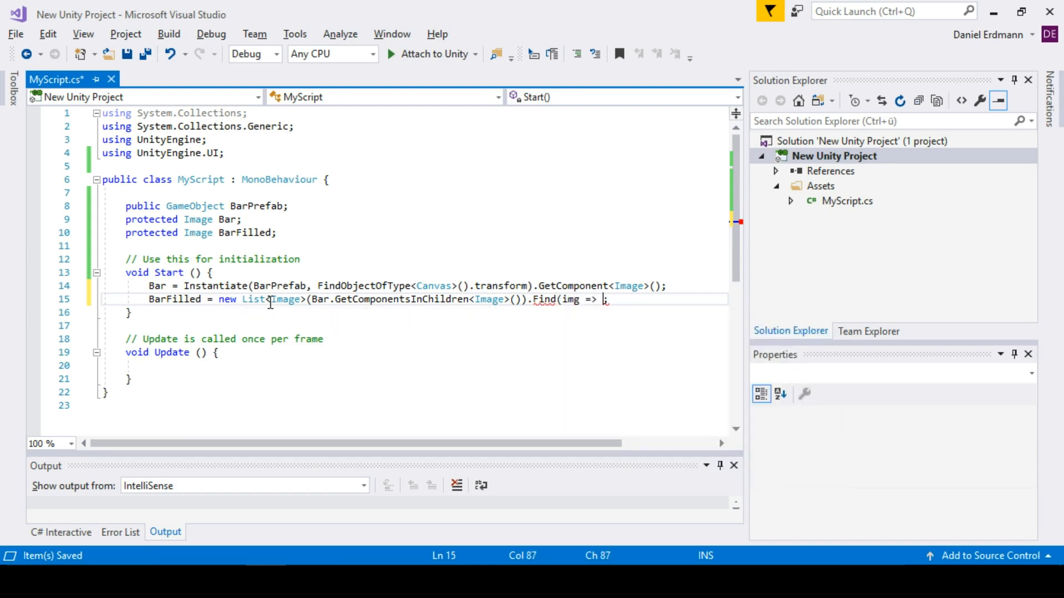
pyautogui.write('img')
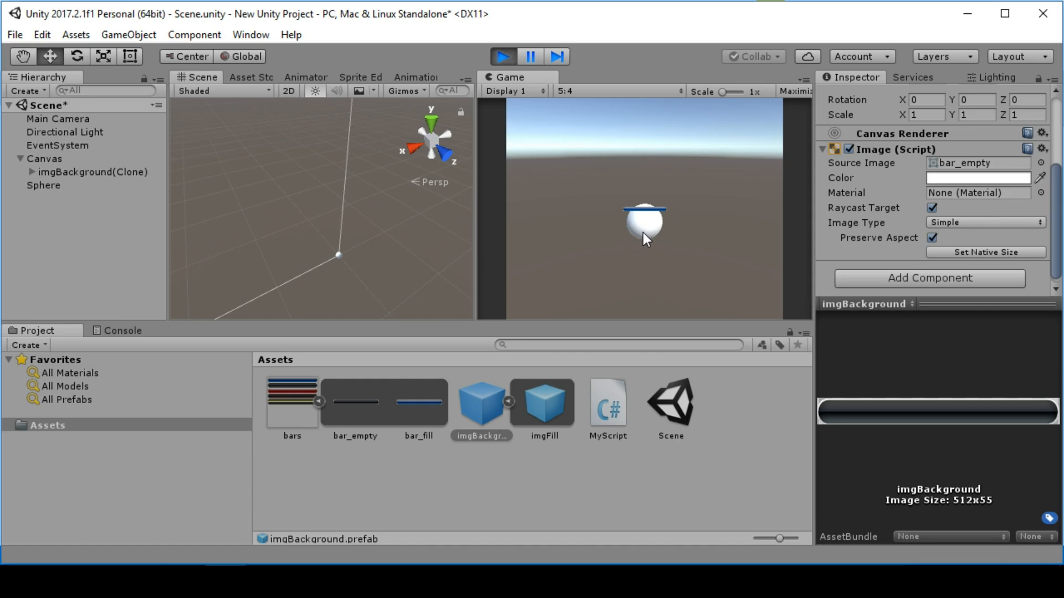
pyautogui.moveTo(629, 215)
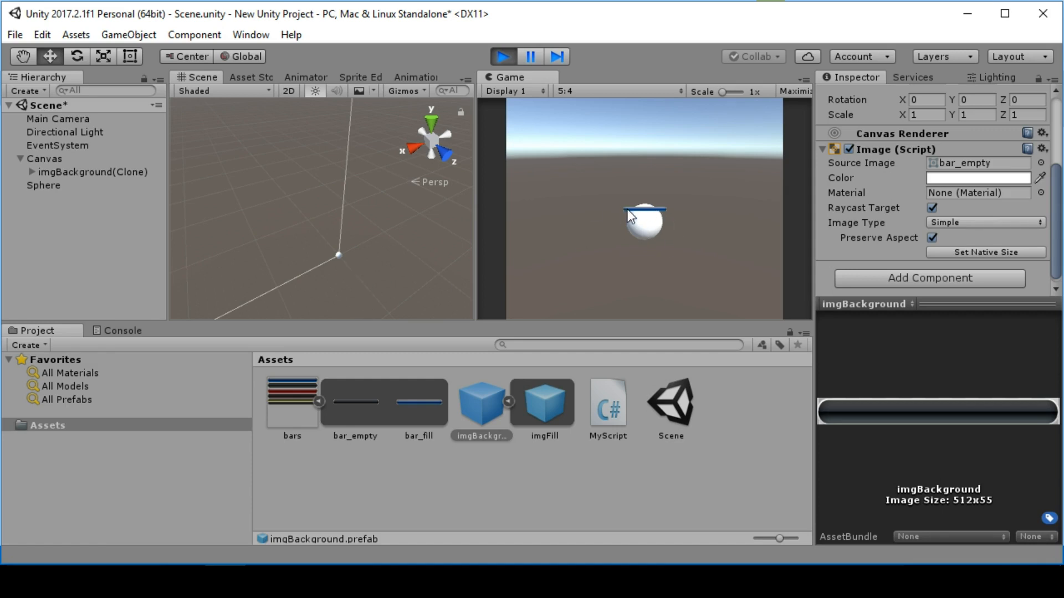
pyautogui.moveTo(592, 231)
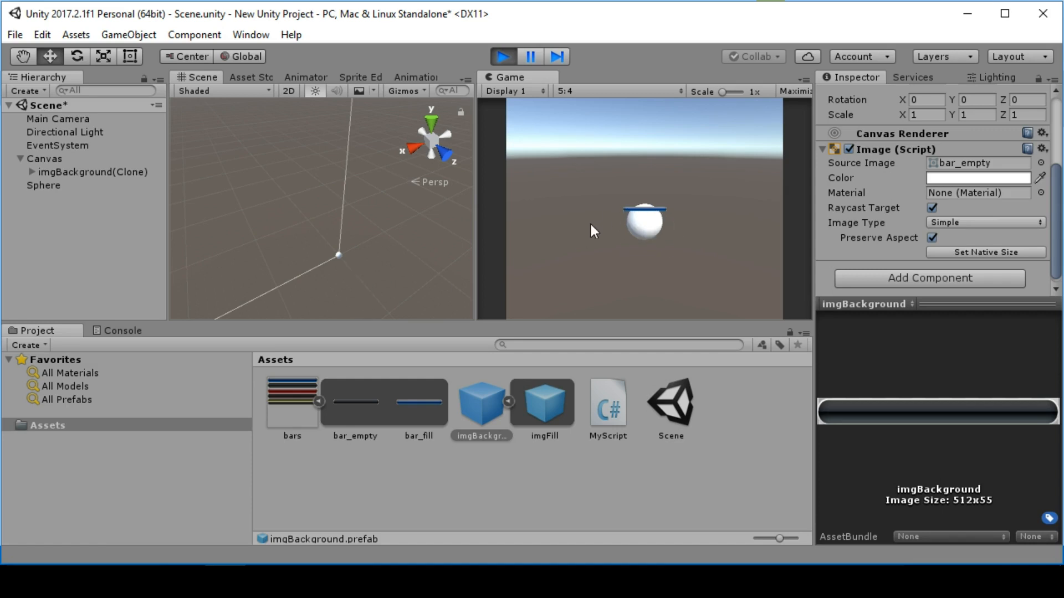
pyautogui.moveTo(549, 260)
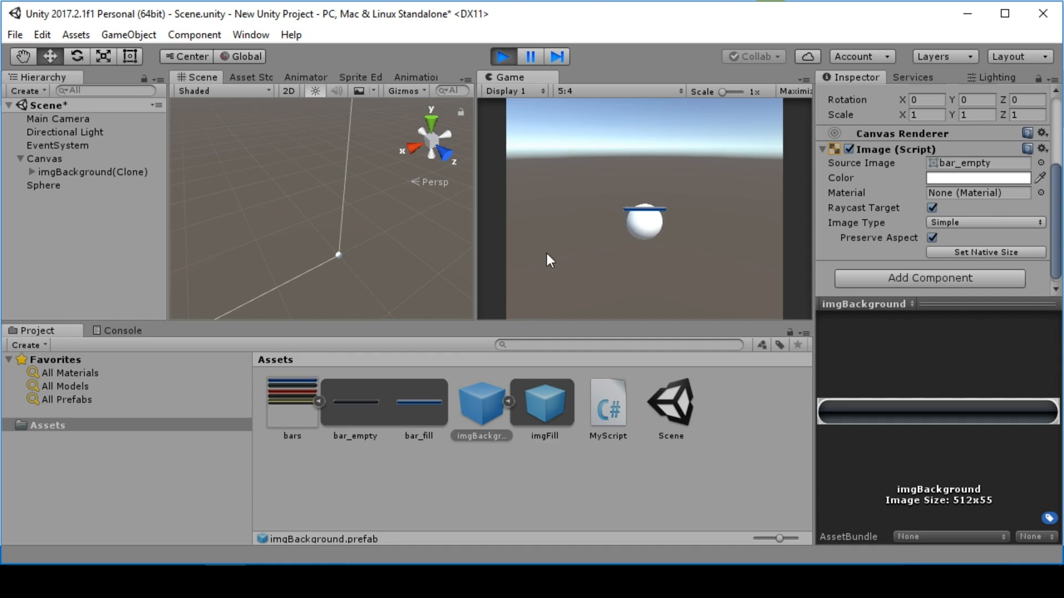
# - Drag the Sphere left and back right, checking the bar clone stays fixed
pyautogui.click(43, 186)
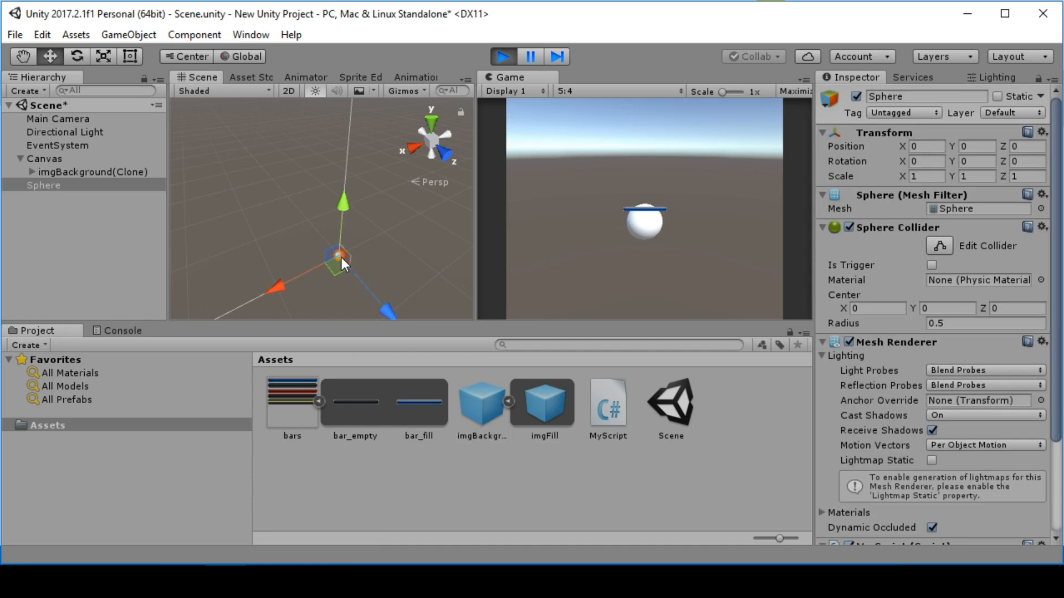
pyautogui.moveTo(342, 265); pyautogui.dragTo(308, 275)
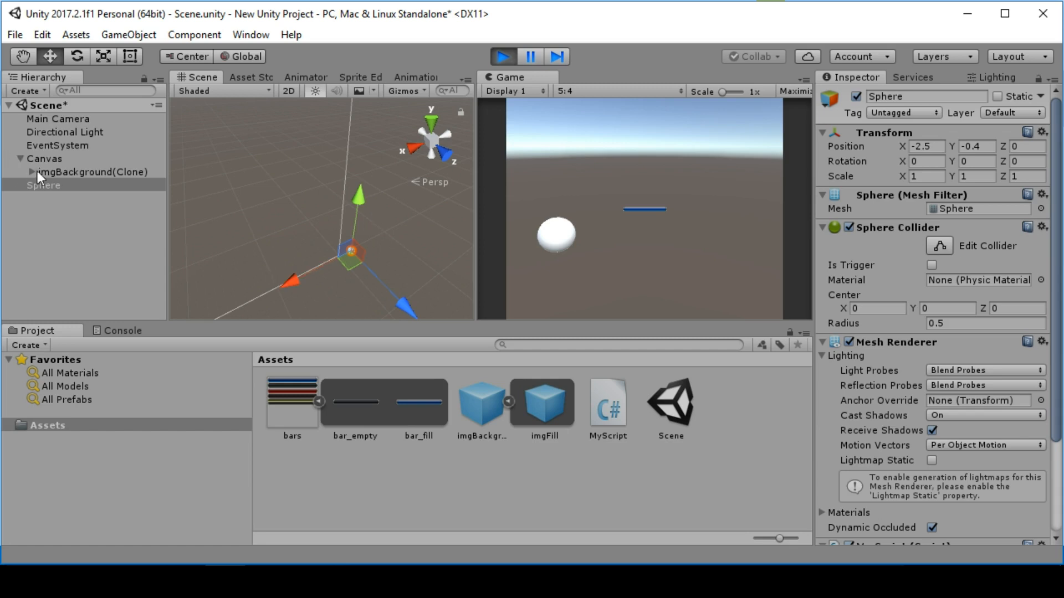
pyautogui.click(92, 172)
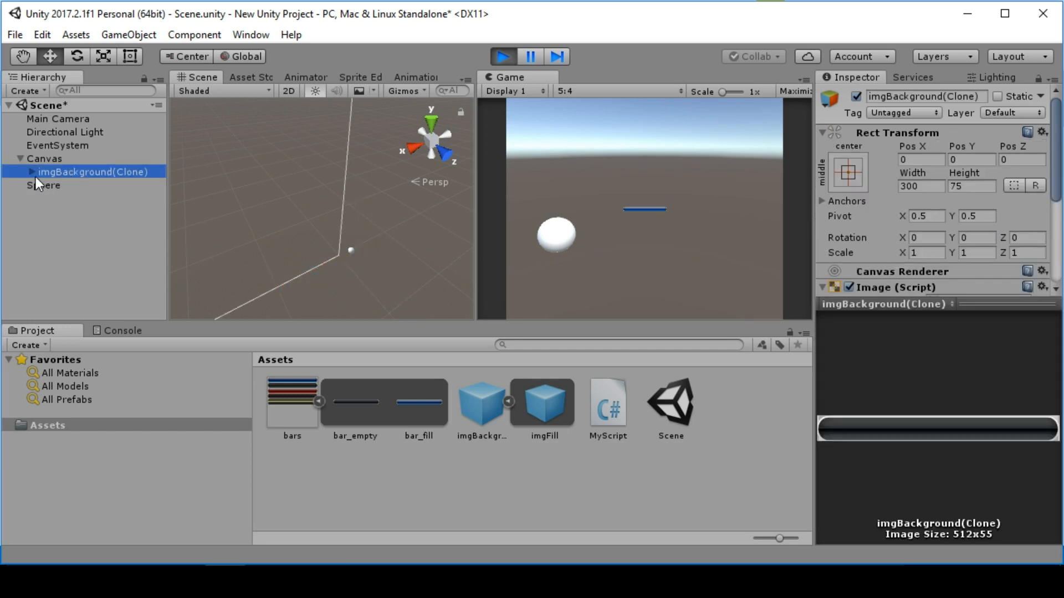
pyautogui.click(43, 185)
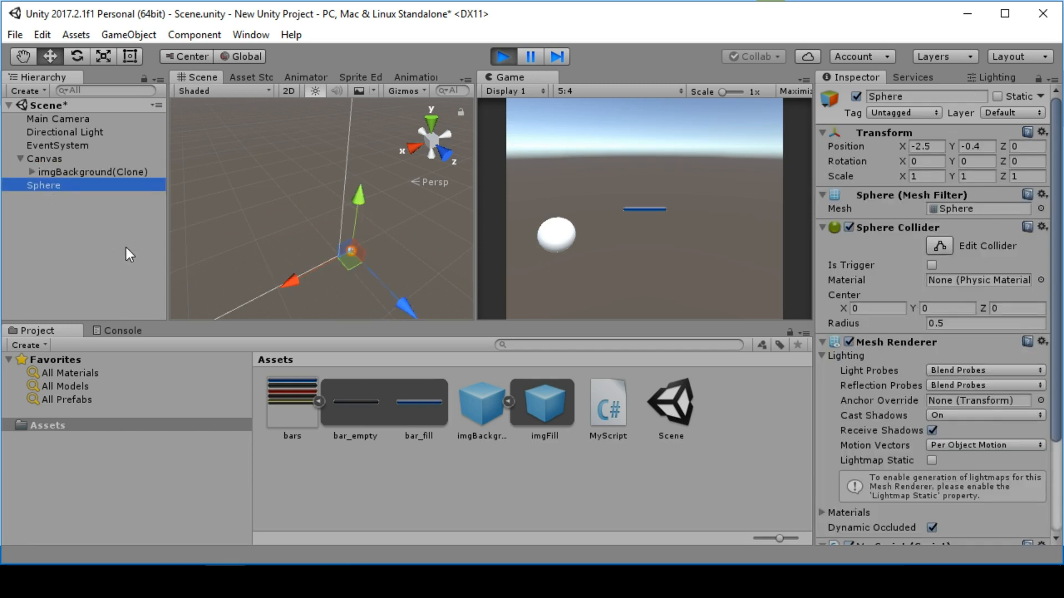
pyautogui.moveTo(290, 280); pyautogui.dragTo(282, 288)
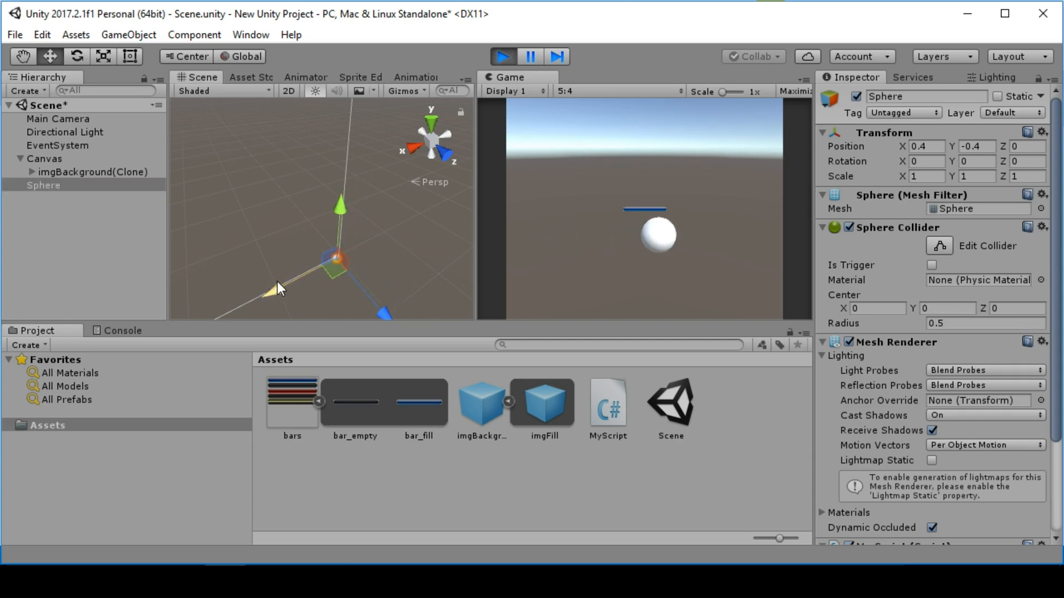
pyautogui.moveTo(543, 169)
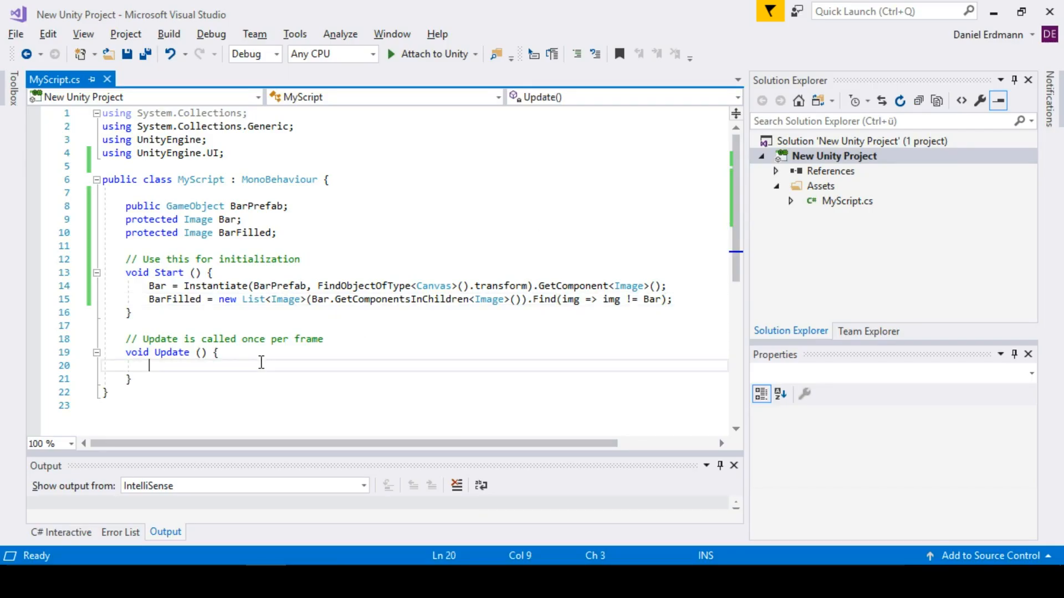
# - In Update, set Bar.transform.position = Camera.main.WorldToScreenPoint(transform.position)
pyautogui.write('Ba')
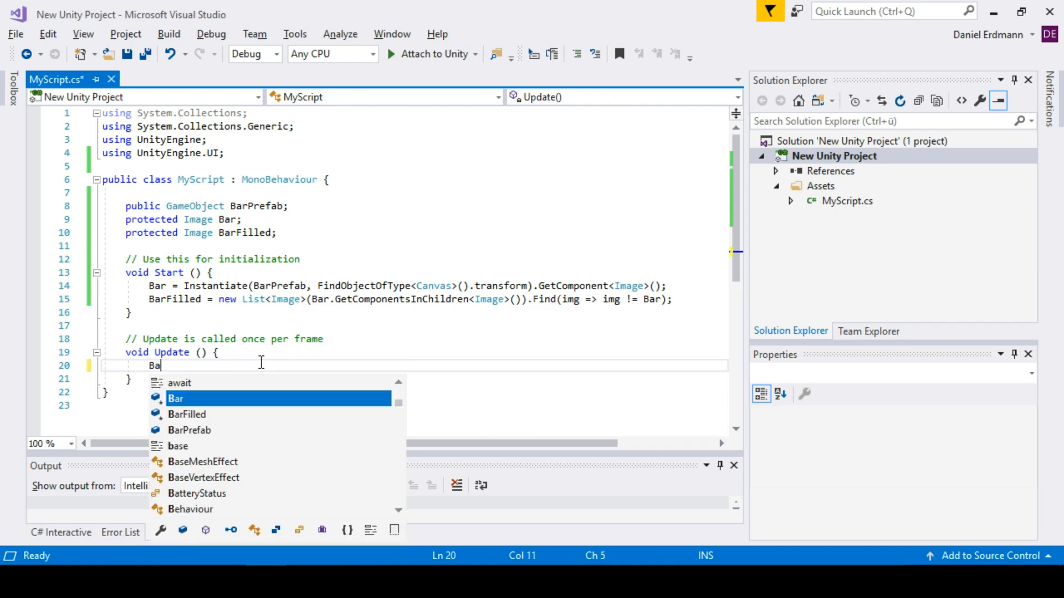
pyautogui.write('r.transform.position =')
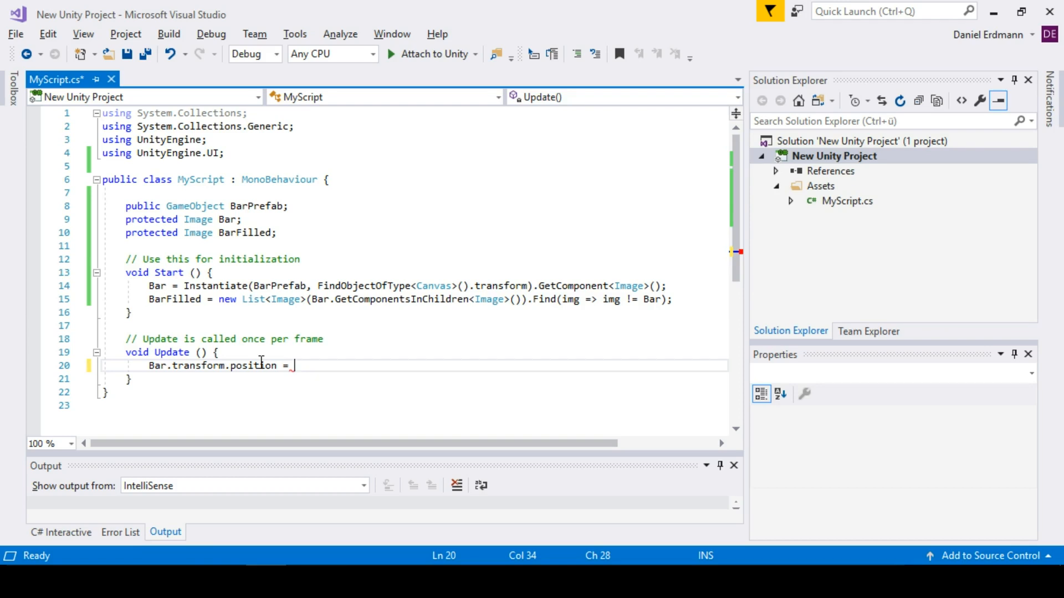
pyautogui.write('Camera.m')
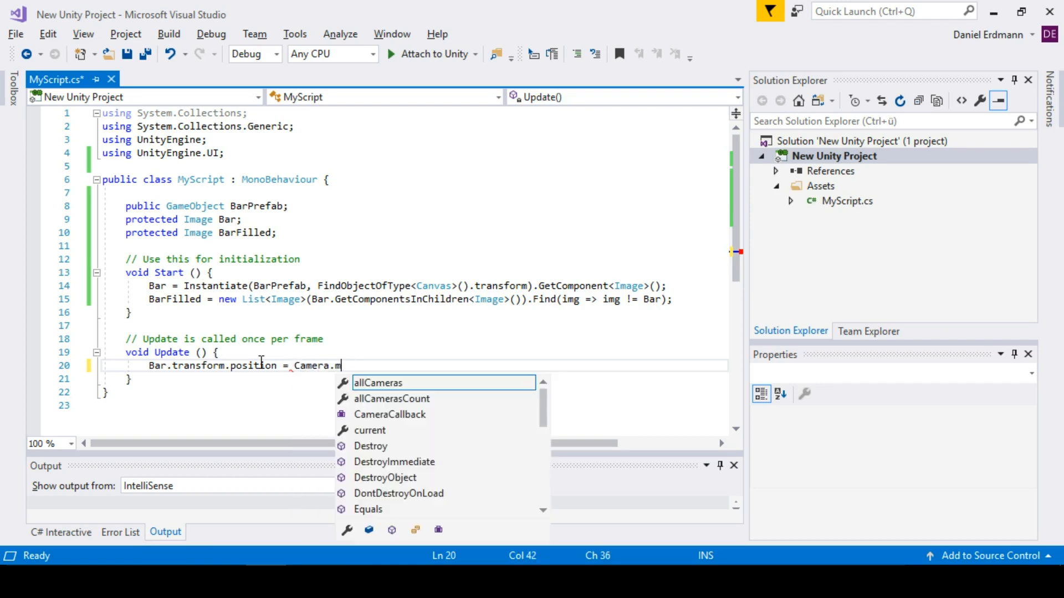
pyautogui.write('ain.')
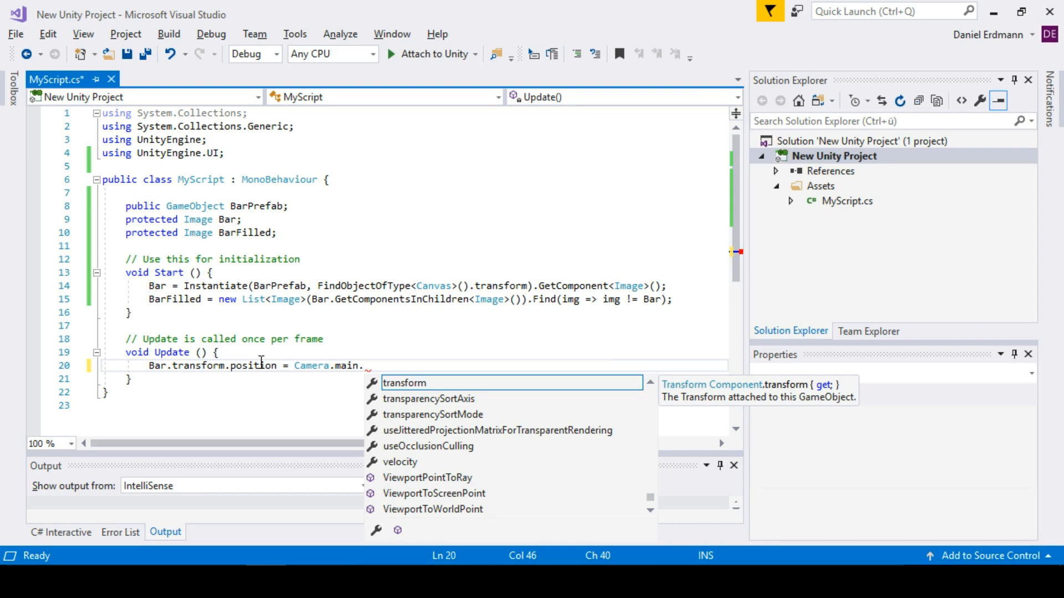
pyautogui.write('wor')
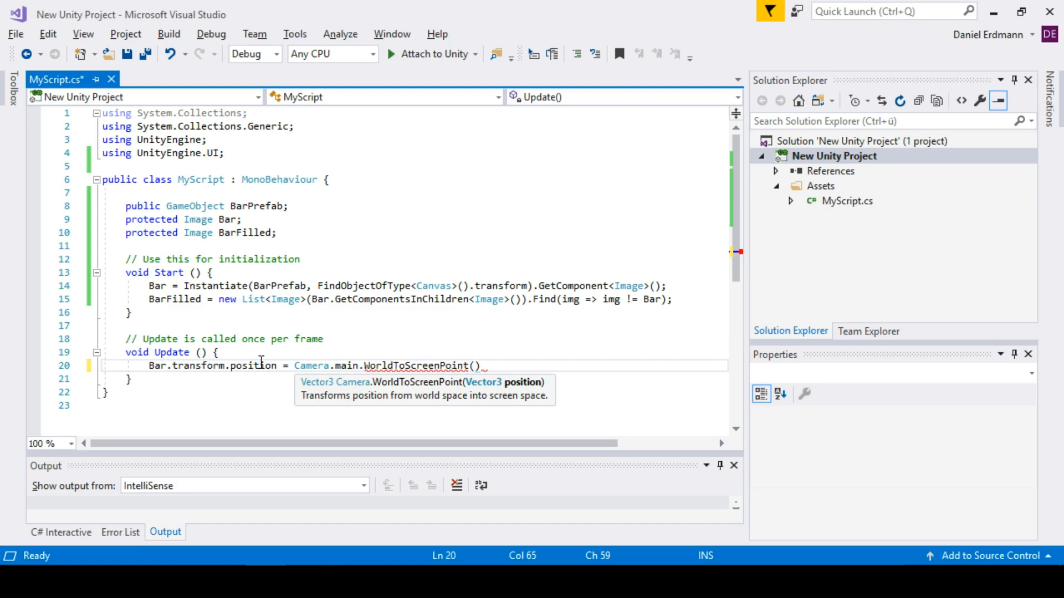
pyautogui.write('transform.position')
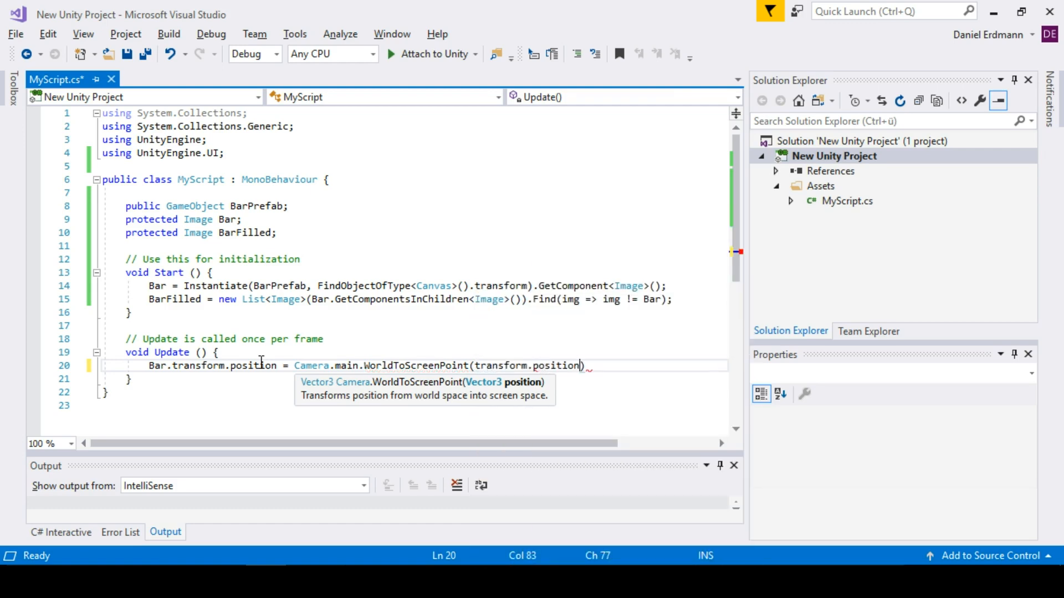
pyautogui.write(';')
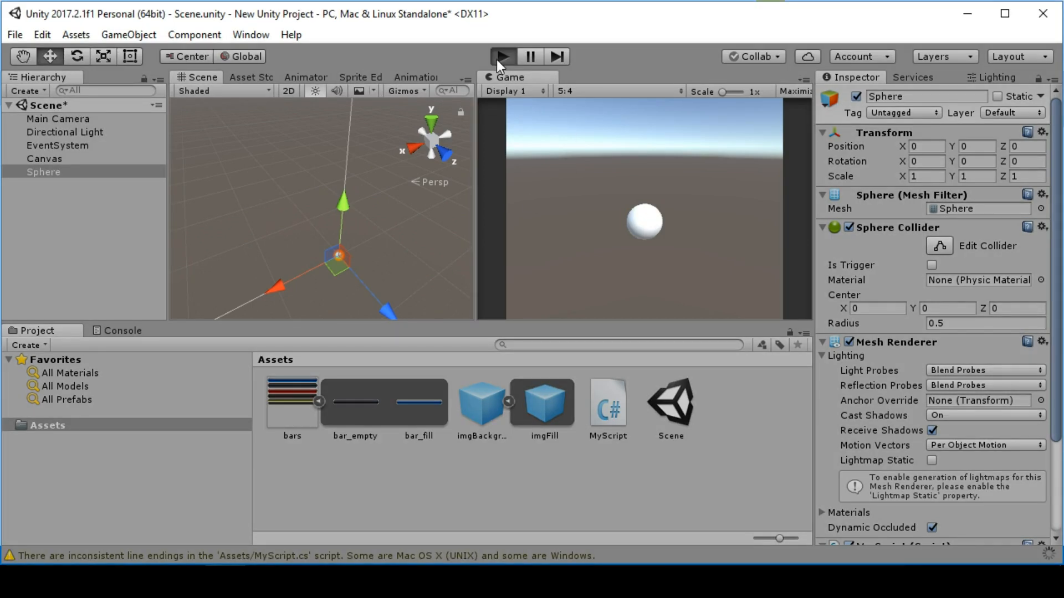
# - Test-run the scene, begin a BarFilled.fillAmount line in Update, and replay
pyautogui.click(501, 56)
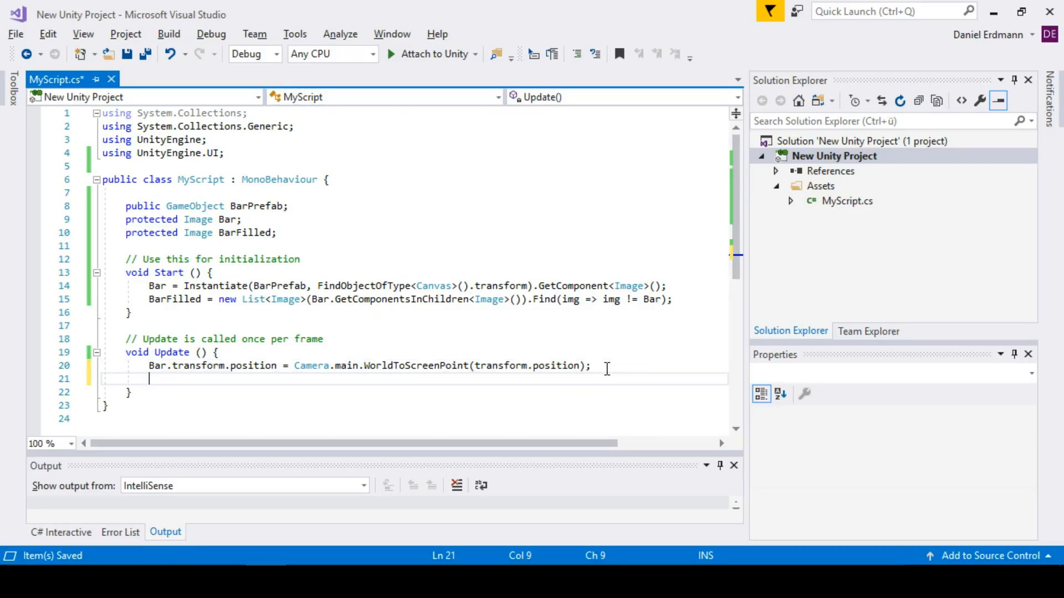
pyautogui.write('BarFilled.')
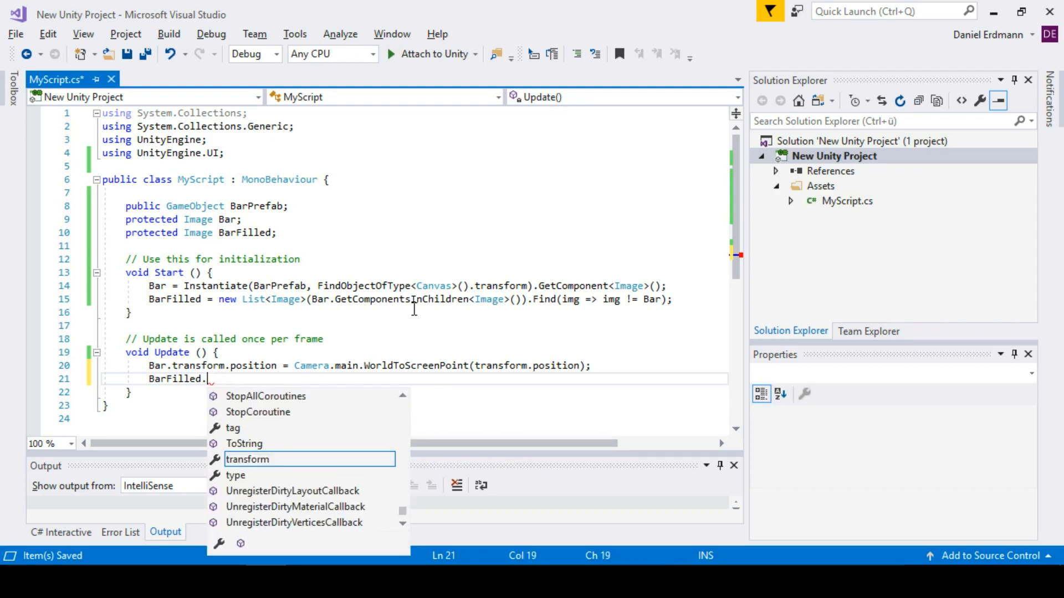
pyautogui.write('fillAmount ?')
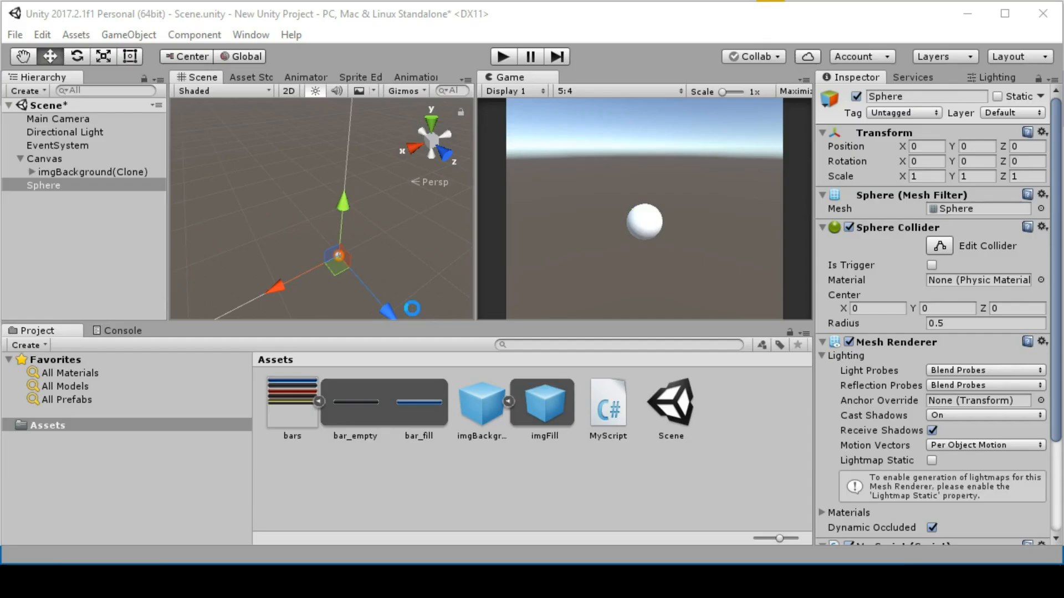
pyautogui.click(501, 56)
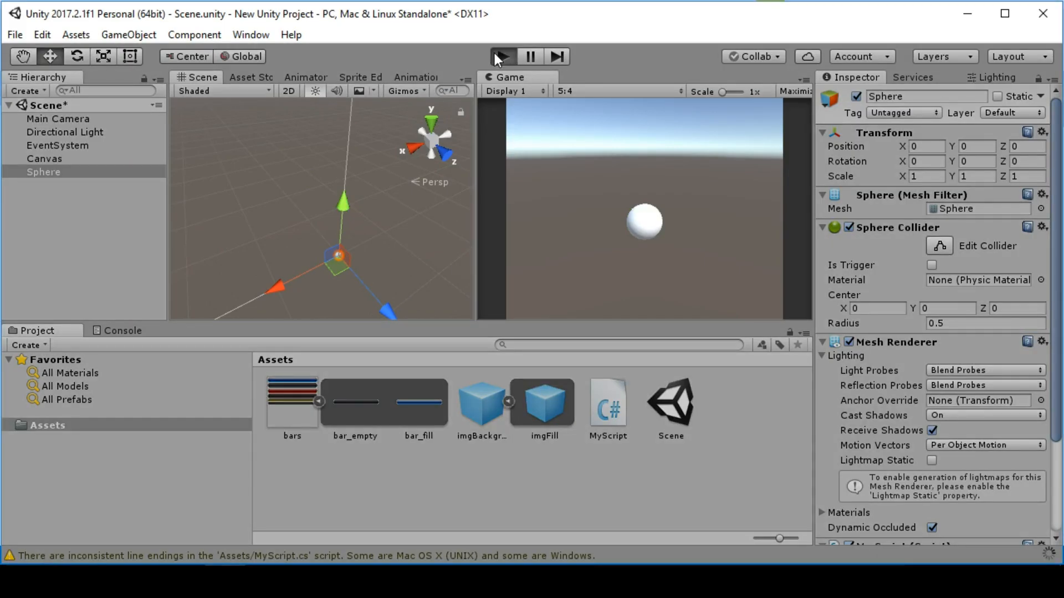
pyautogui.click(501, 56)
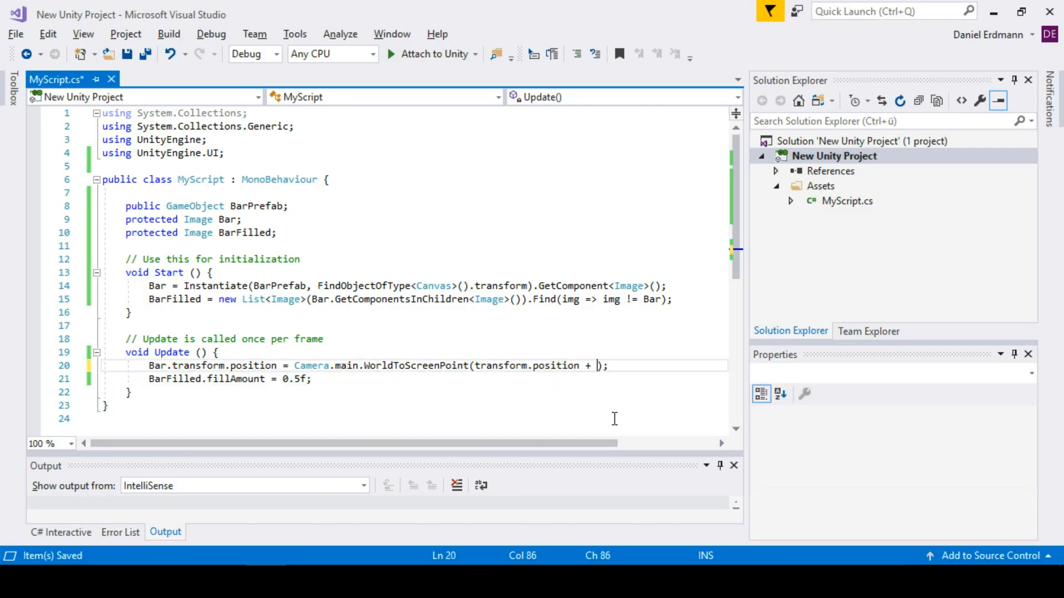
# - Offset the tracked position by new Vector3(0,0,0) and set BarFilled.fillAmount to 0.5f
pyautogui.write('new Vector3(')
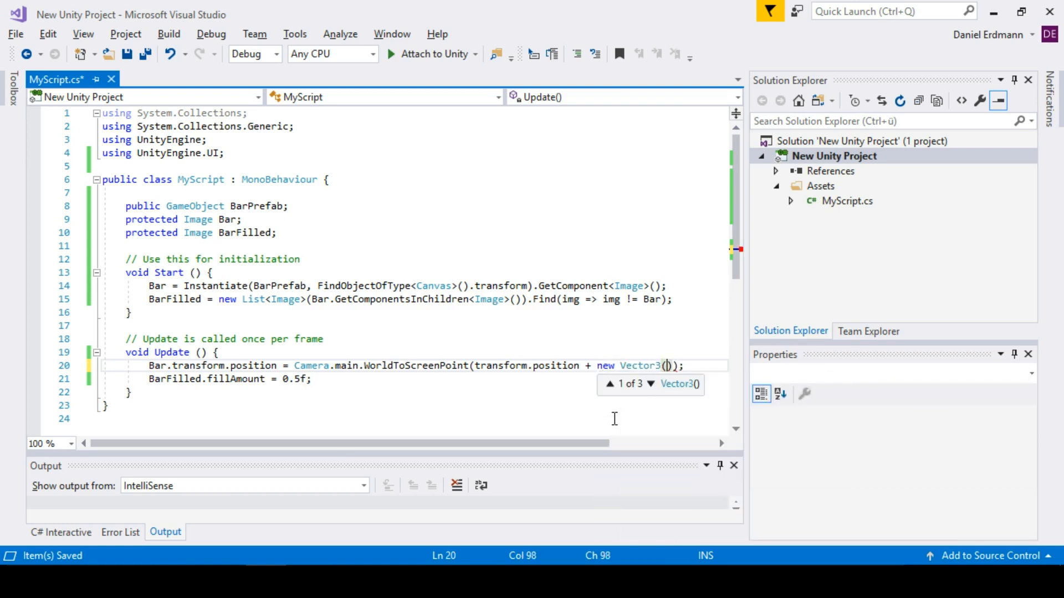
pyautogui.write('0,0')
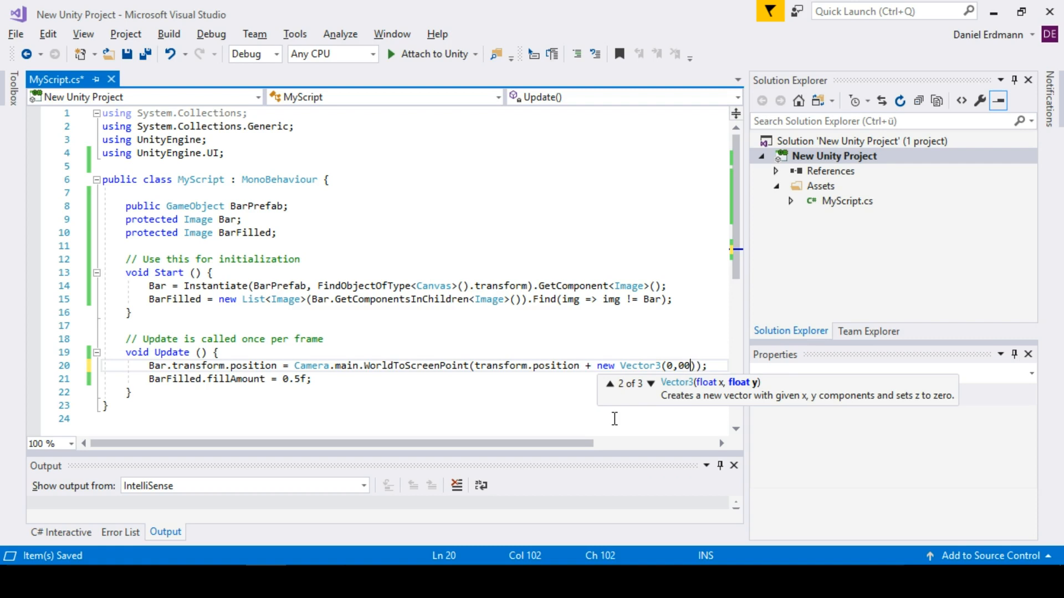
pyautogui.write('0')
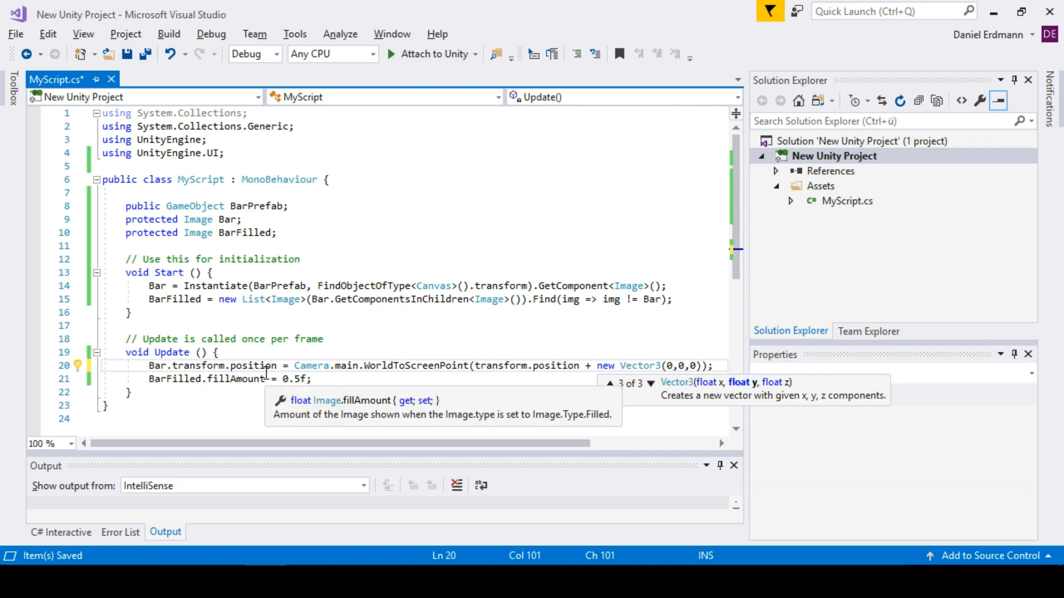
pyautogui.write('0.5f')
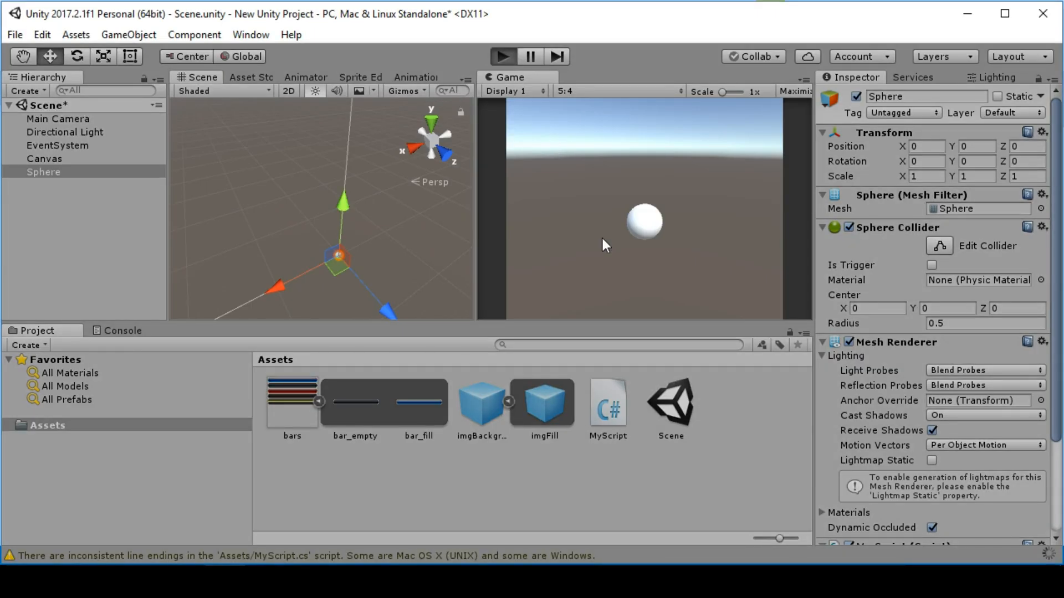
# - Play the scene, drag the Sphere upward to confirm its bar follows, then stop
pyautogui.click(501, 57)
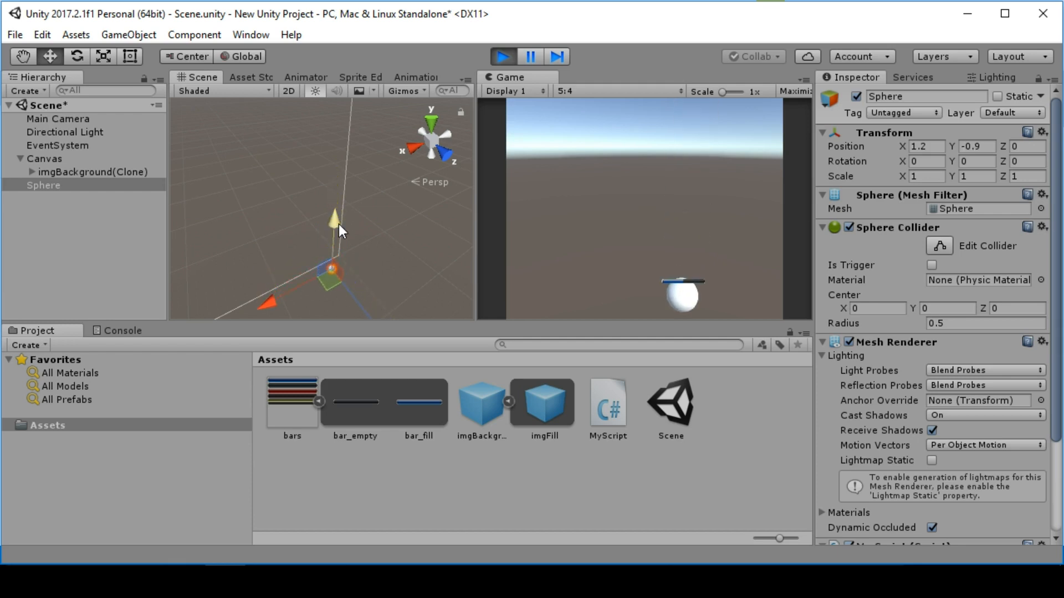
pyautogui.moveTo(336, 218); pyautogui.dragTo(336, 200)
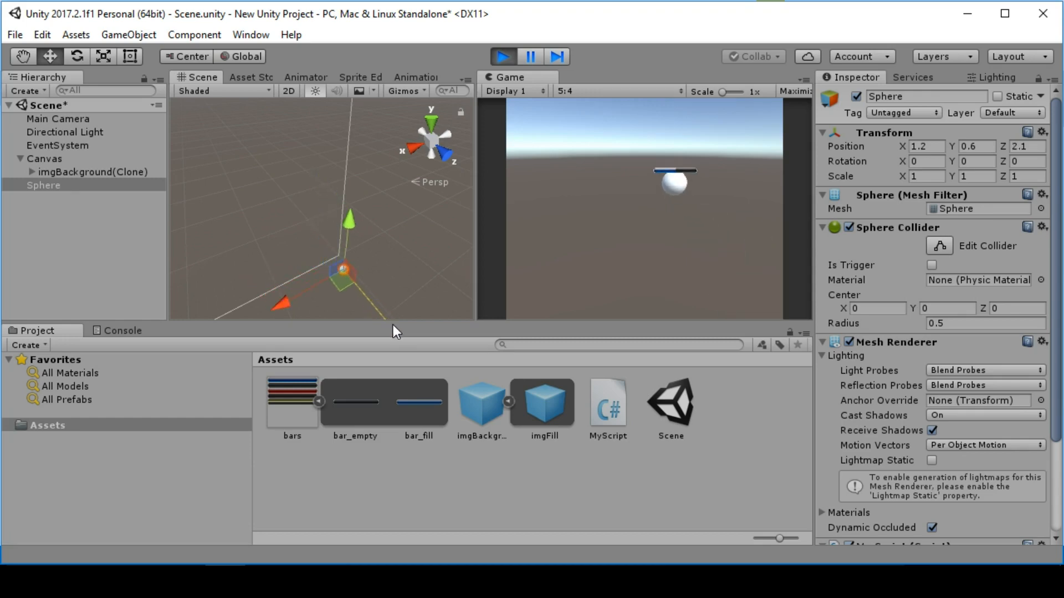
pyautogui.click(501, 57)
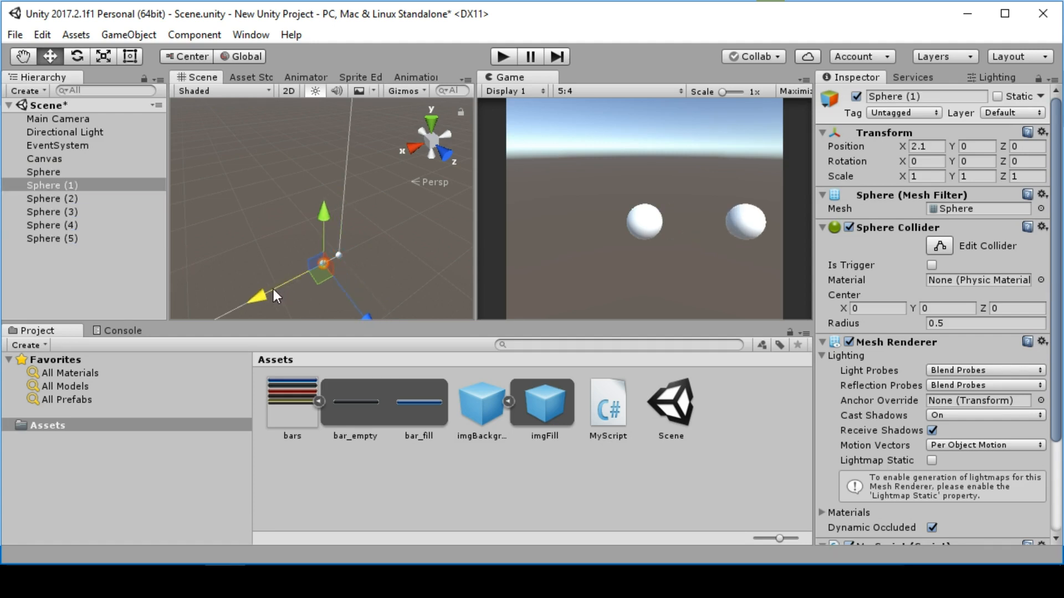
# - Select Sphere (2) through Sphere (5) in turn and reposition each in the scene
pyautogui.click(52, 211)
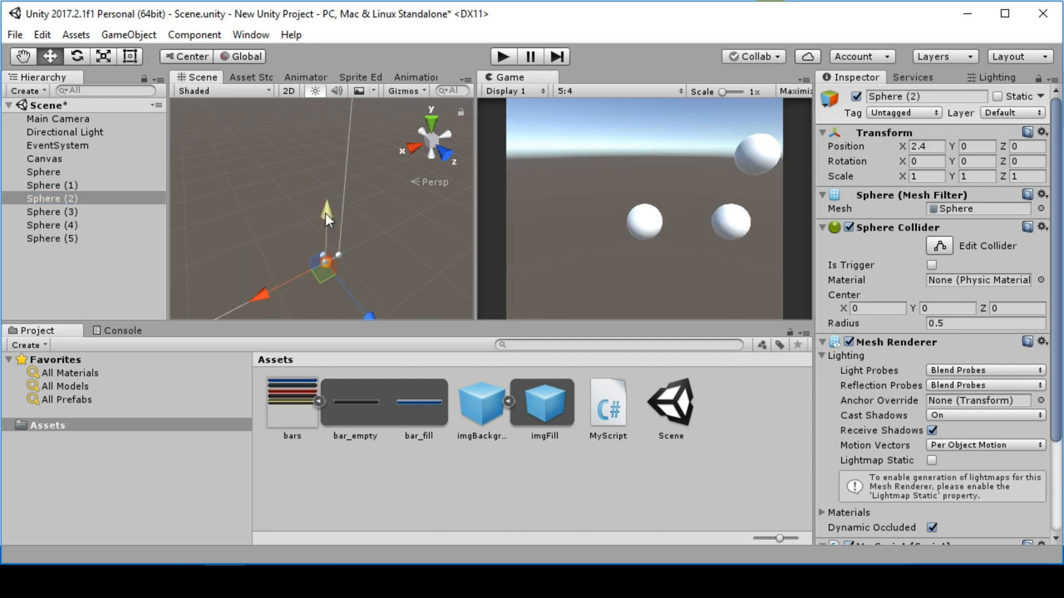
pyautogui.click(51, 211)
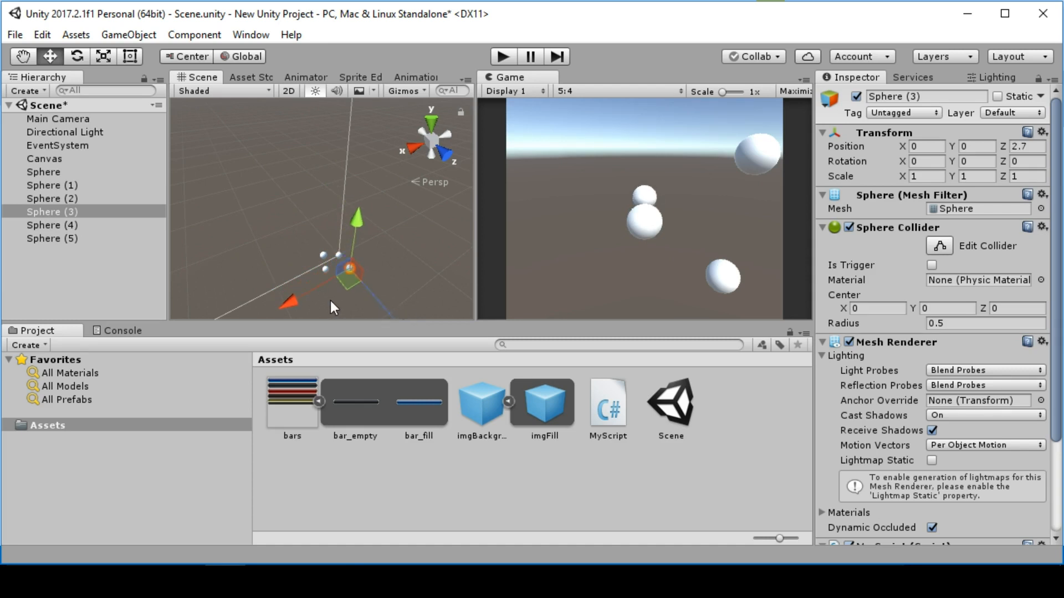
pyautogui.click(52, 224)
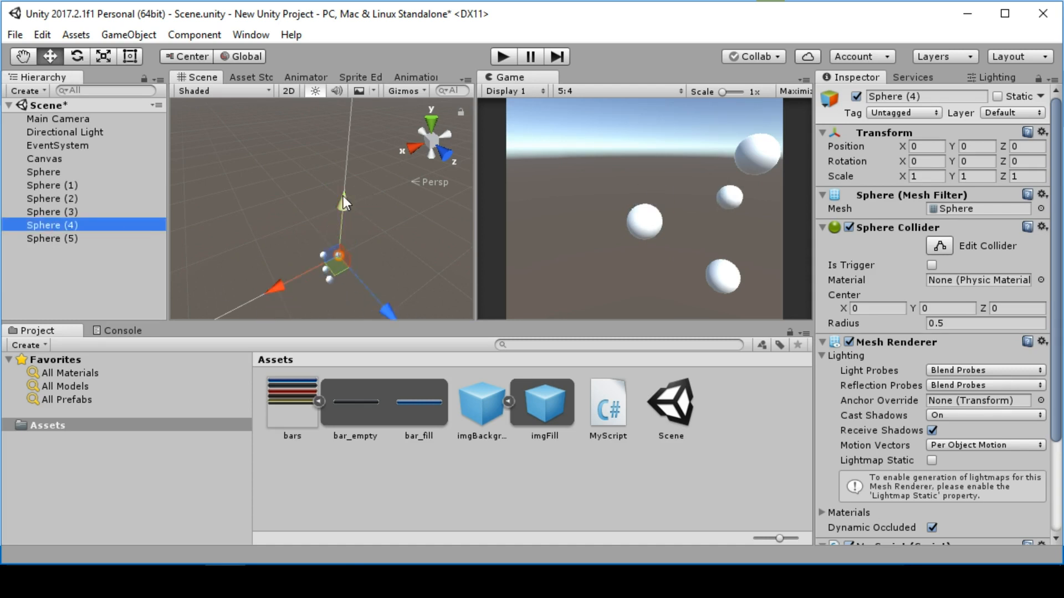
pyautogui.click(51, 239)
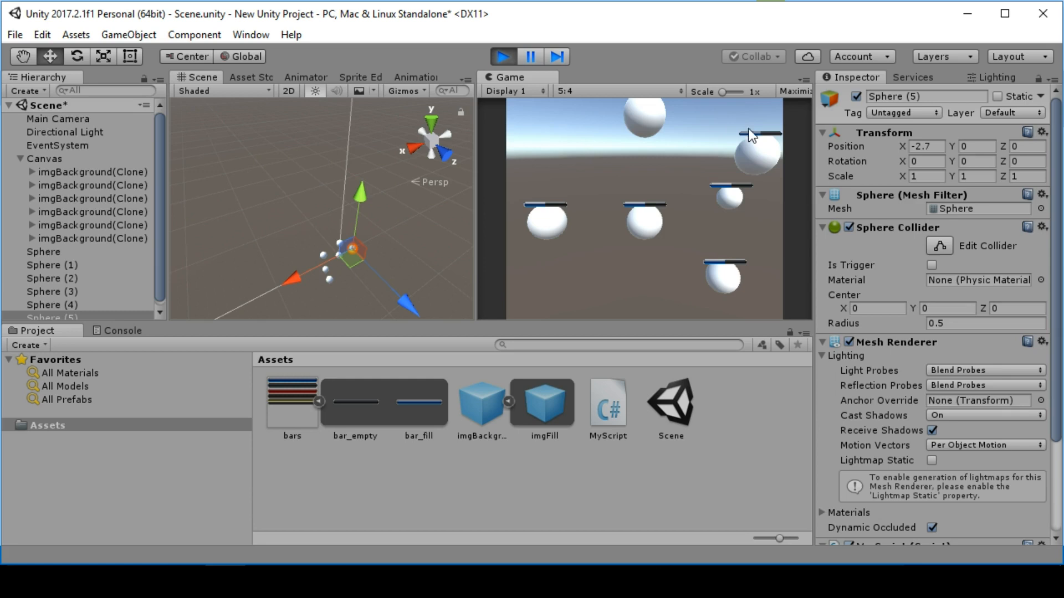
pyautogui.moveTo(659, 263)
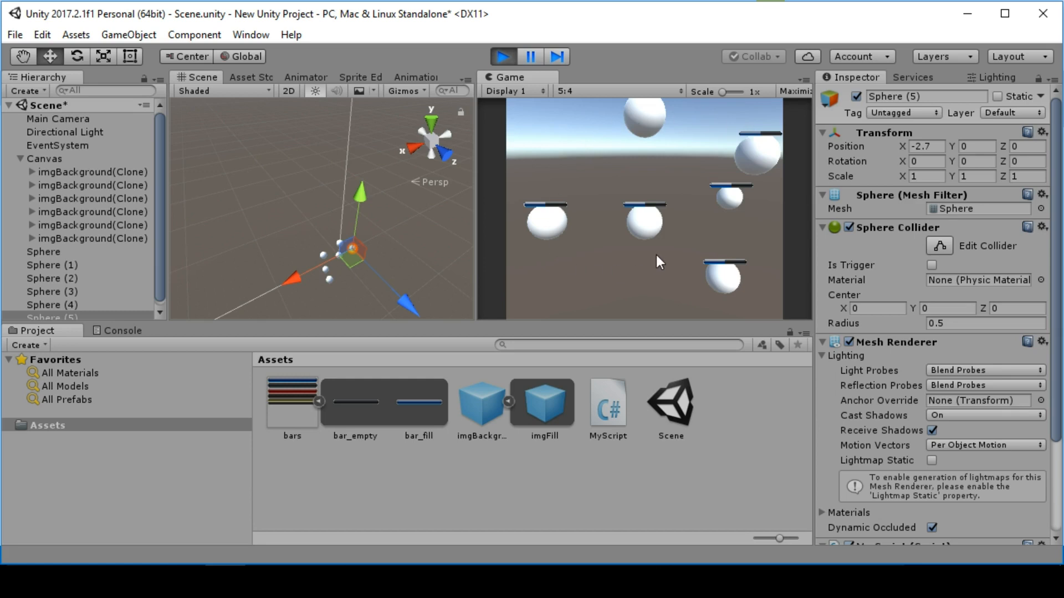
# - During Play, move Sphere (2) and Sphere (3) and inspect the Canvas's imgBackground(Clone) bars
pyautogui.click(51, 278)
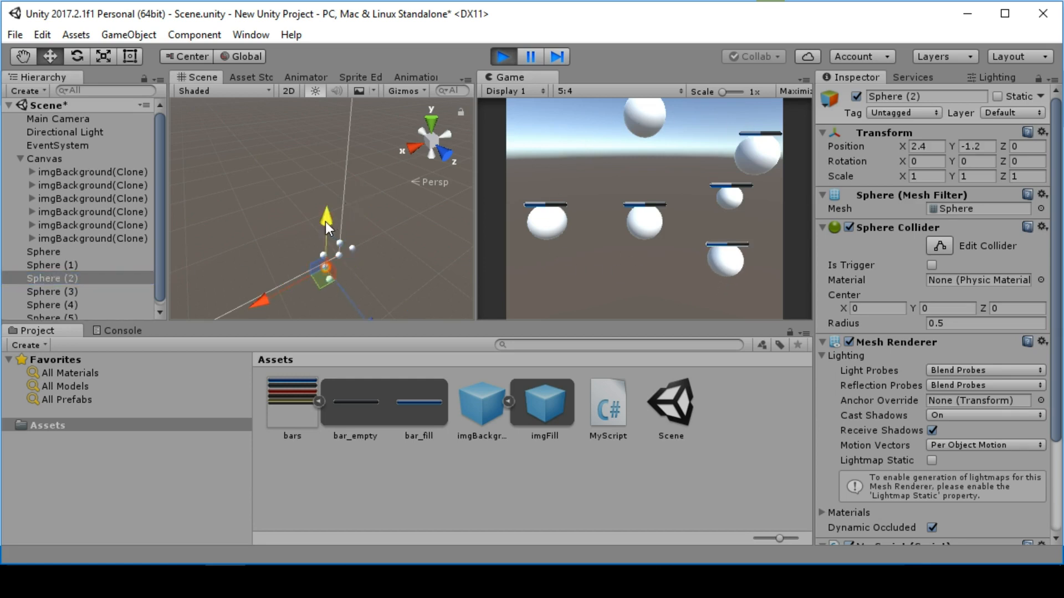
pyautogui.click(51, 291)
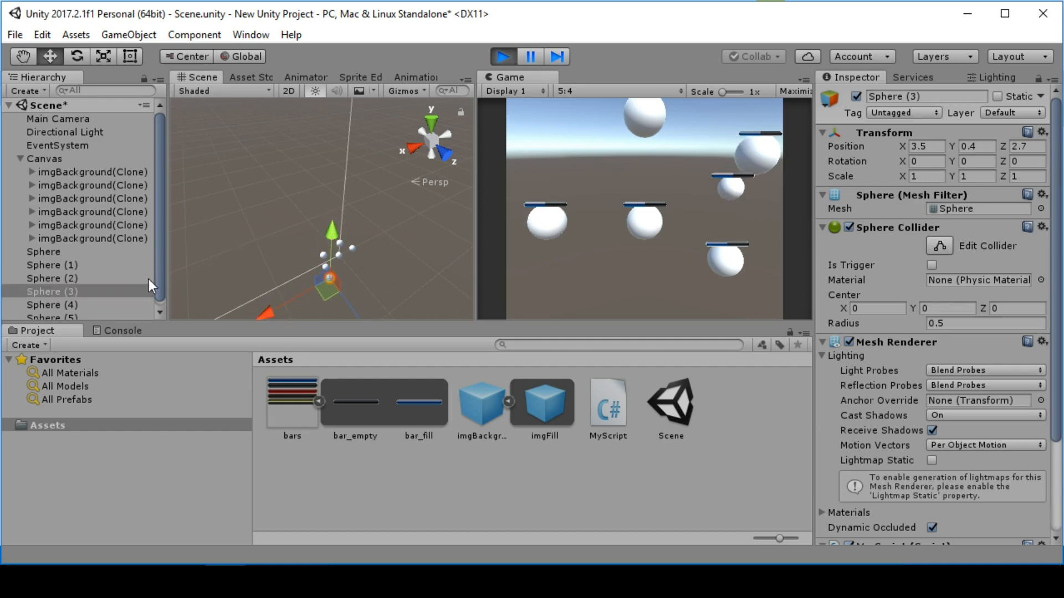
pyautogui.click(46, 158)
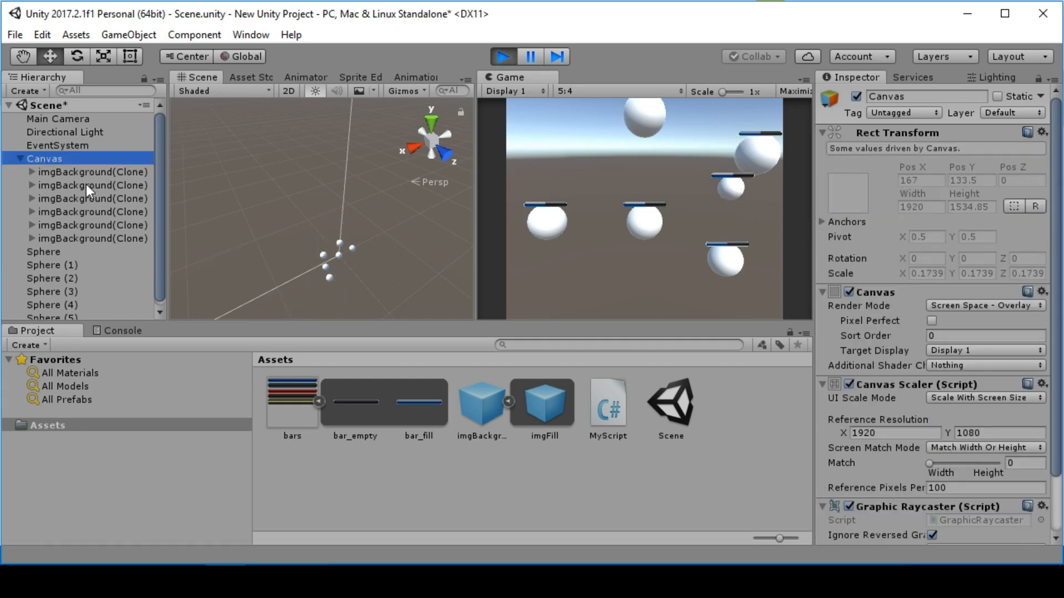